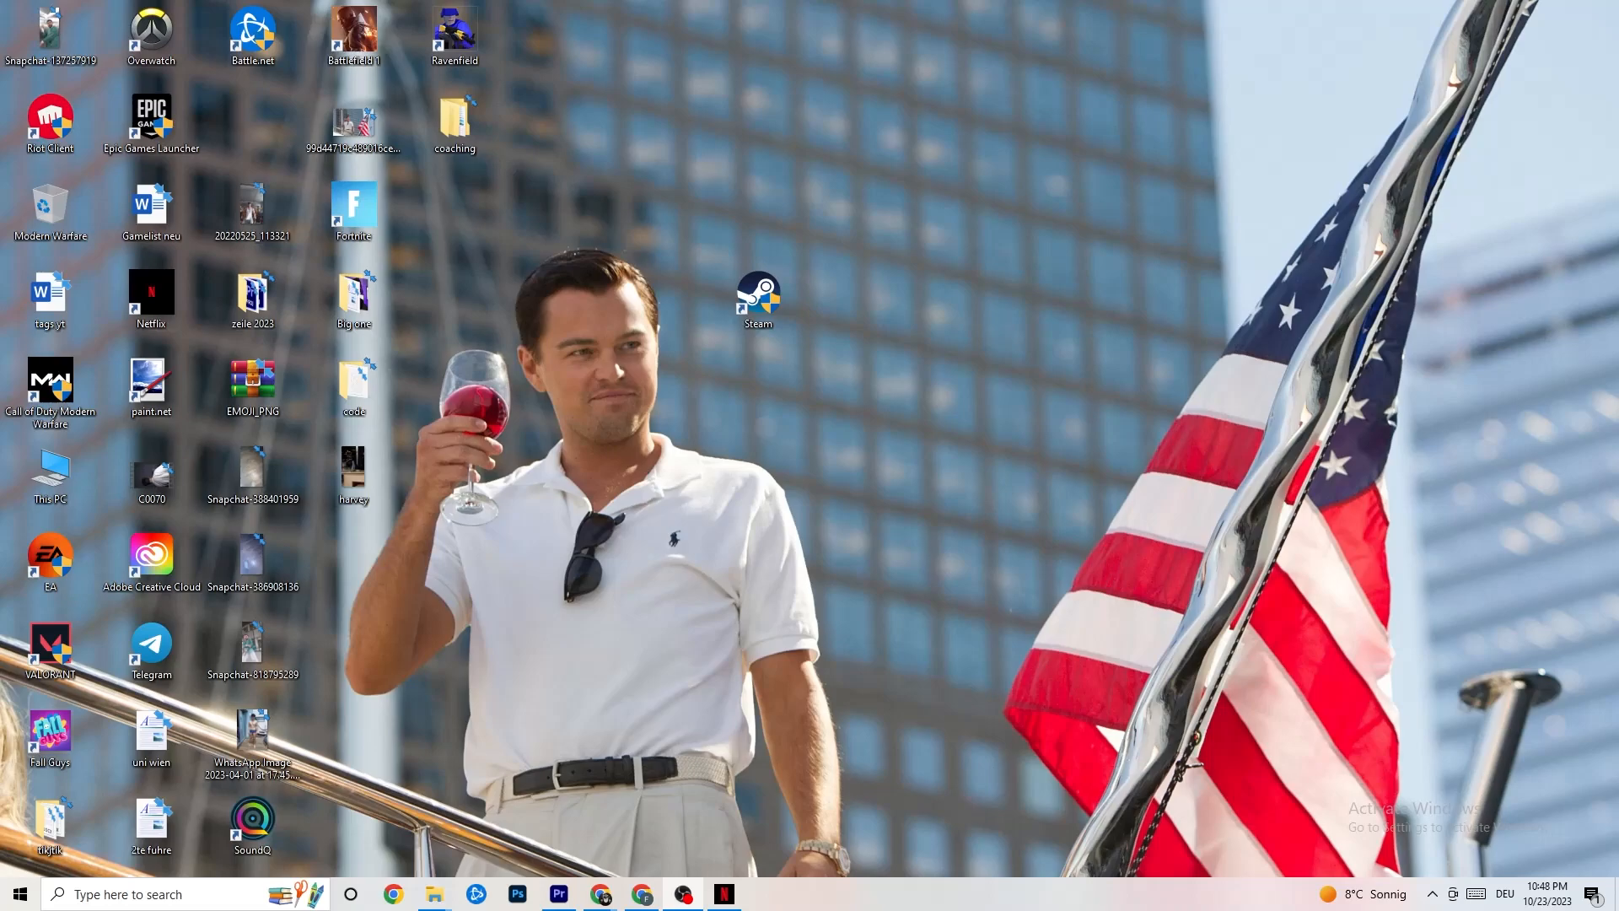
mouse_move(1117, 337)
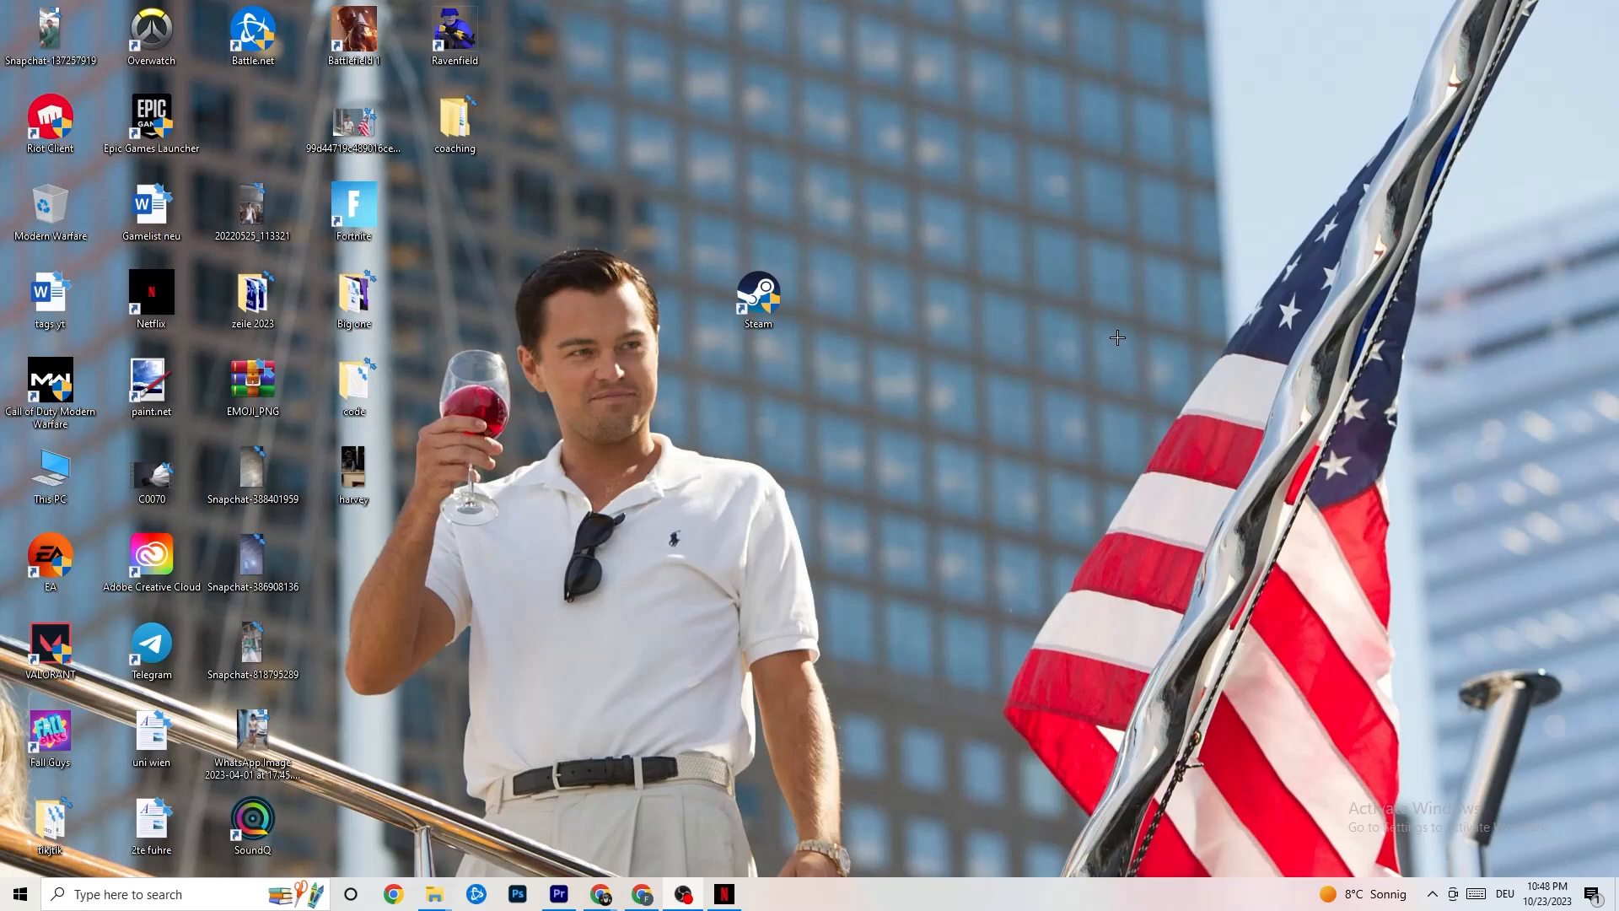
mouse_move(1138, 299)
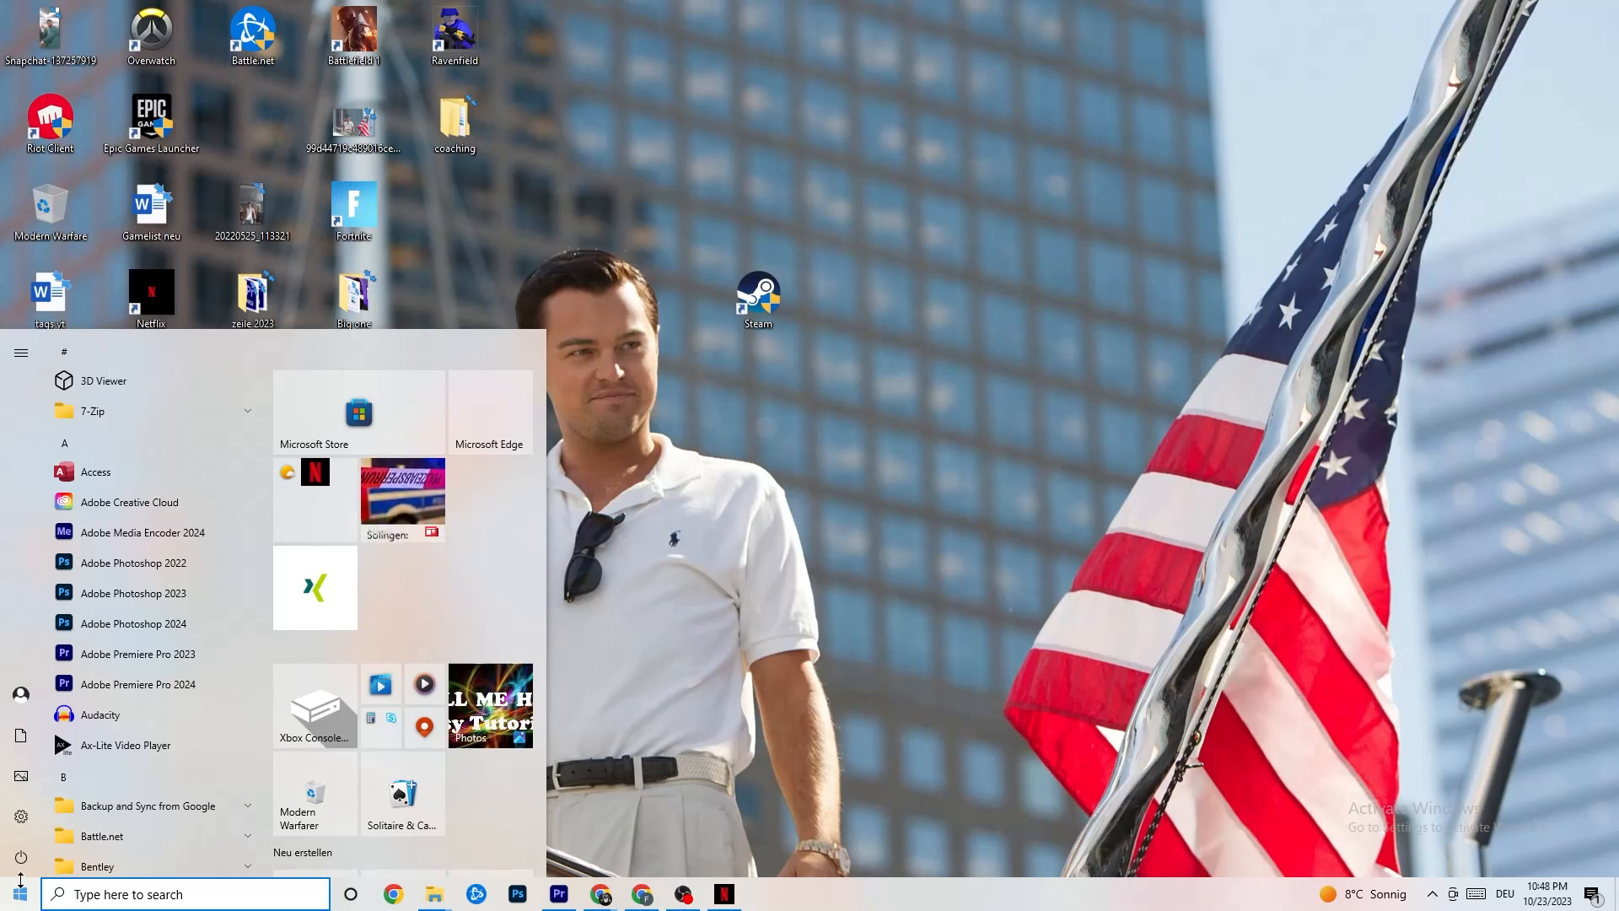
Step: Open Update & Security in Settings to see Windows Update report the PC up to date
click(20, 816)
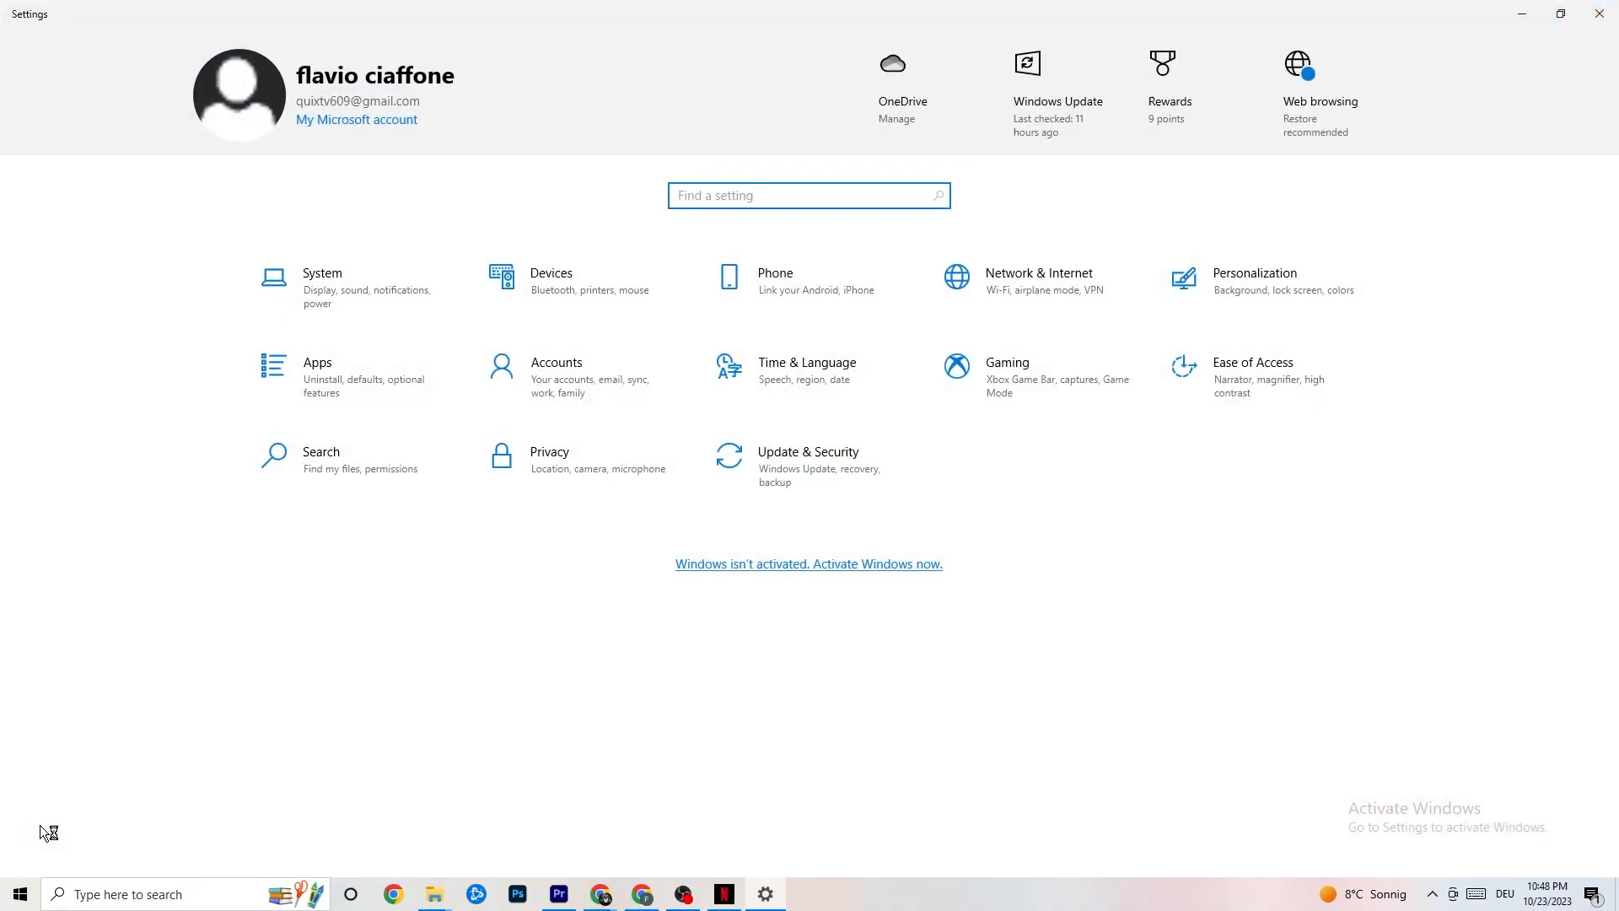
mouse_move(780, 491)
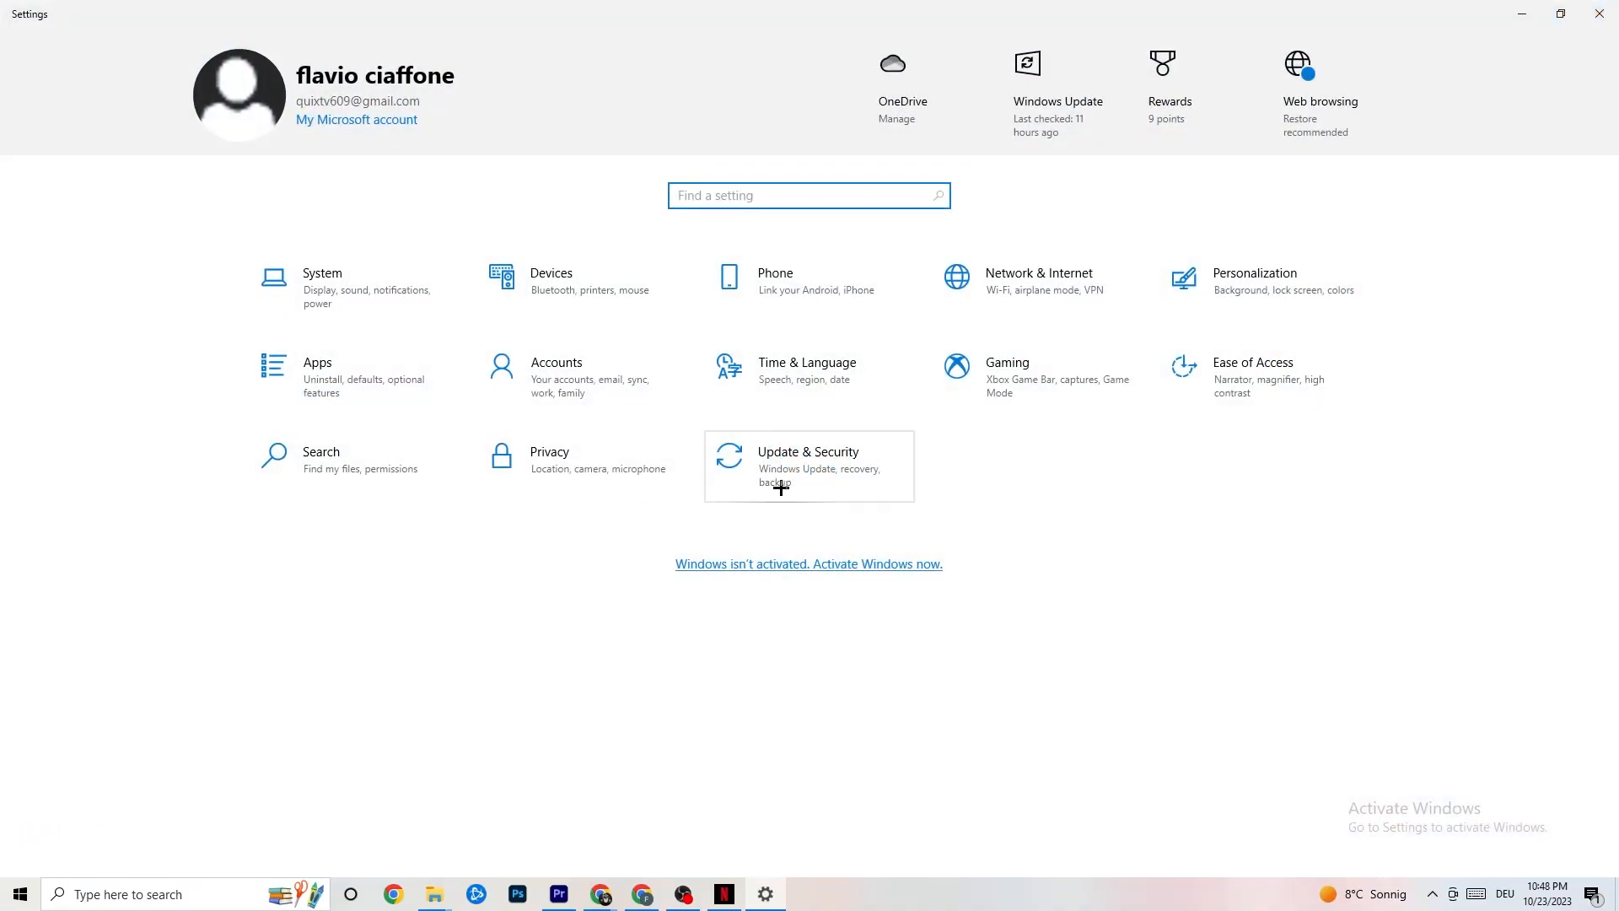
click(808, 464)
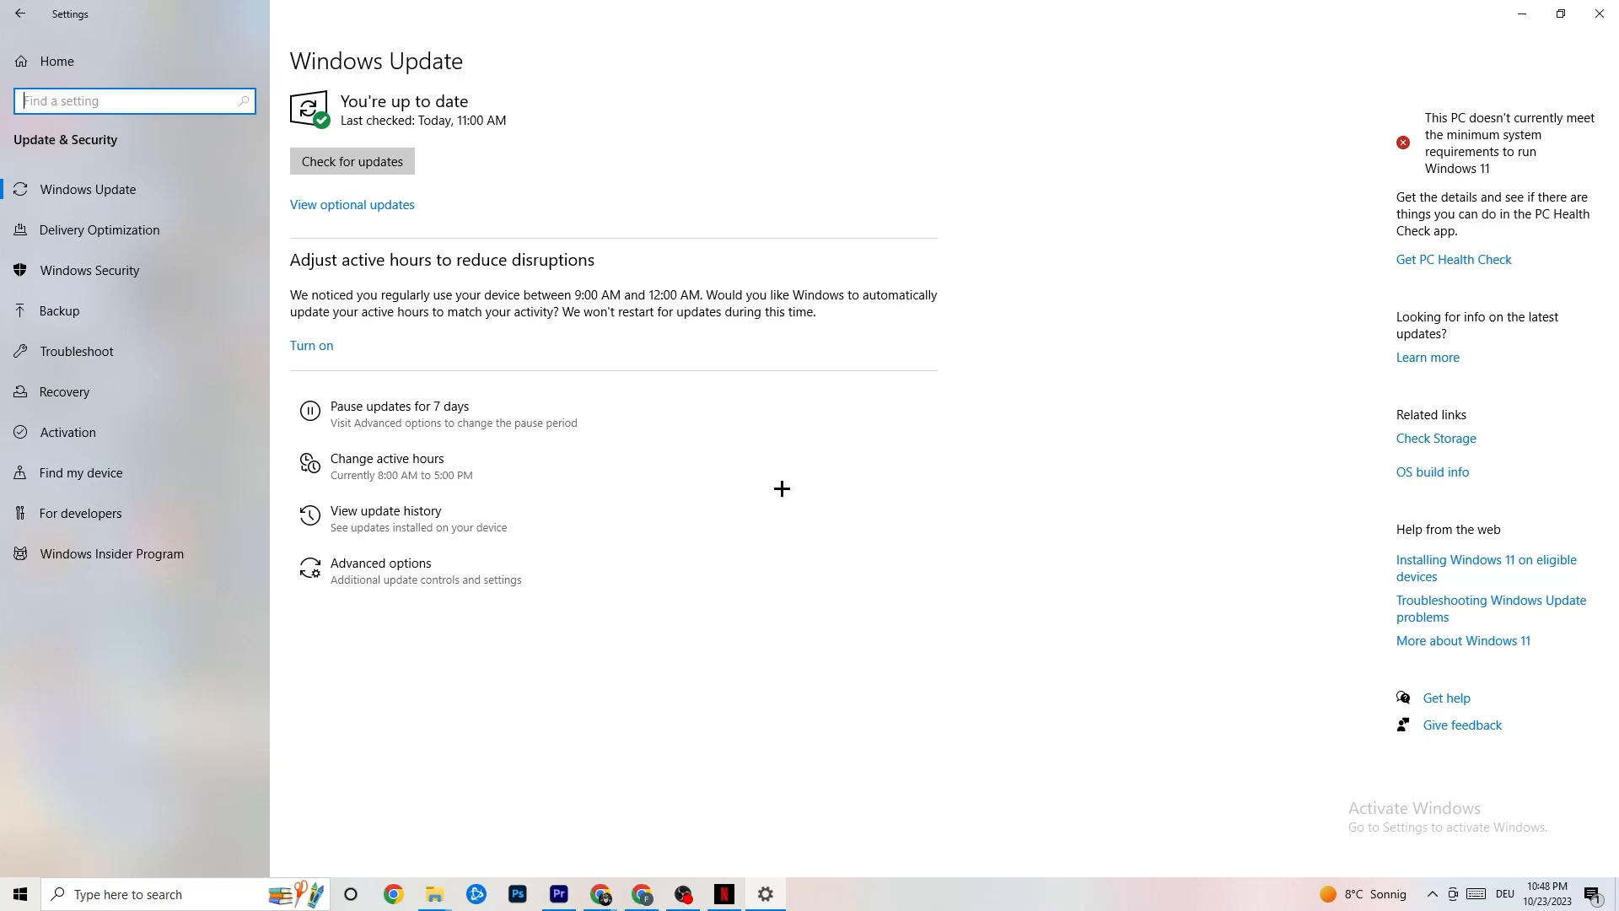
mouse_move(351, 161)
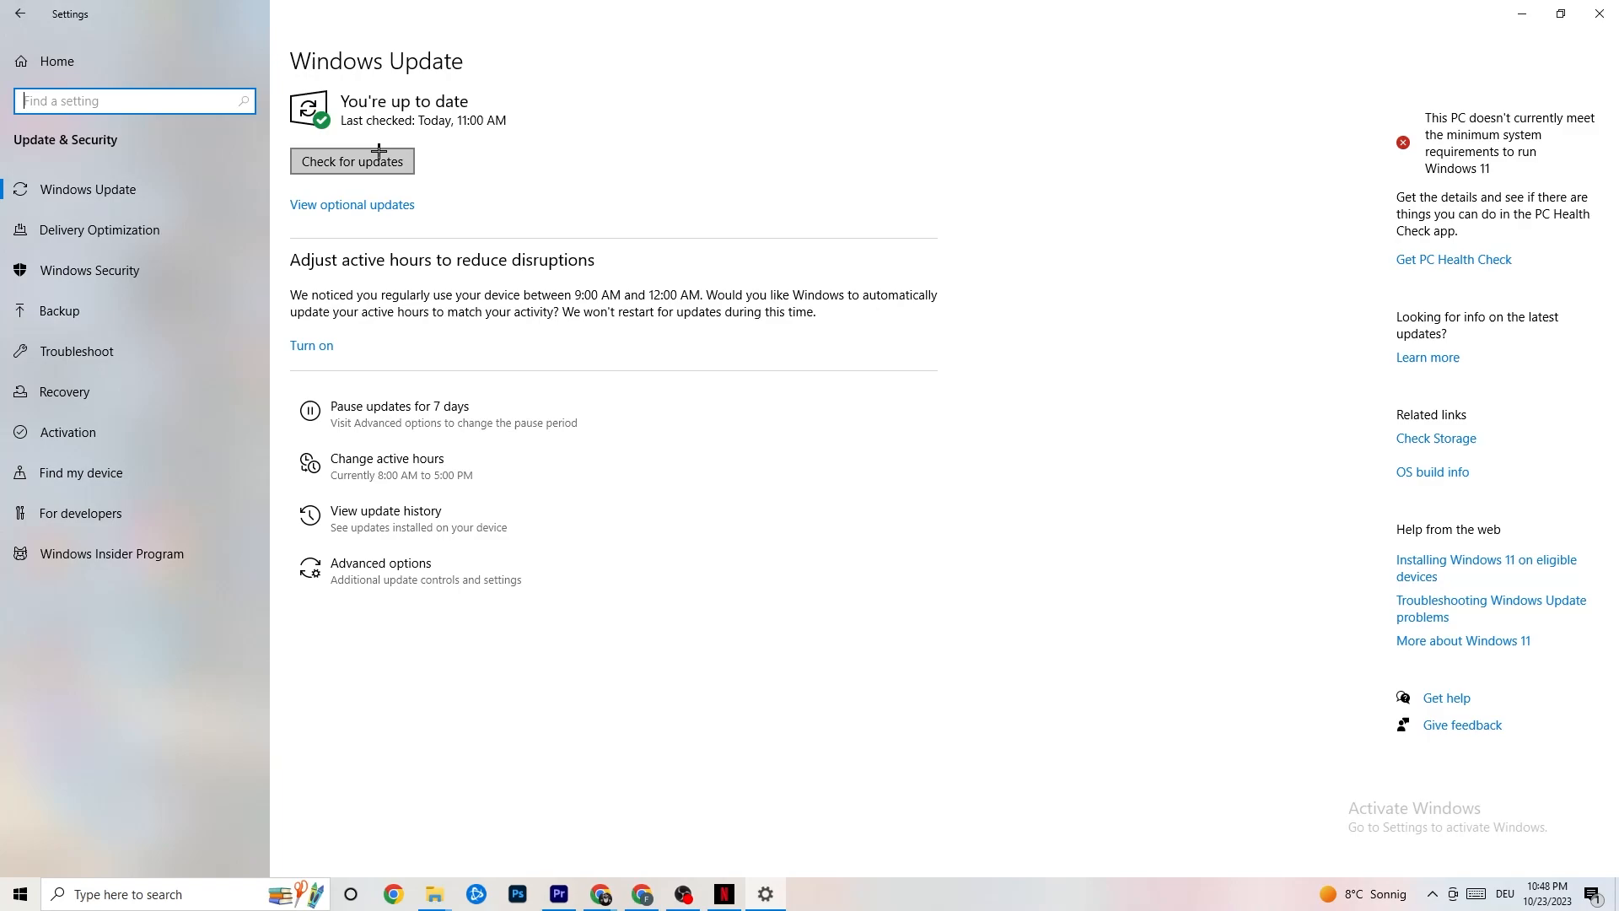
mouse_move(457, 110)
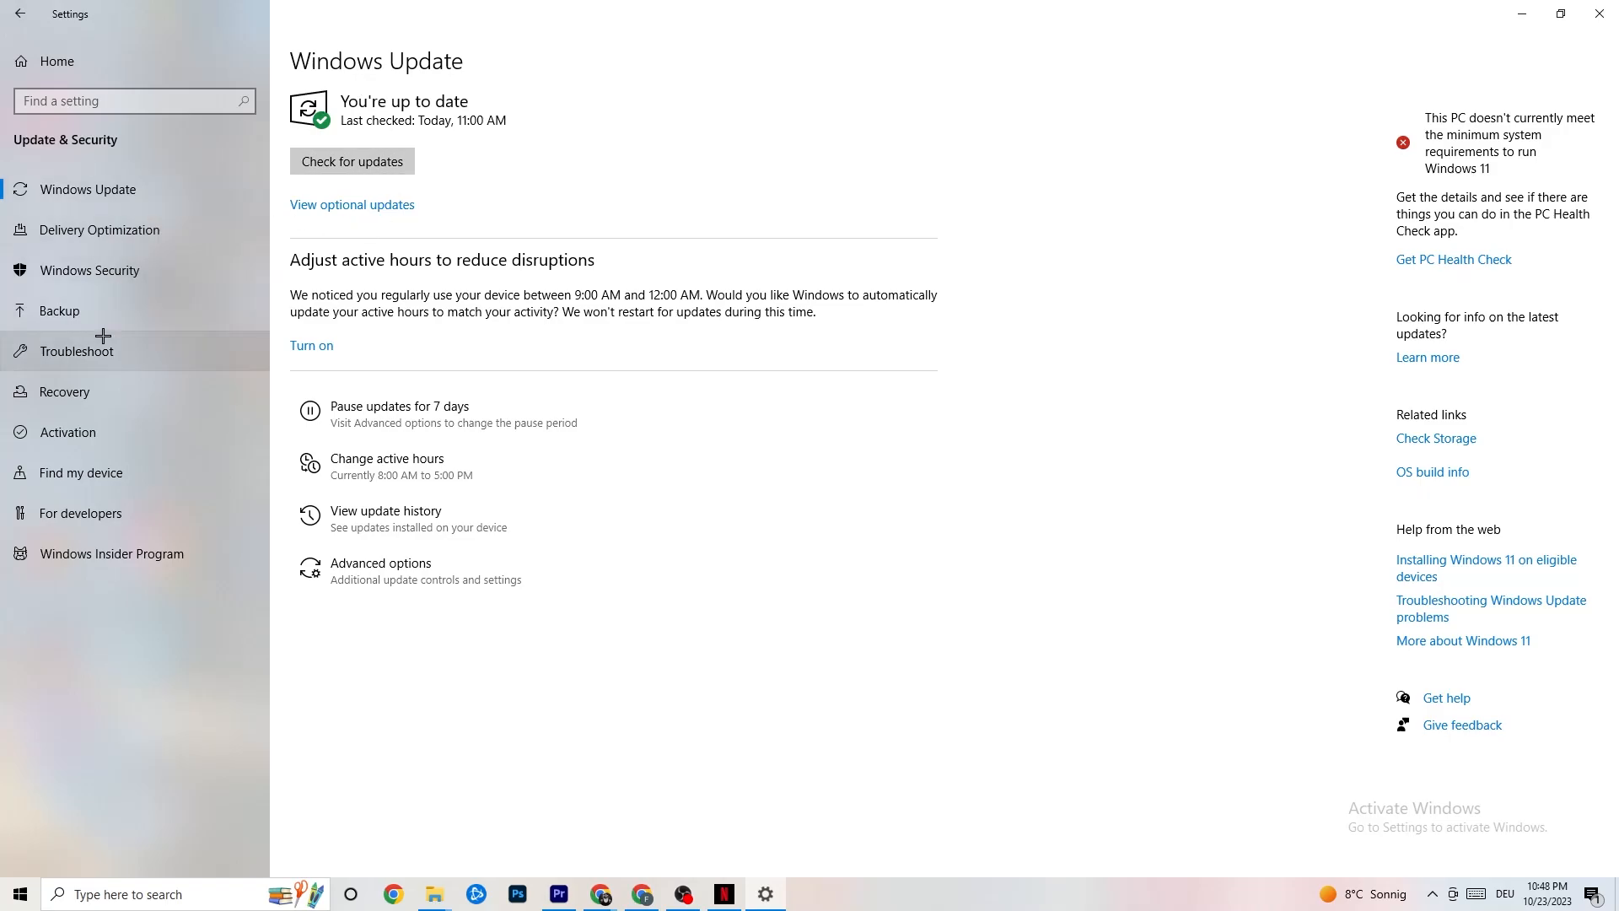
click(76, 350)
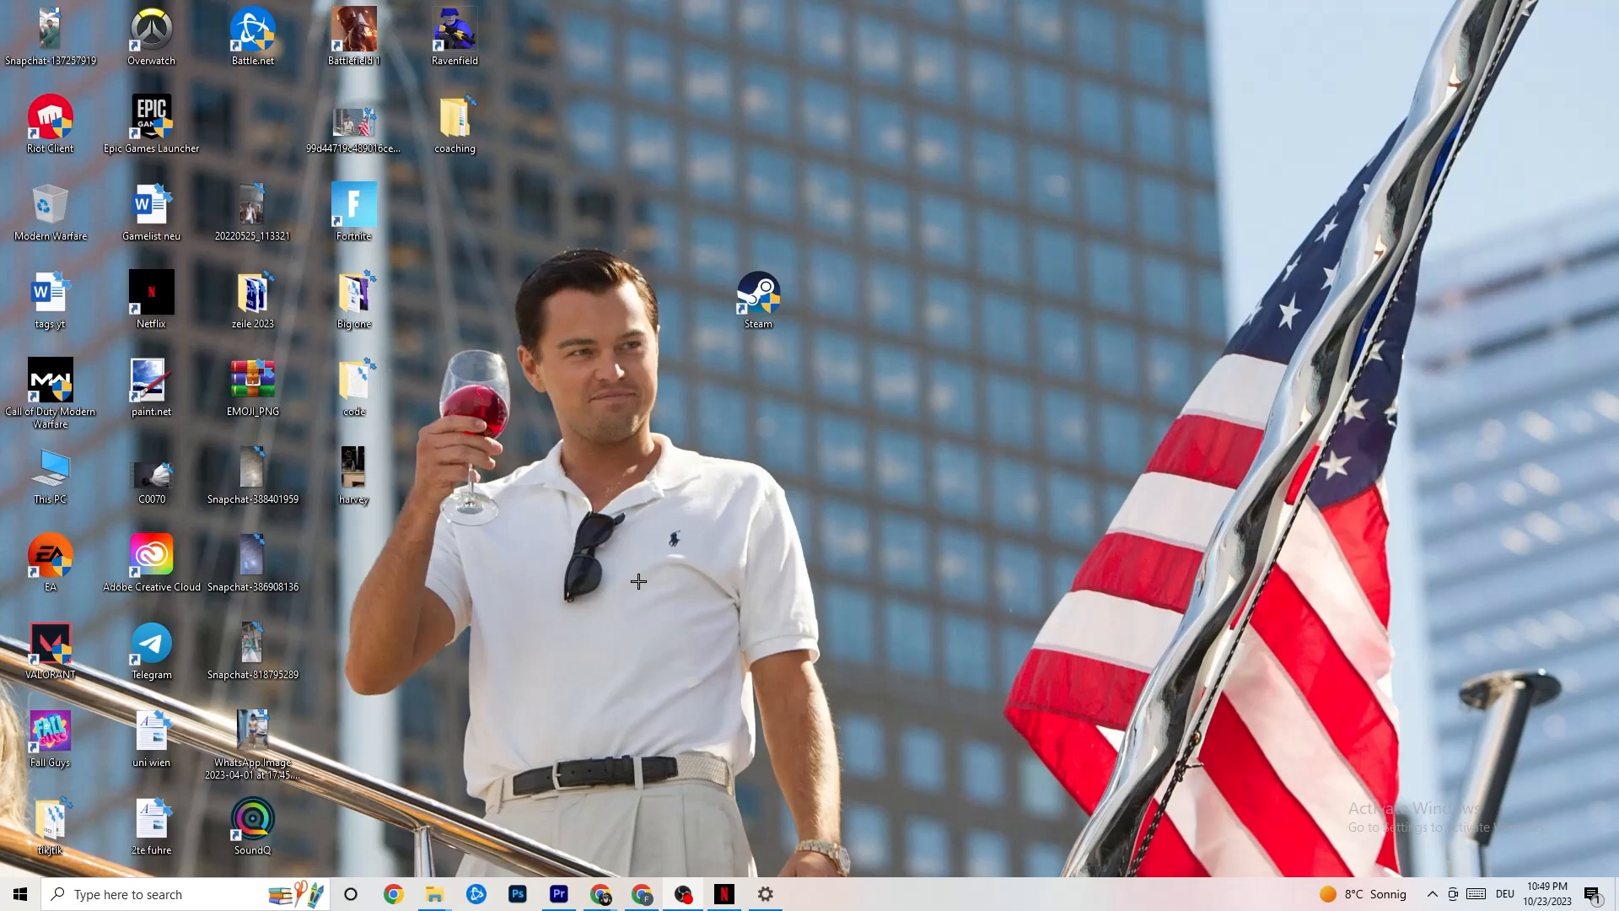
mouse_move(748, 314)
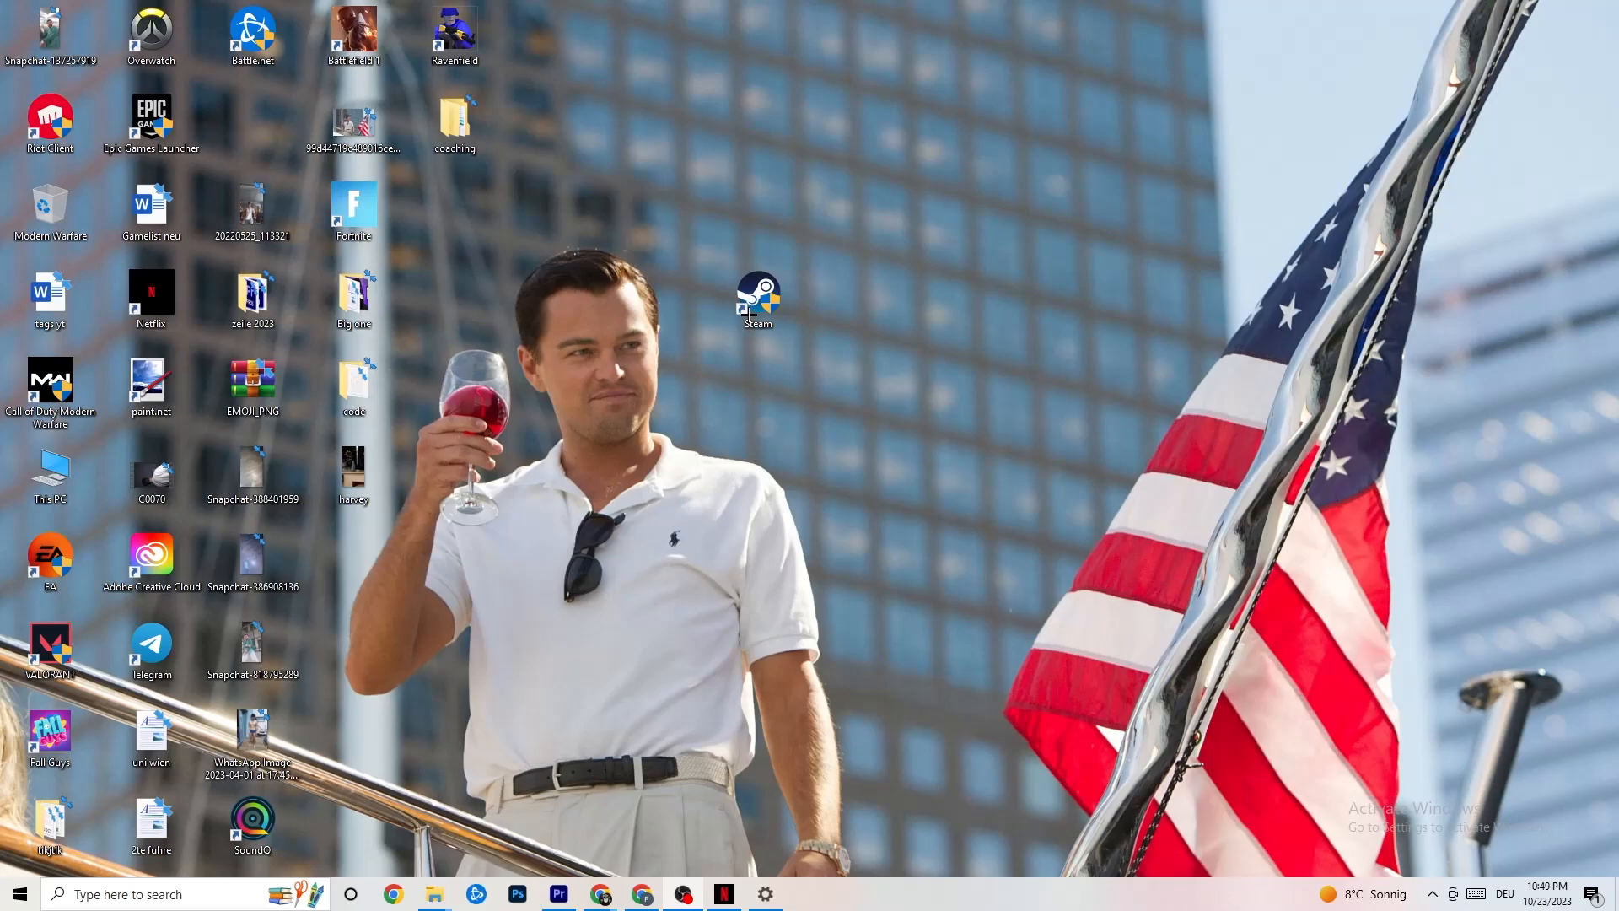
mouse_move(584, 390)
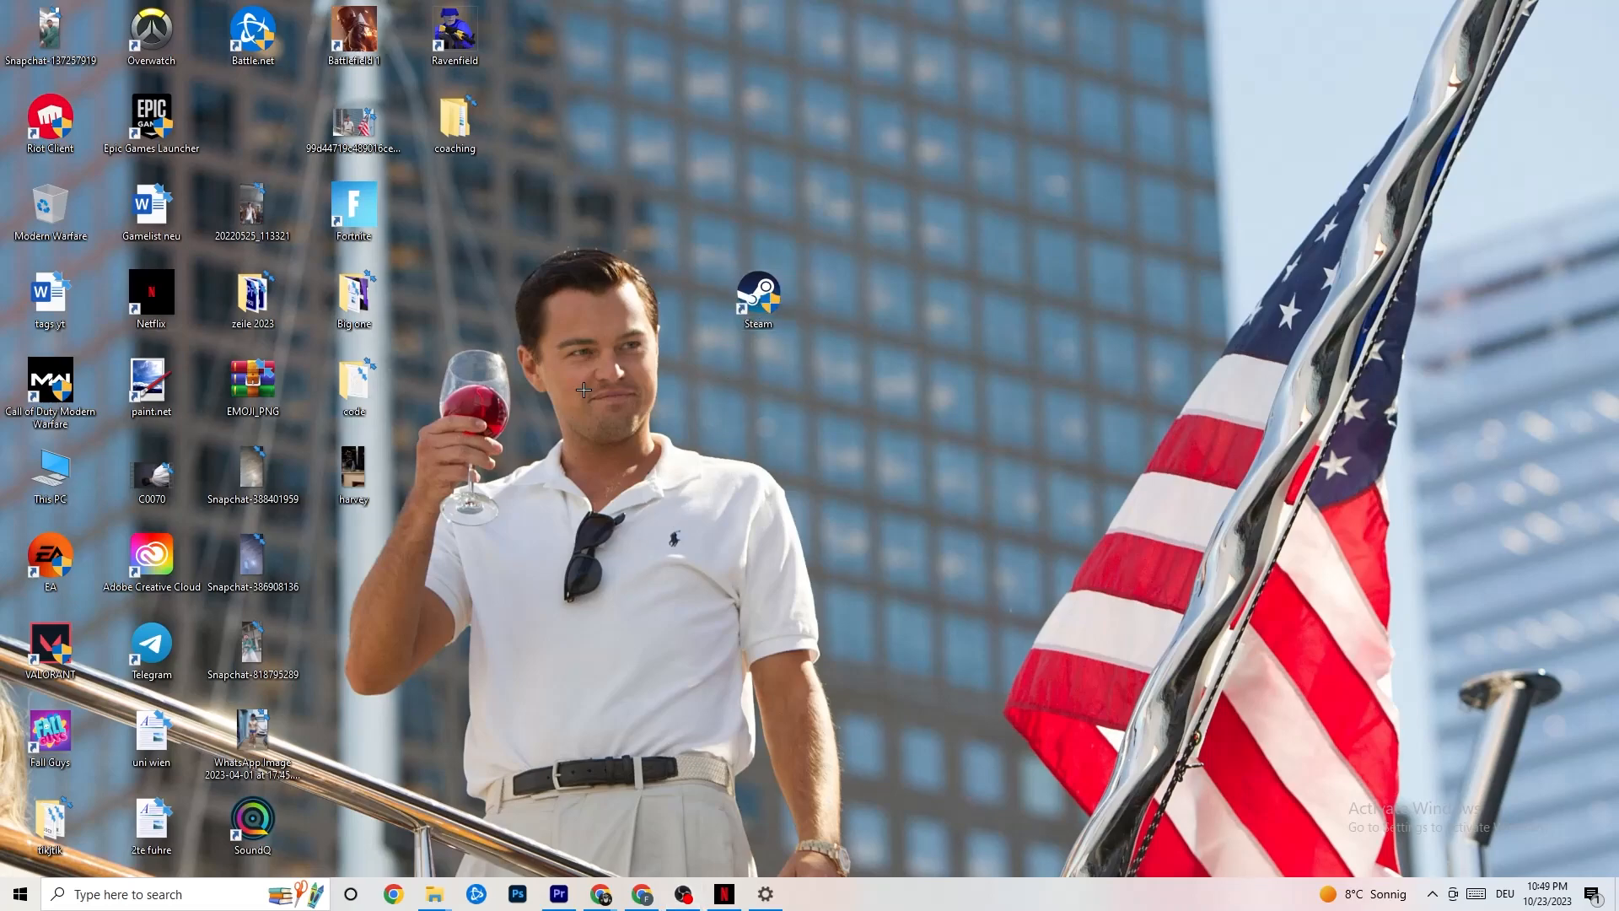
Step: Run the Steam desktop shortcut as administrator
click(758, 387)
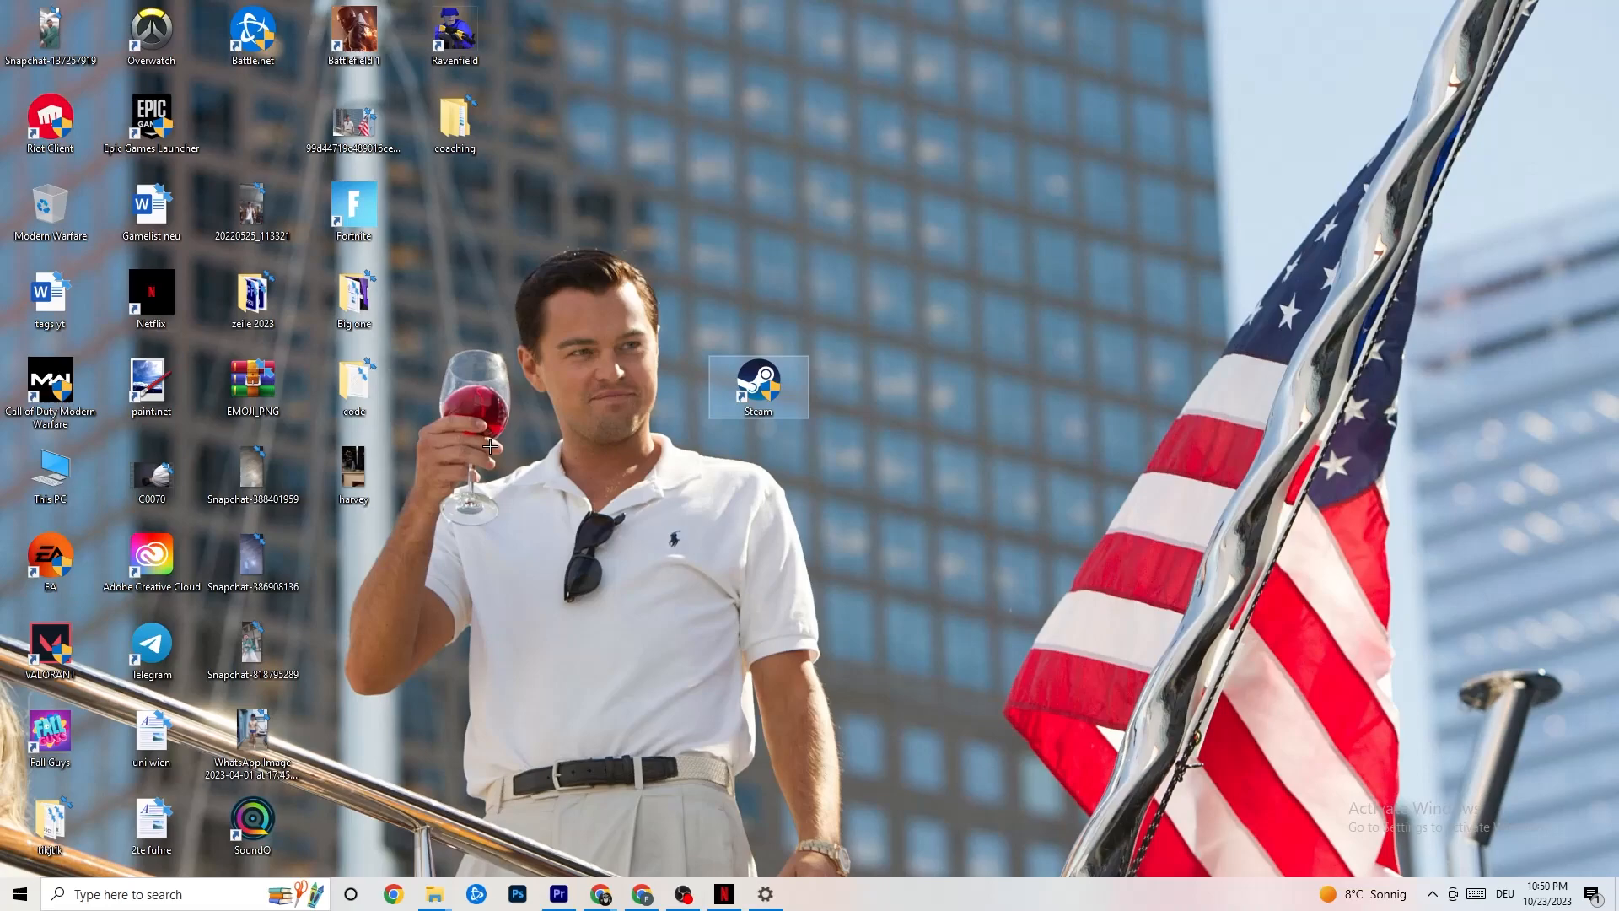
right_click(758, 386)
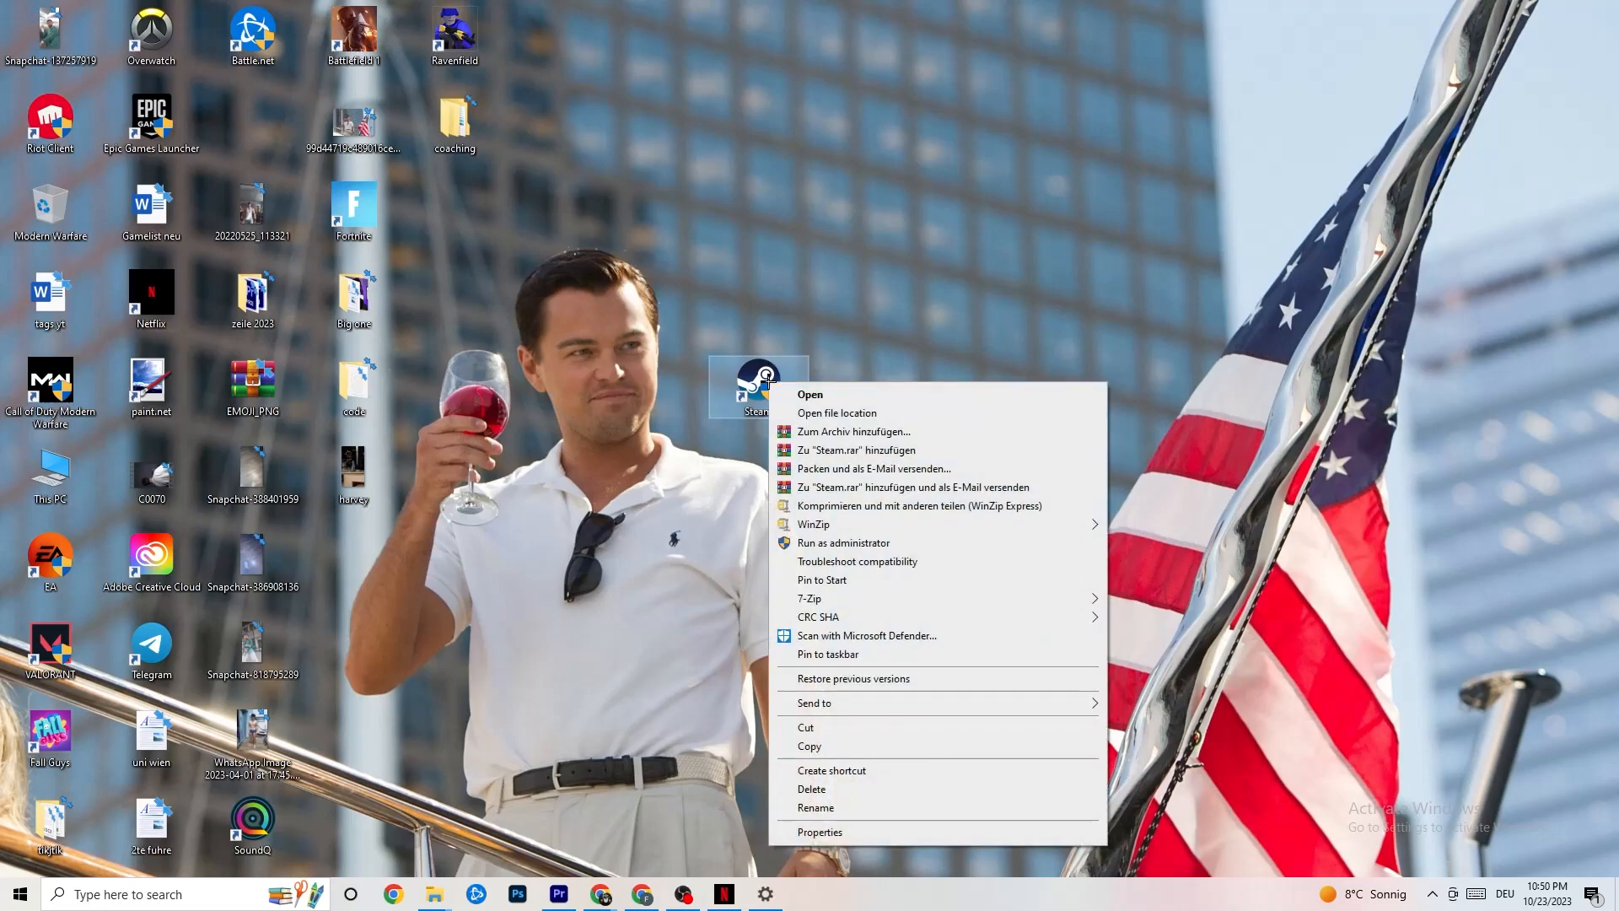
mouse_move(827, 542)
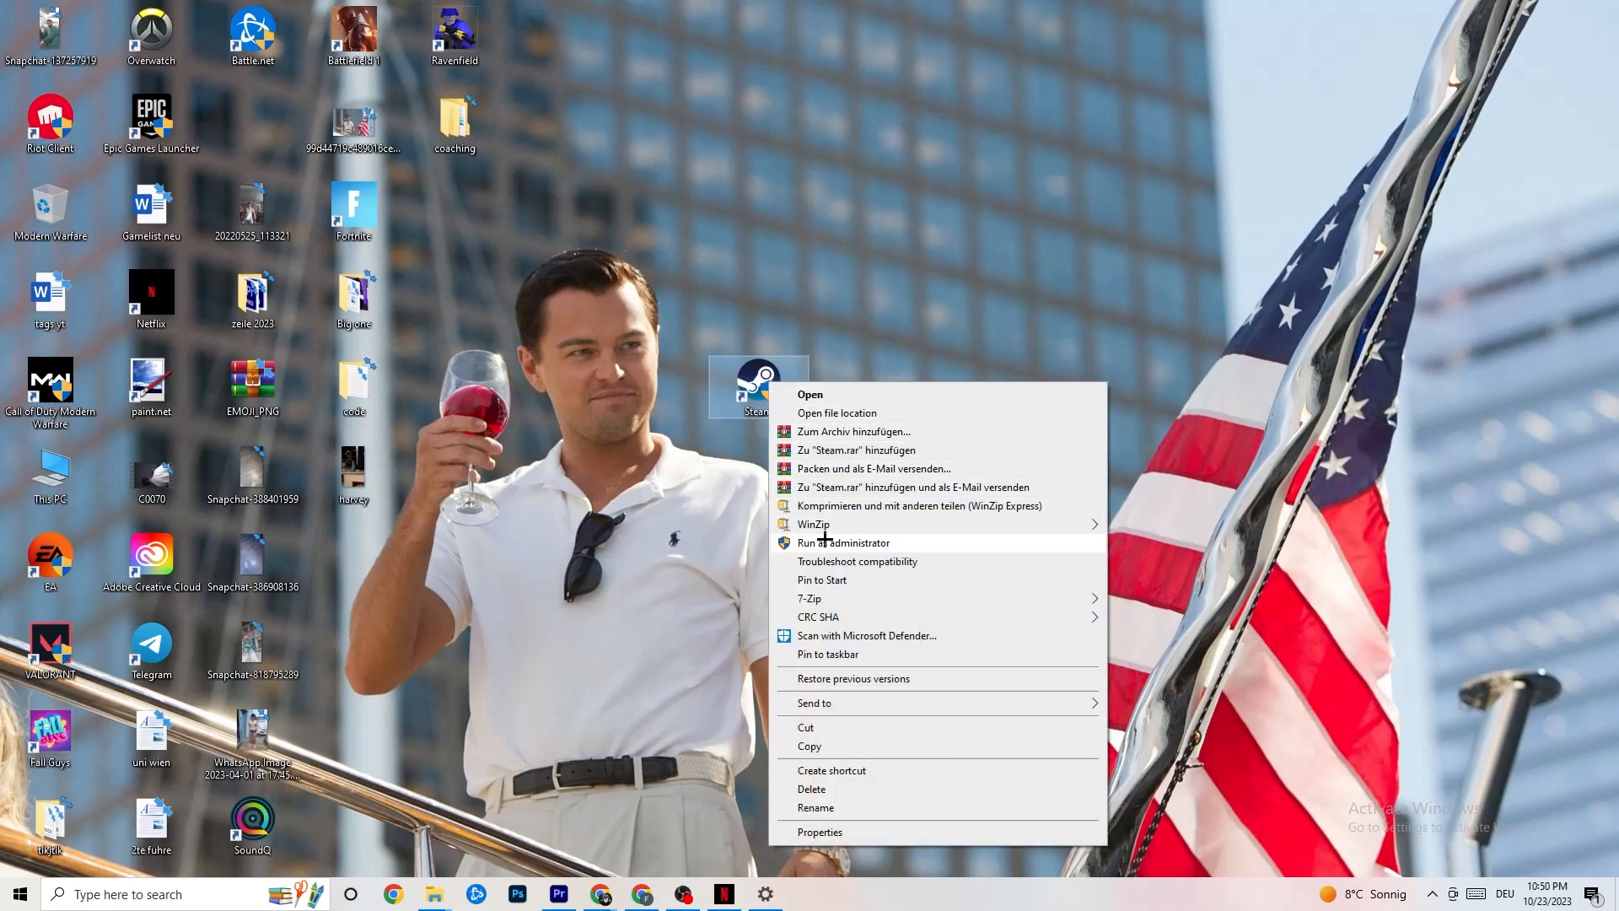
click(593, 489)
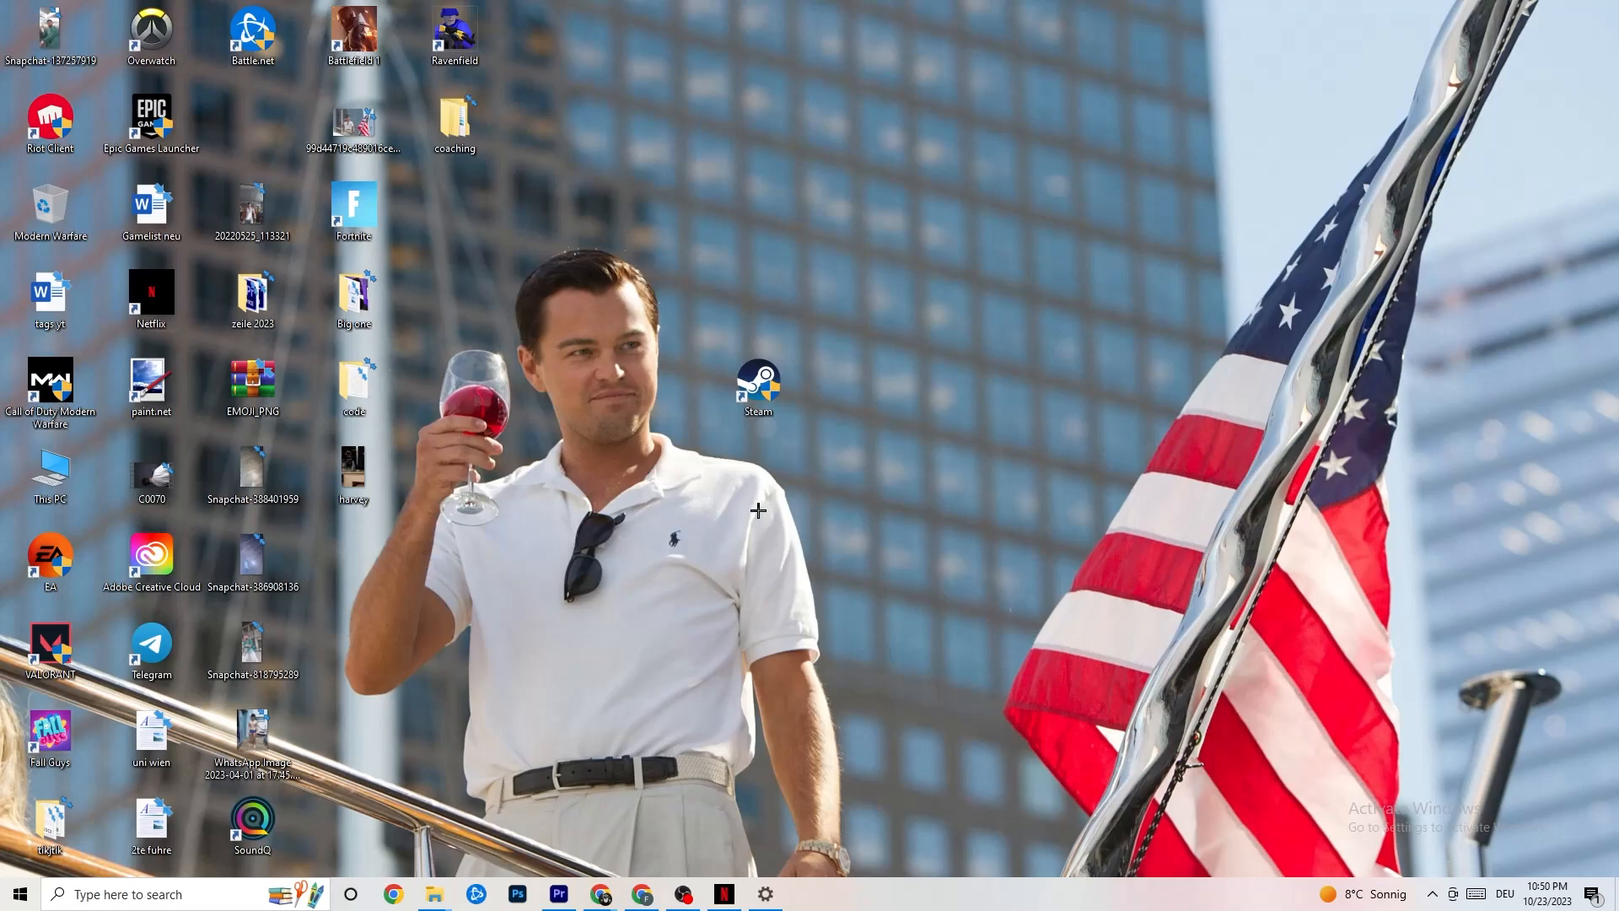
Step: Set Steam's shortcut to Windows 8 compatibility mode and run as administrator, then click OK
right_click(758, 387)
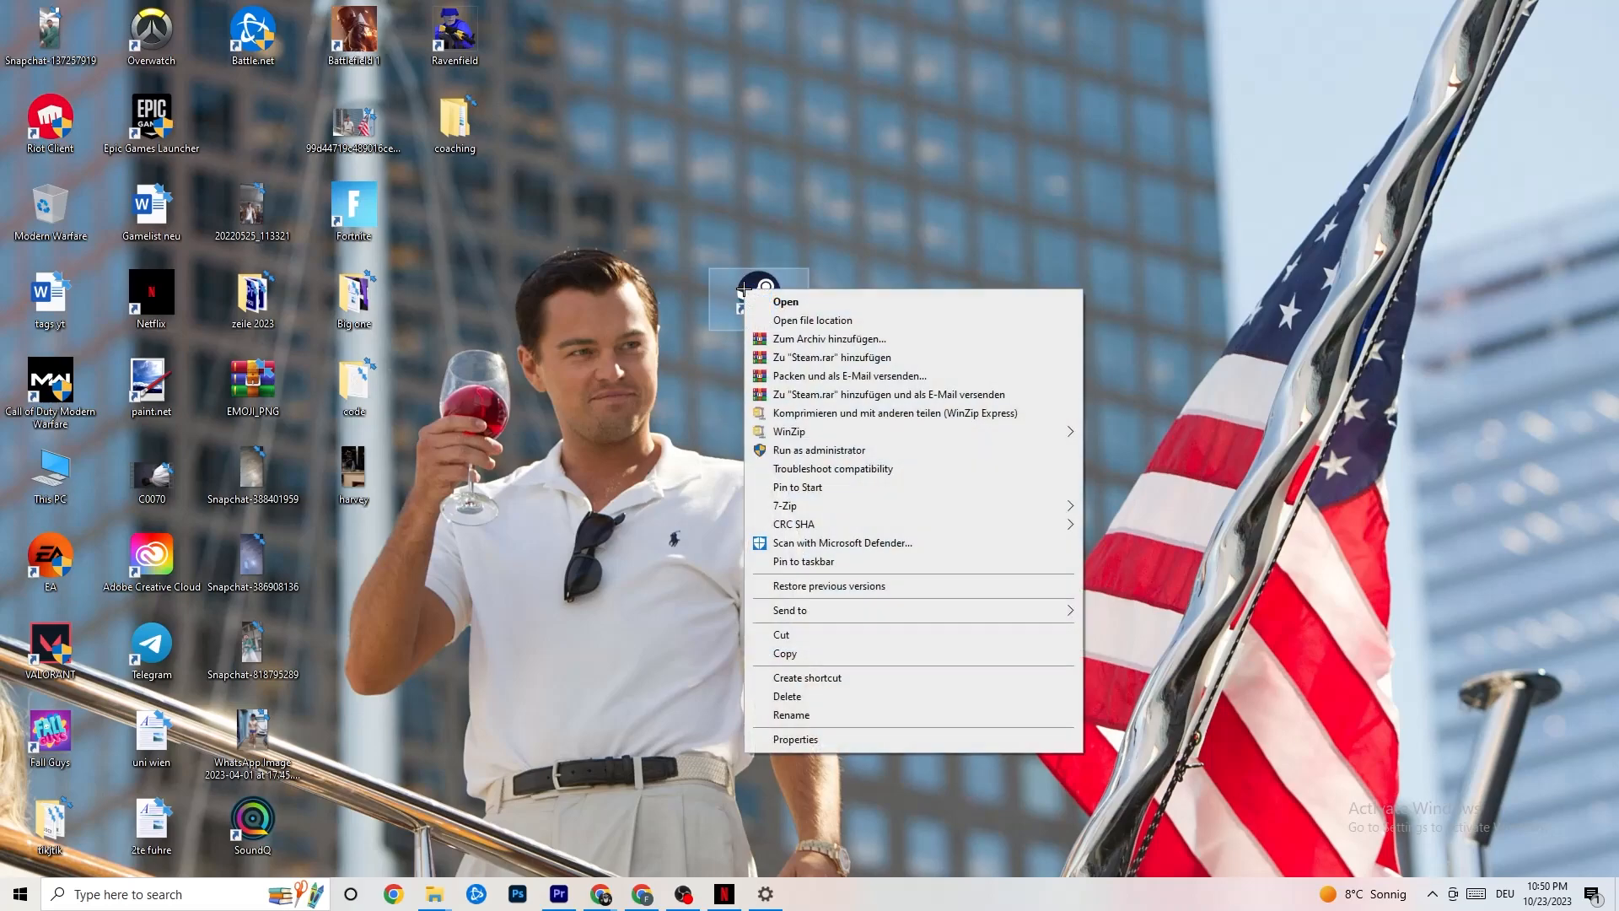
mouse_move(808, 707)
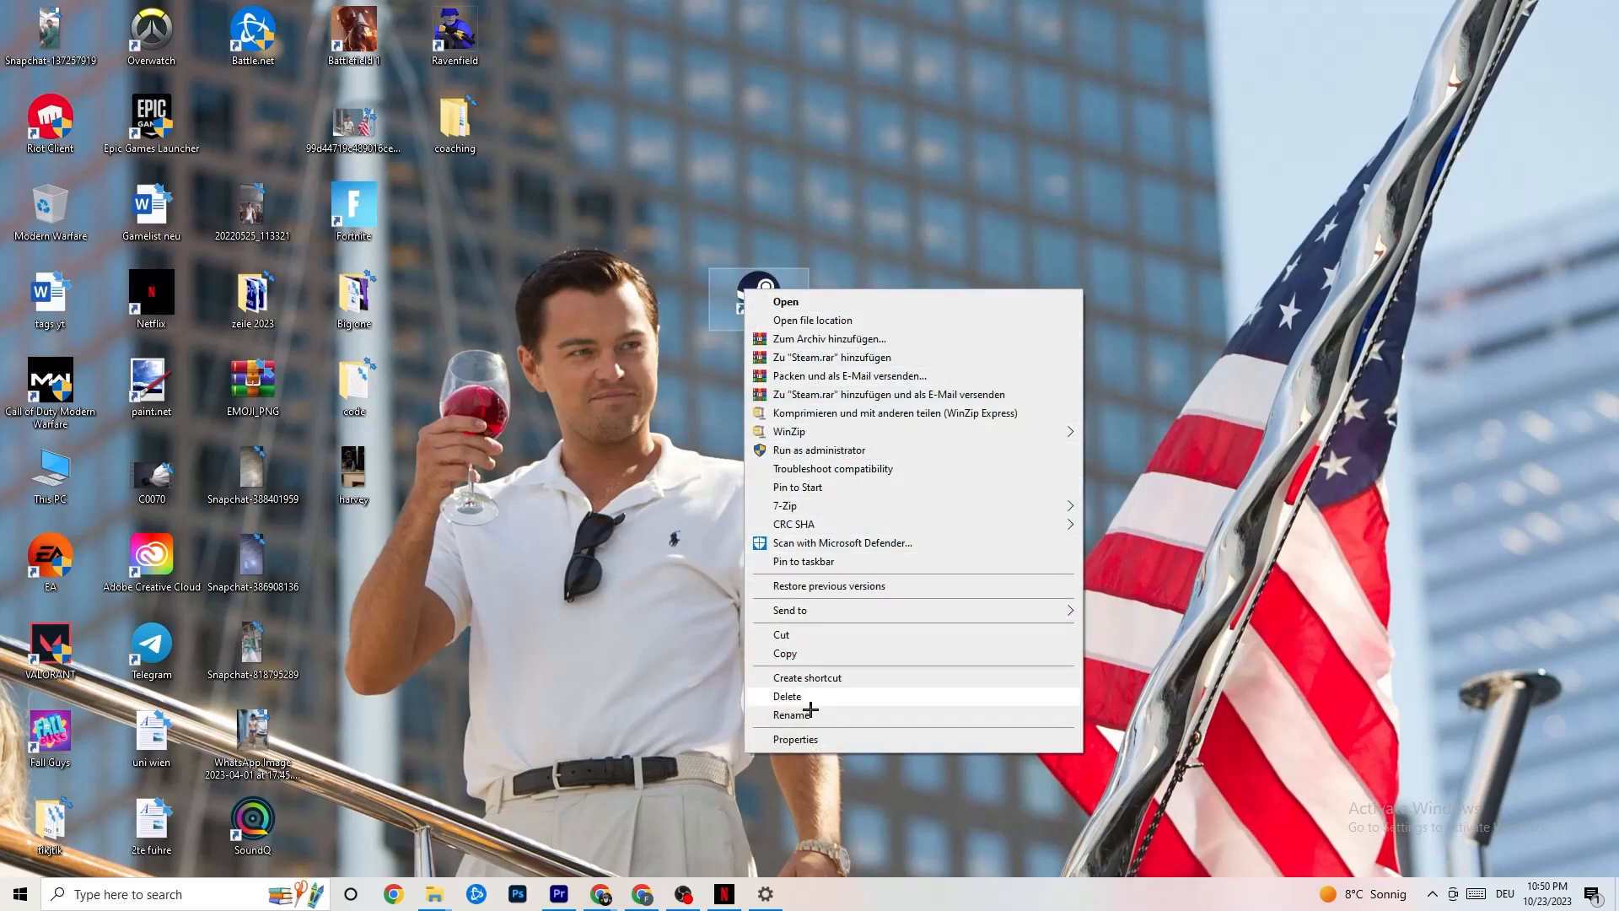
click(795, 739)
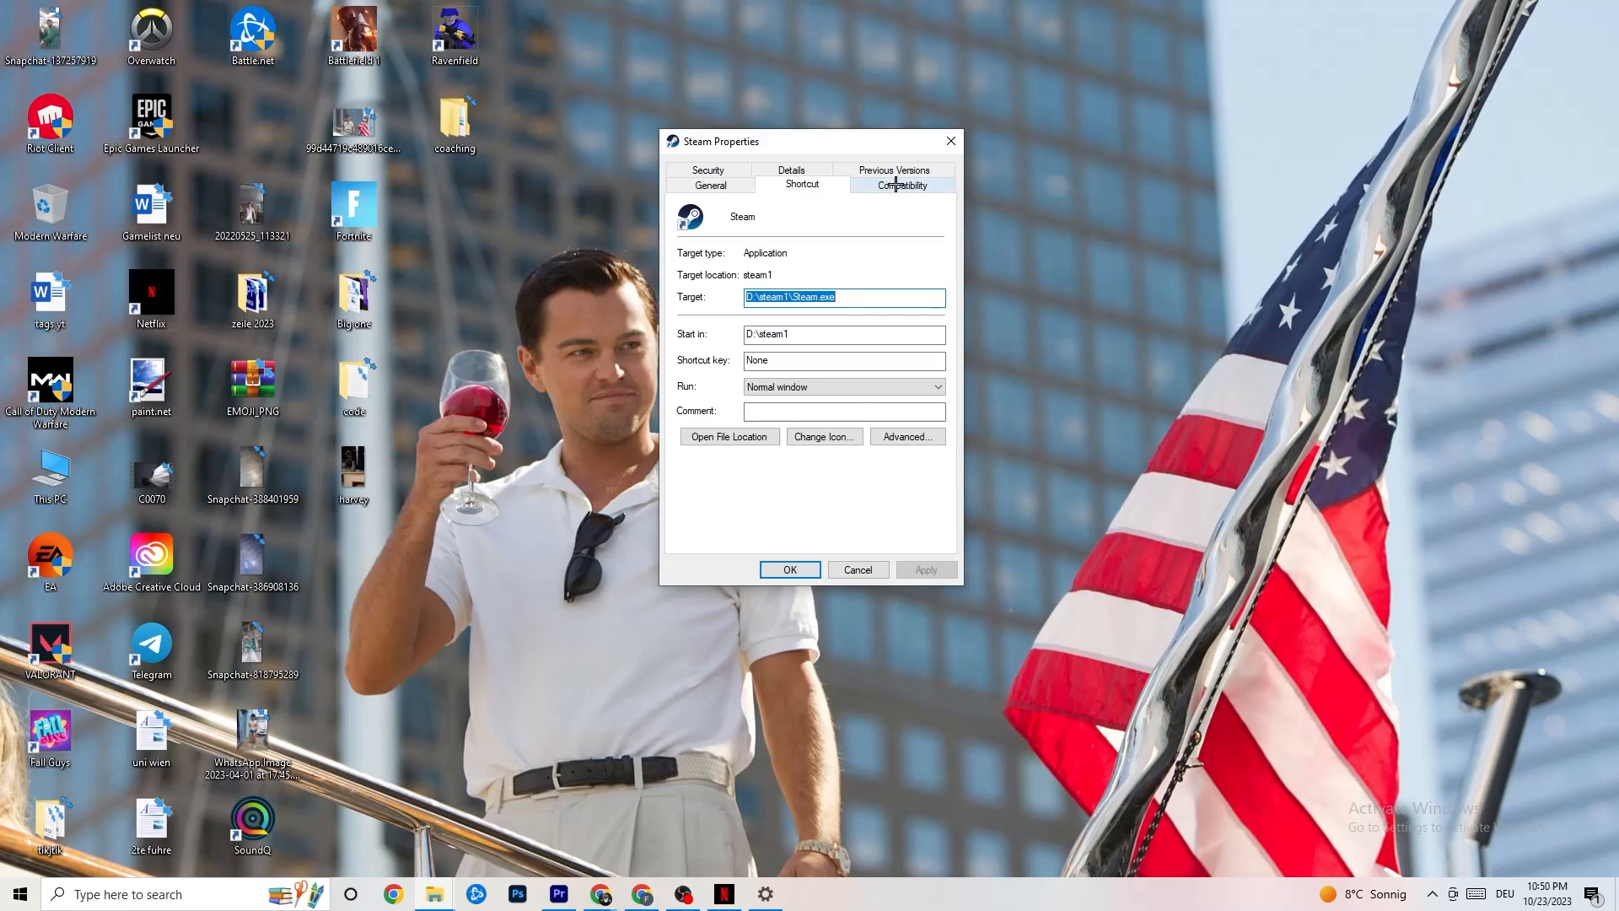
click(900, 184)
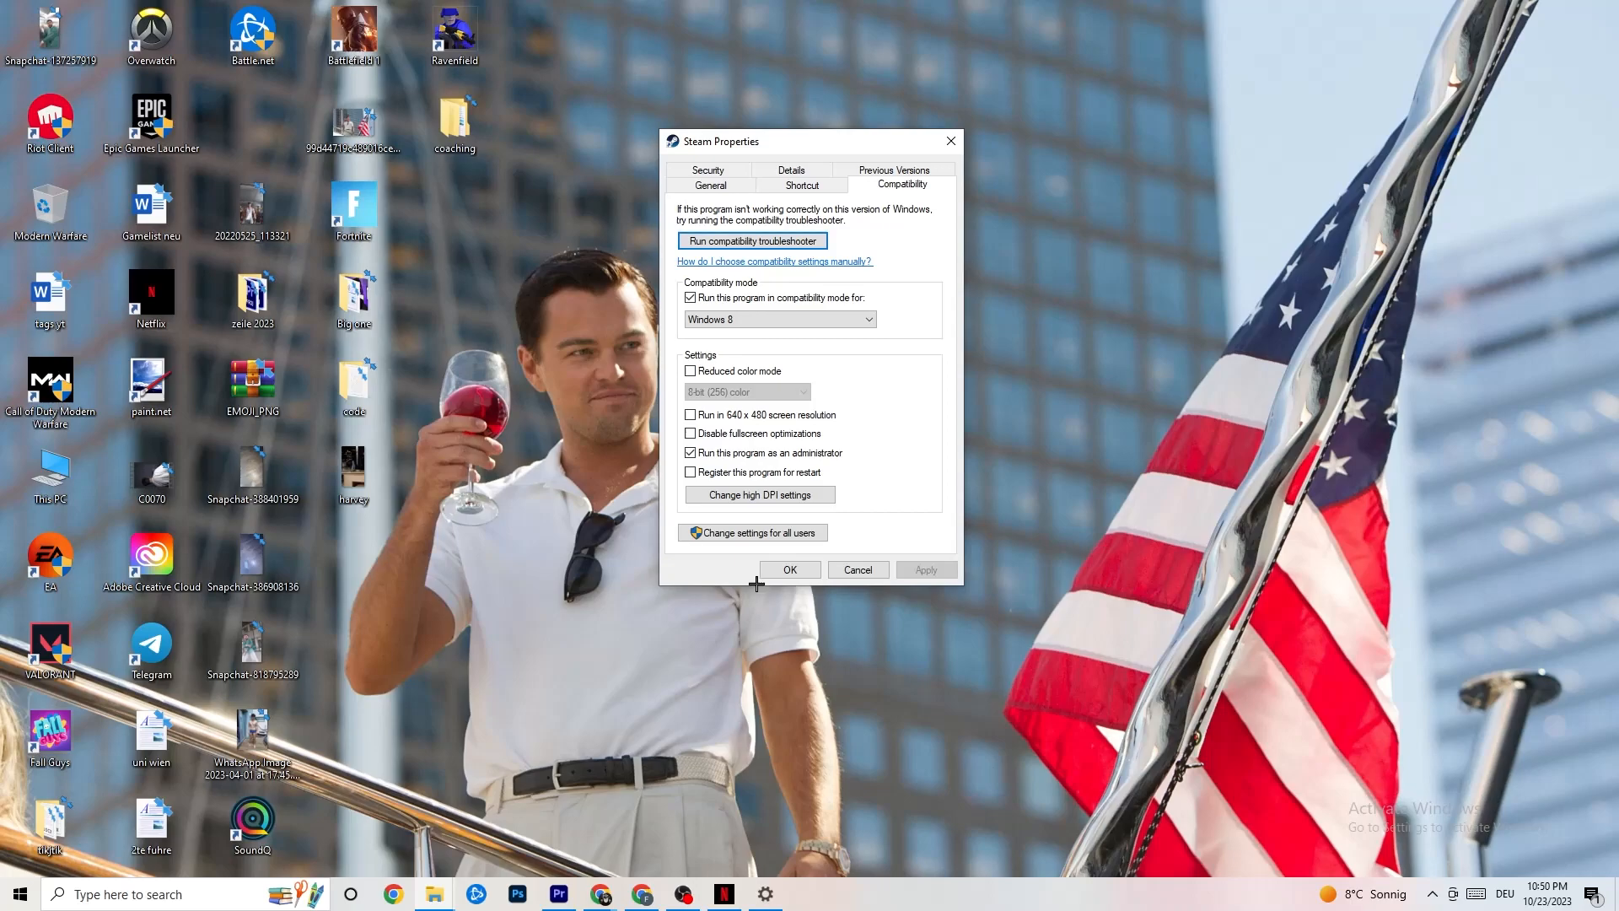
mouse_move(755, 284)
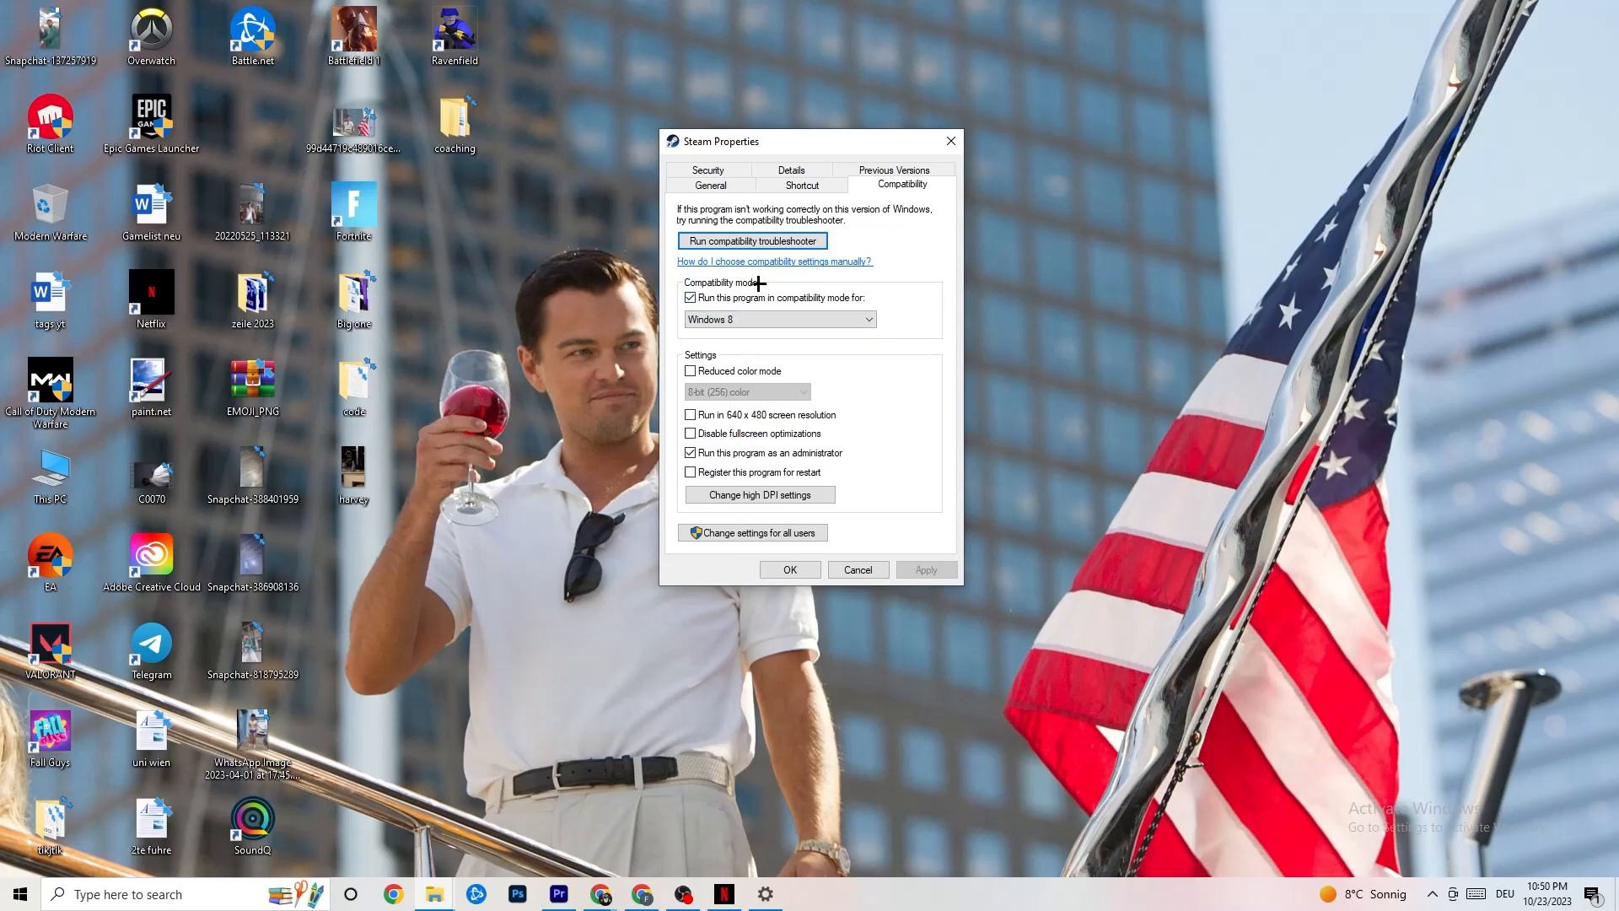
mouse_move(764, 299)
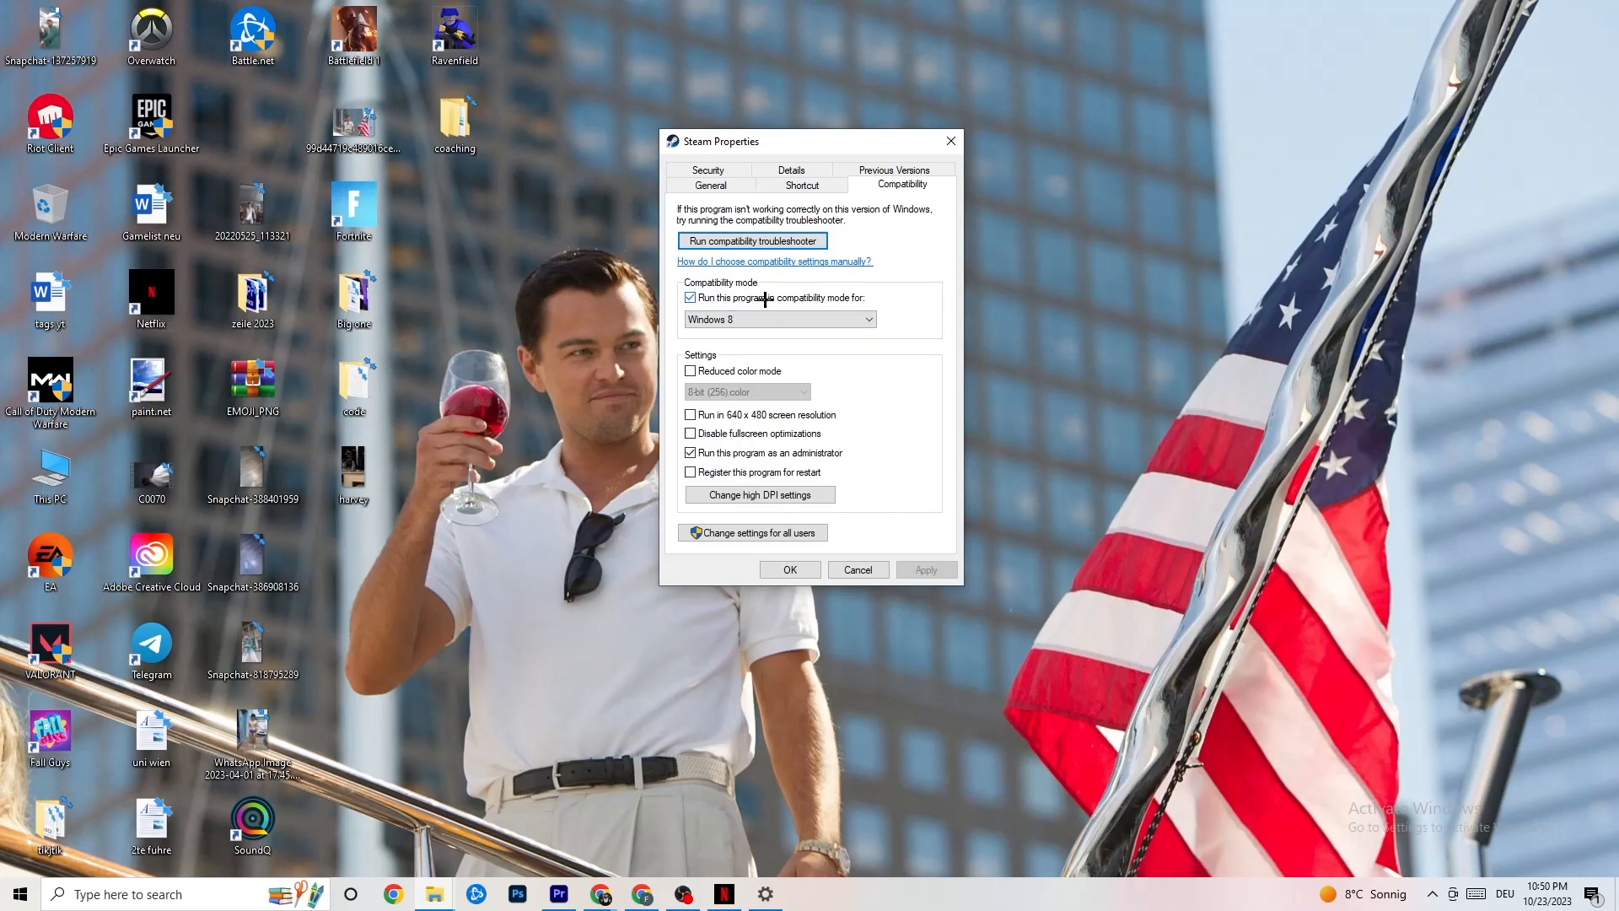
click(869, 318)
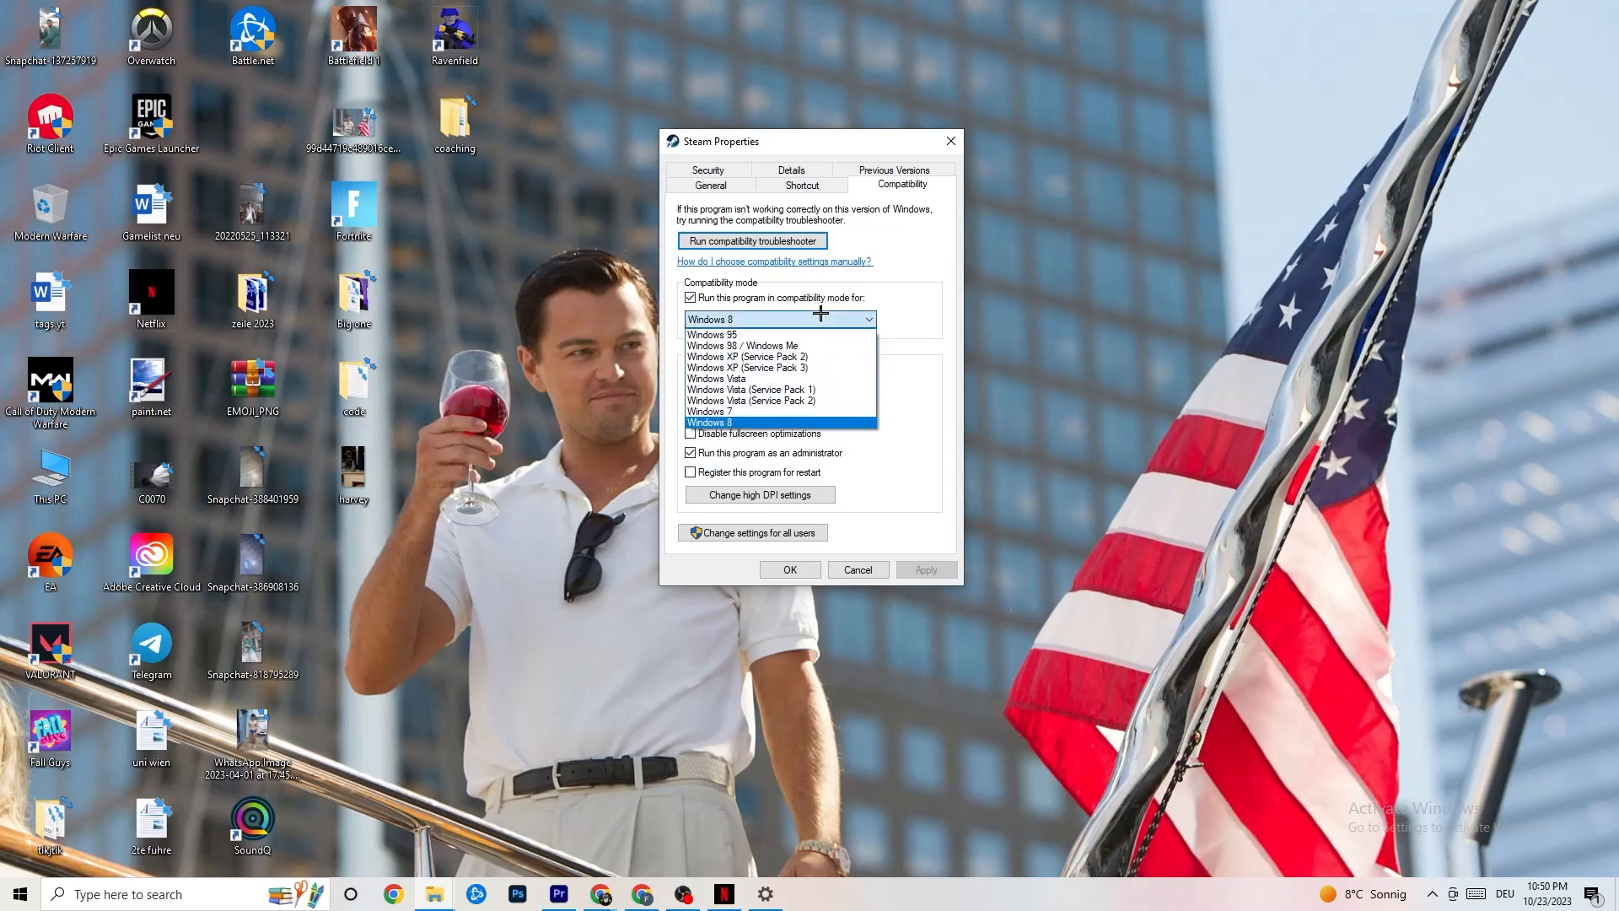
mouse_move(900, 321)
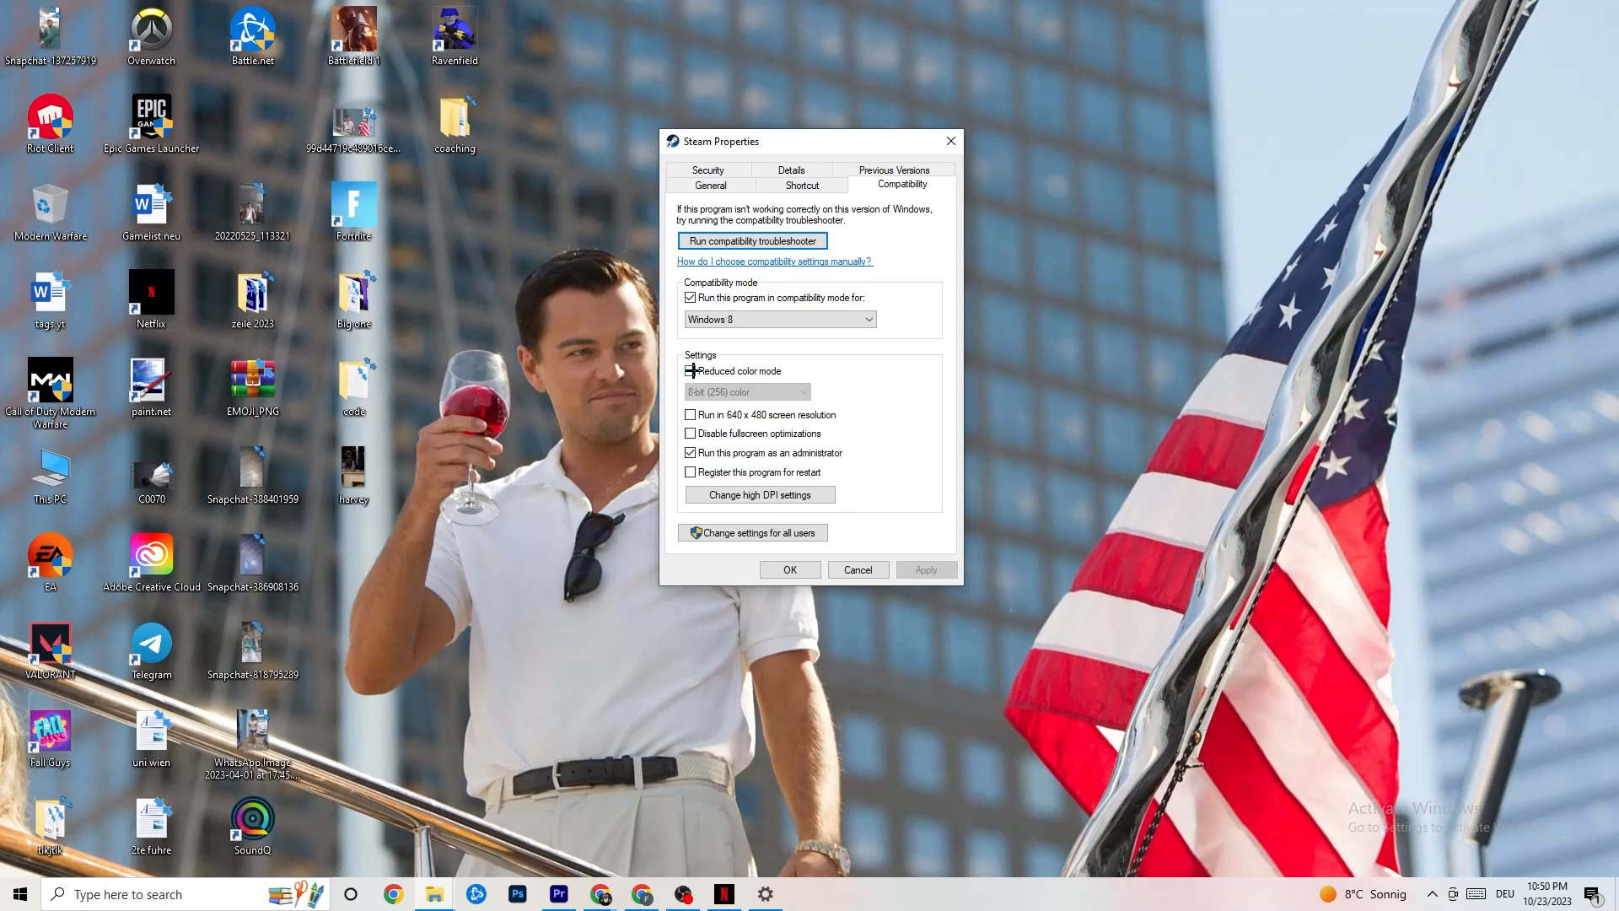
click(690, 371)
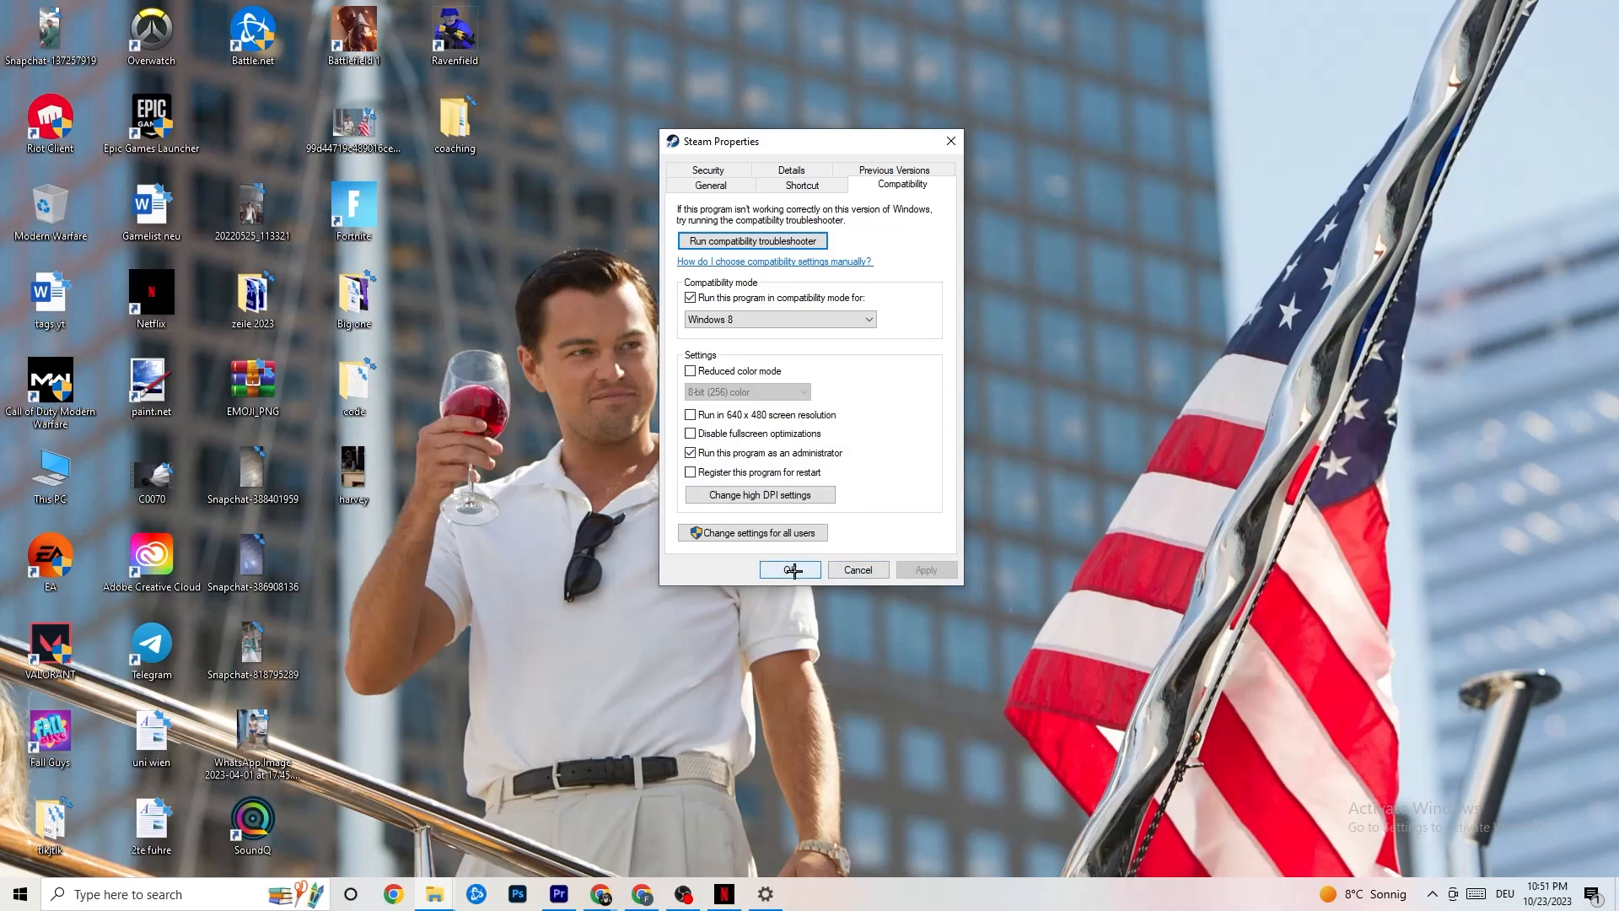
click(789, 569)
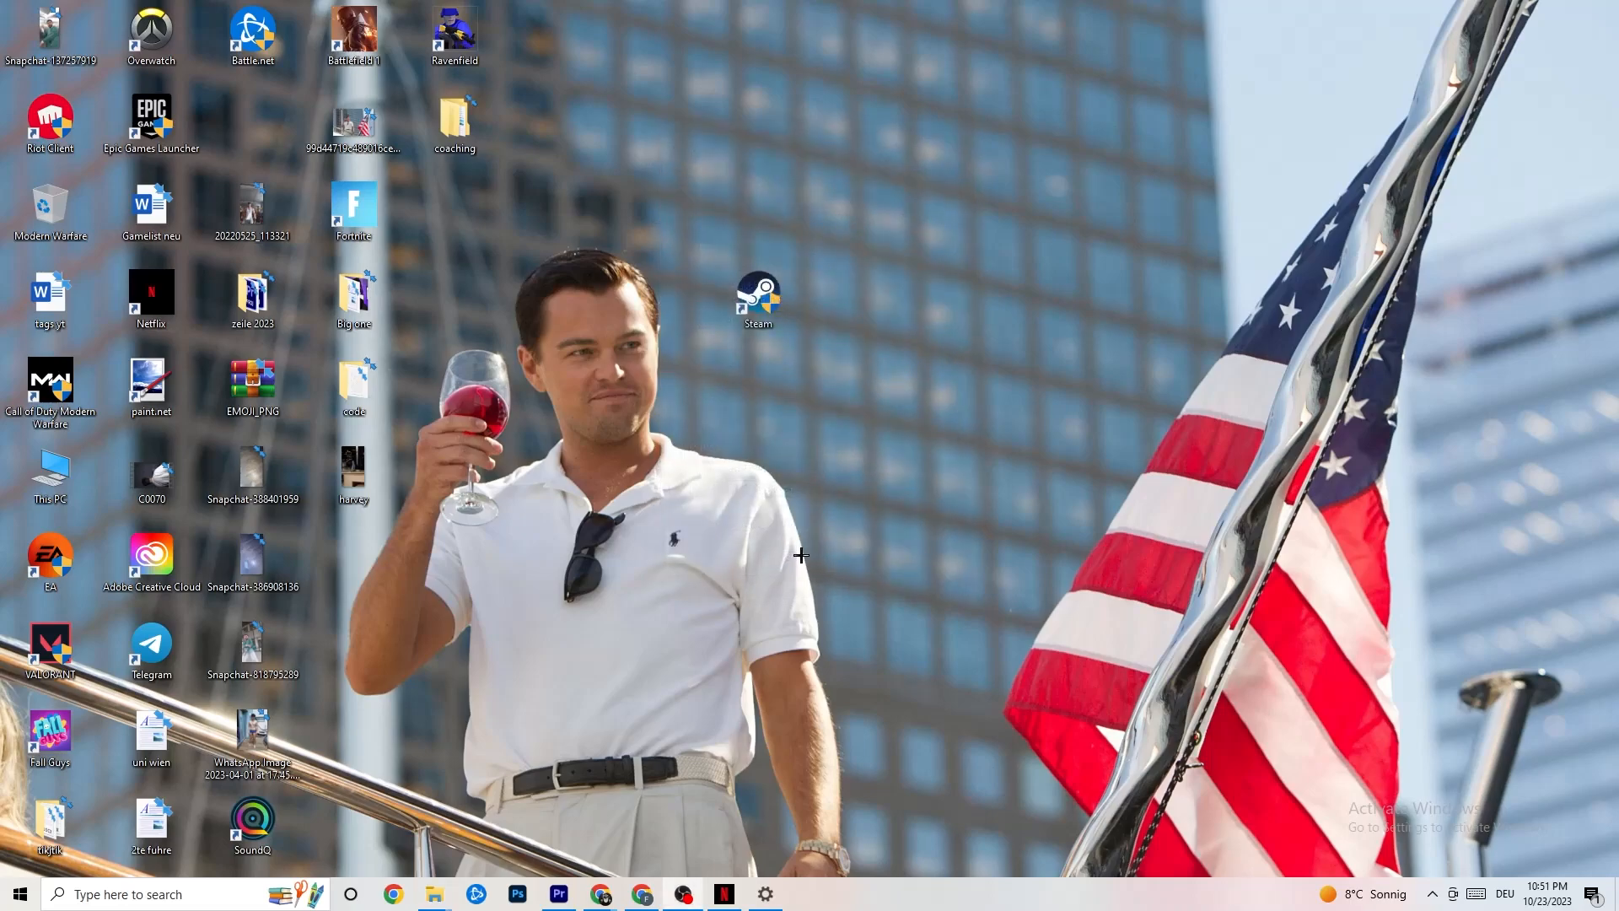
mouse_move(837, 511)
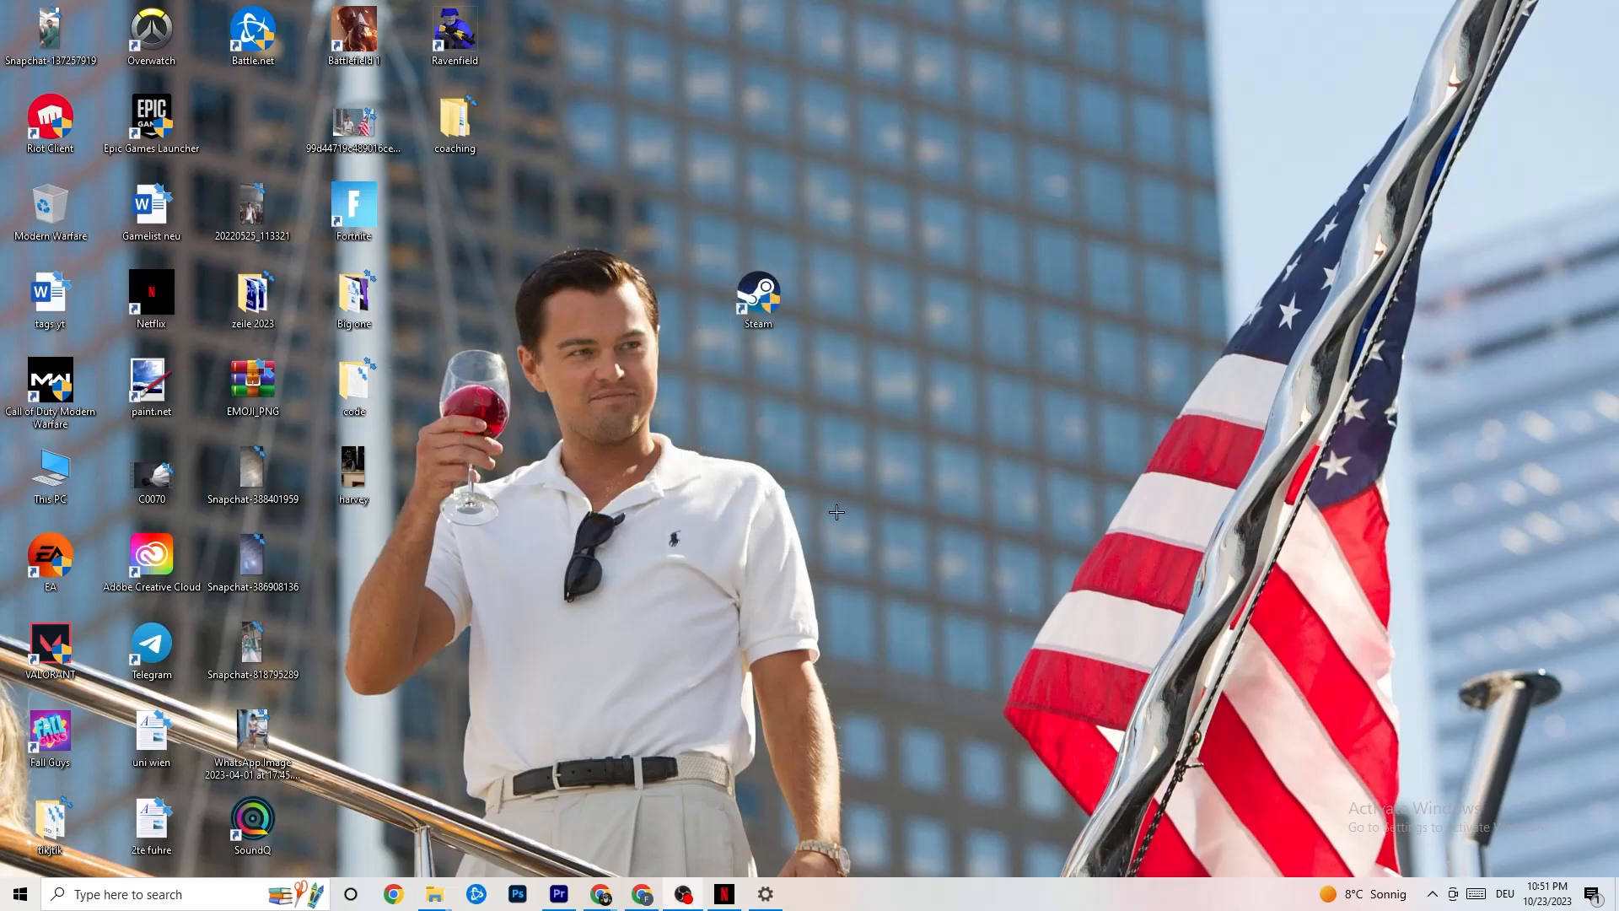
Step: Launch Windows Settings from the taskbar, landing on the Troubleshoot page
click(758, 299)
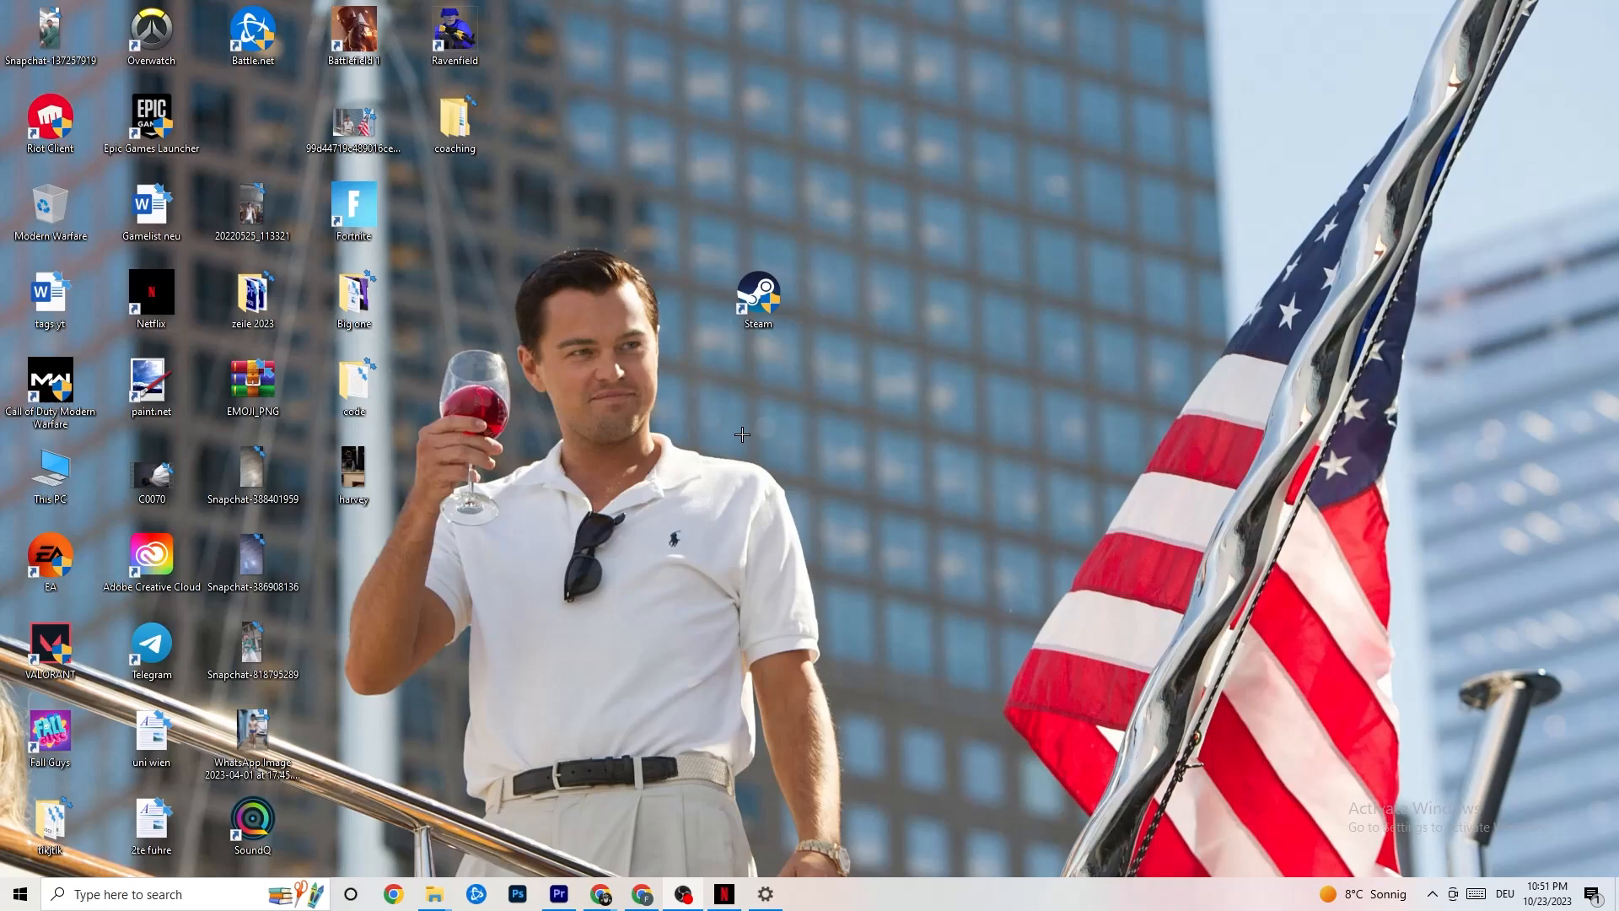
mouse_move(746, 411)
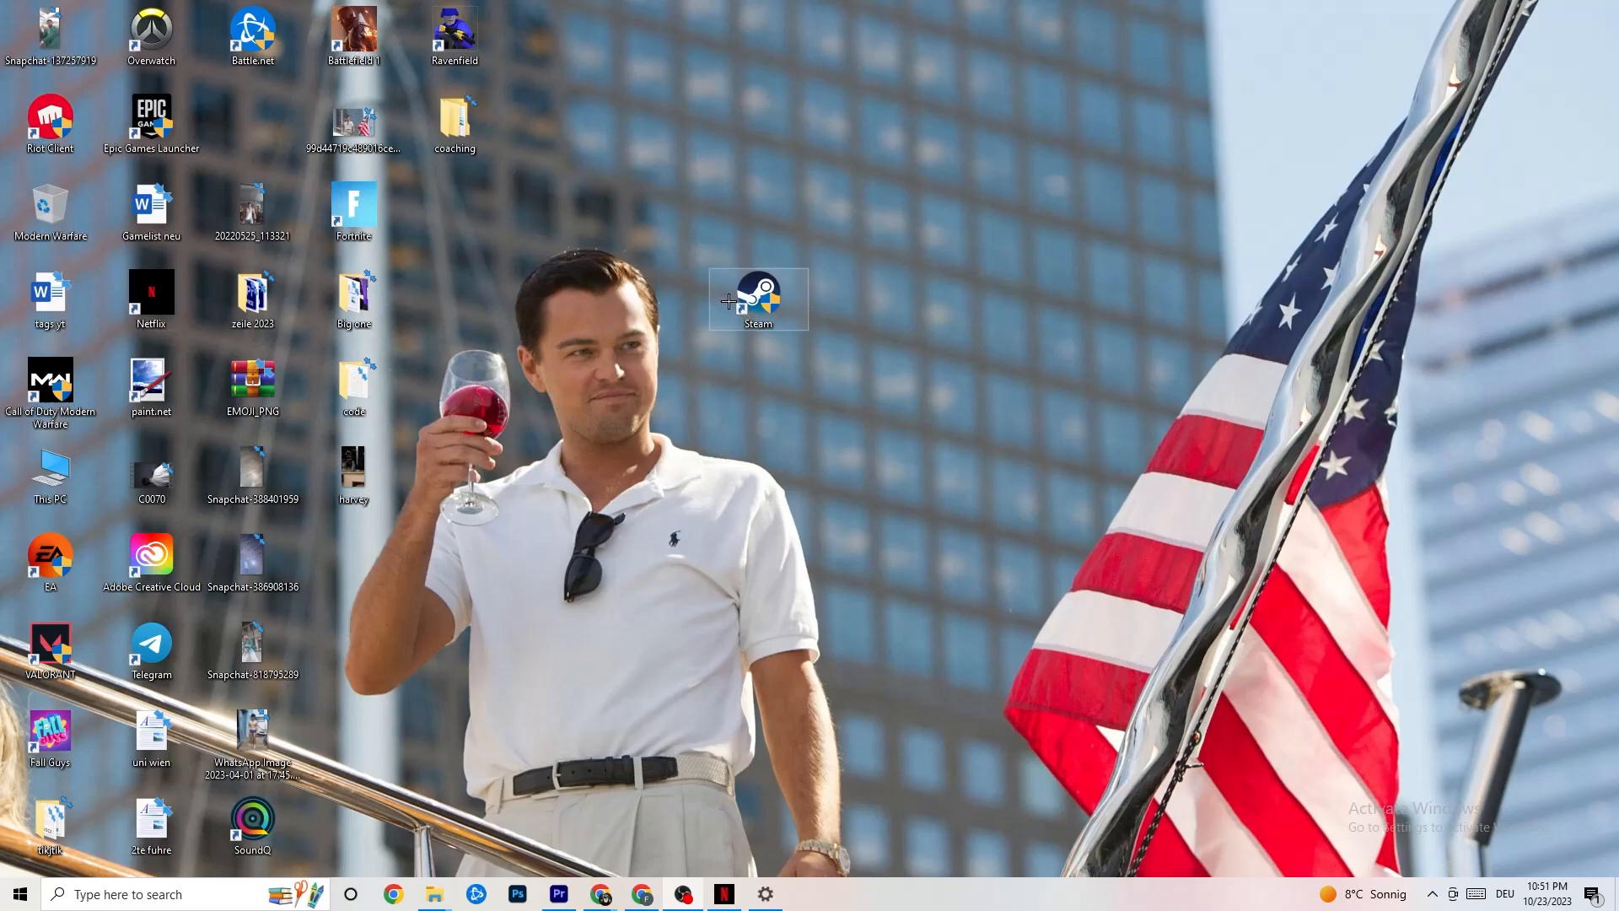
right_click(758, 299)
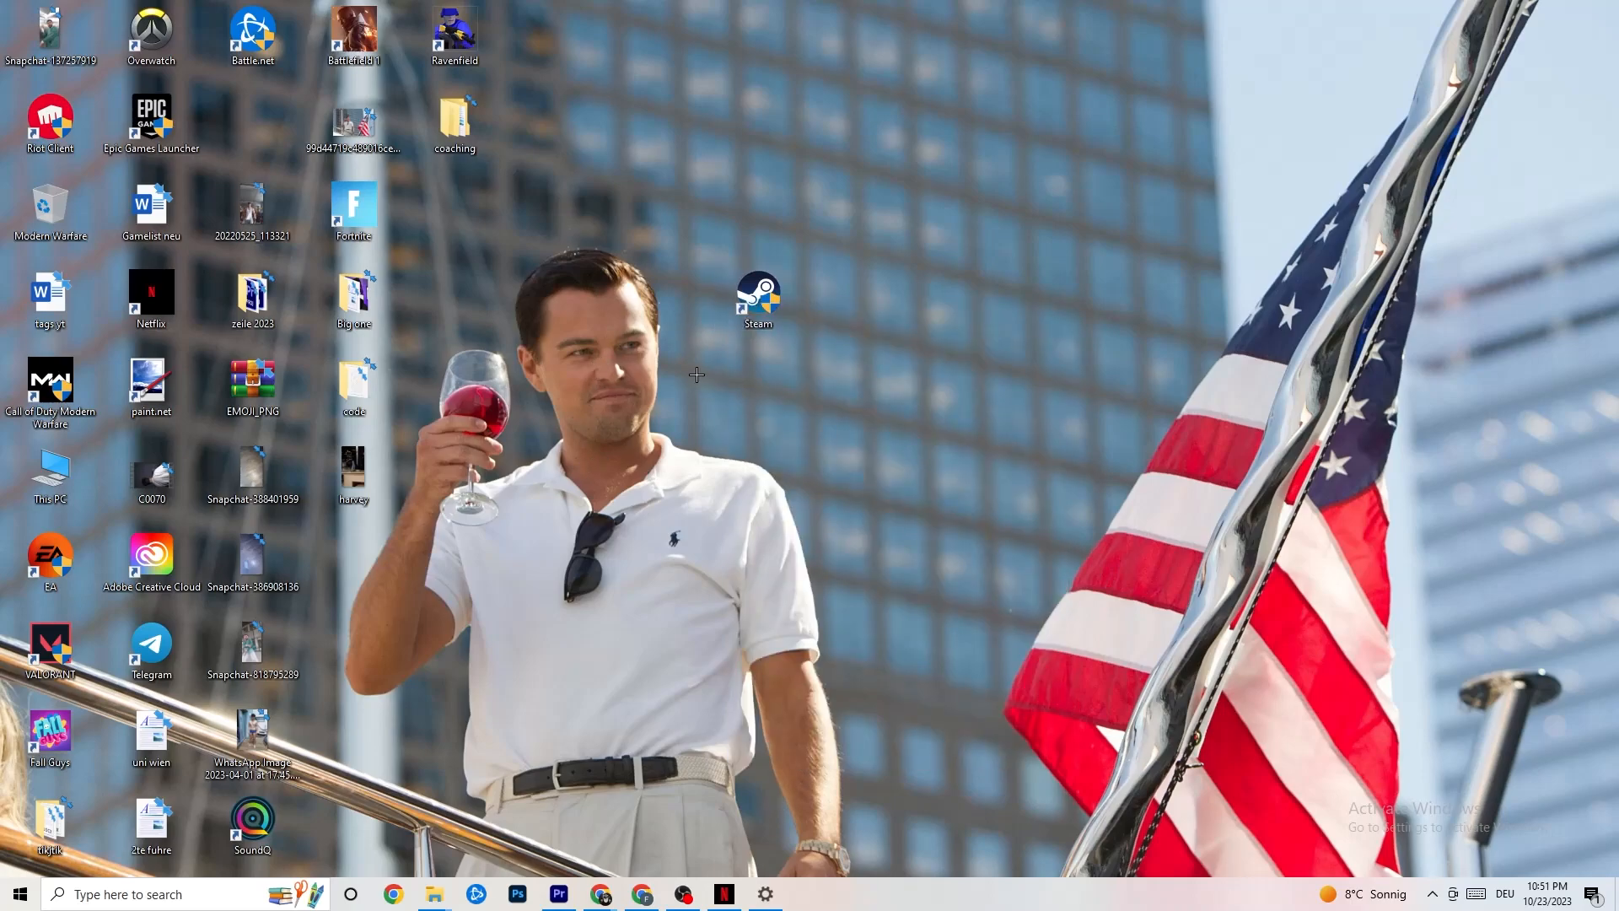
mouse_move(709, 354)
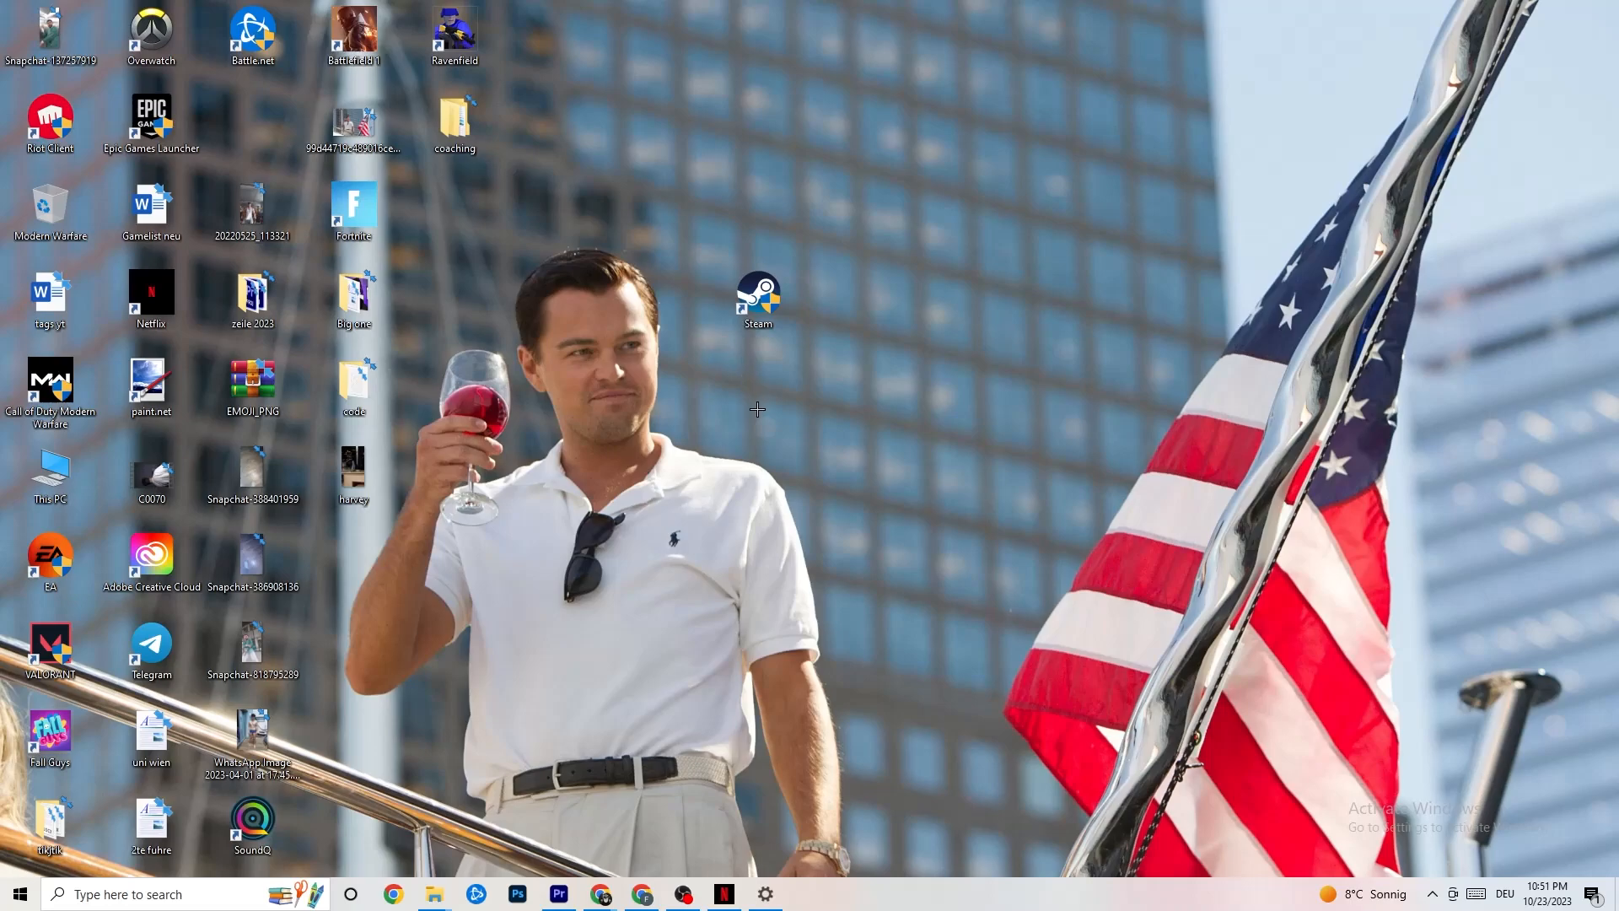
click(15, 893)
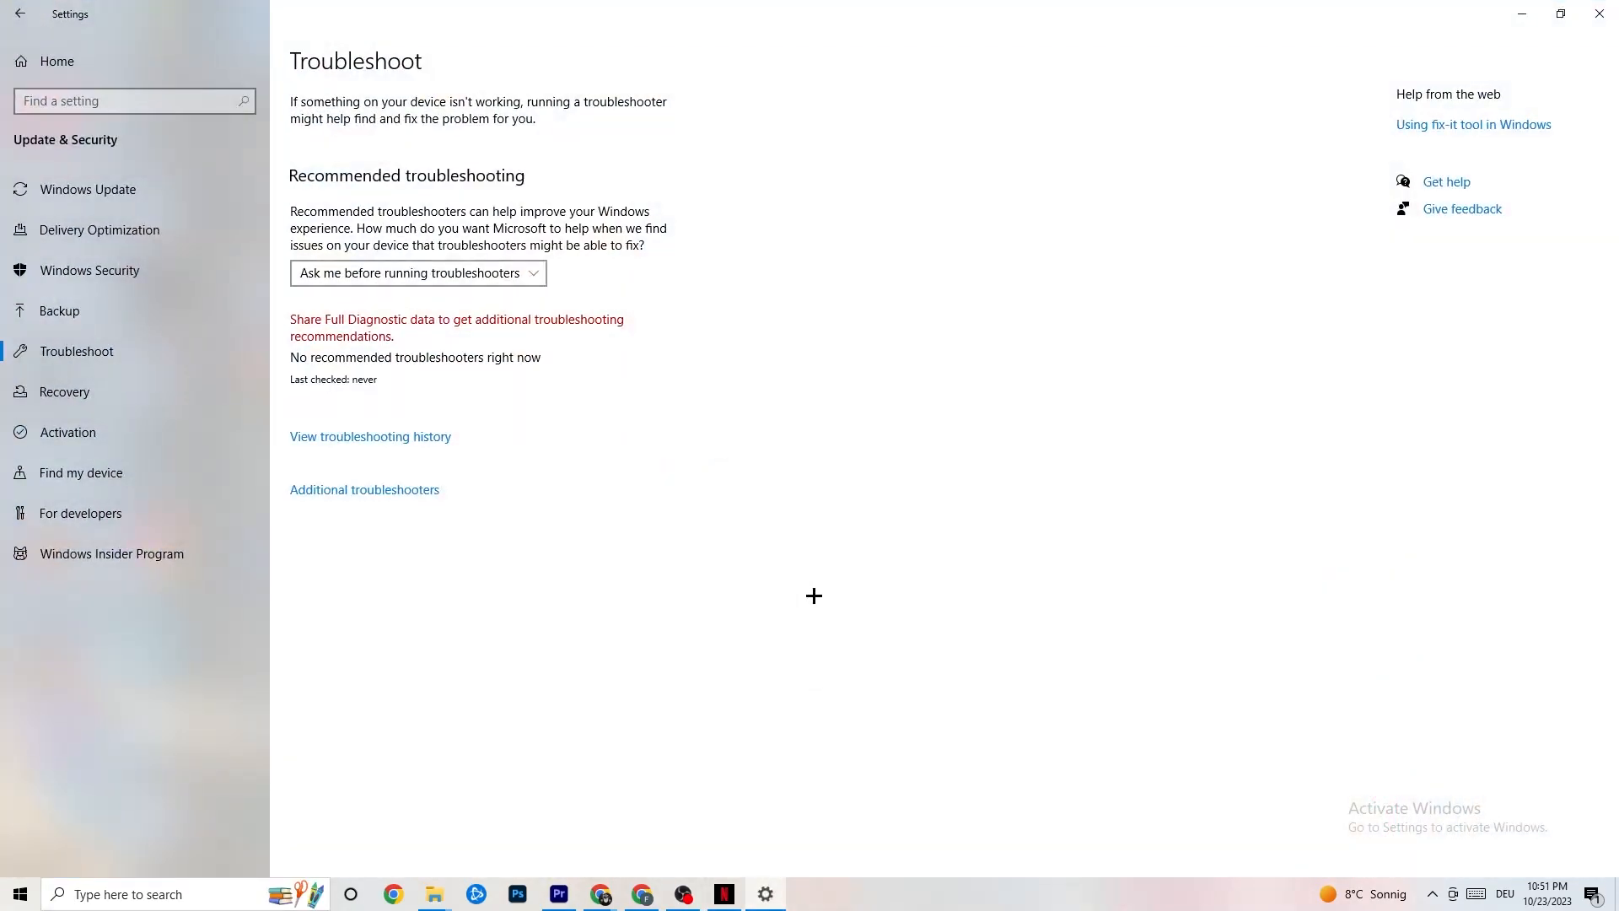
Step: Go from Settings Home to System and scroll the Display page's scale and layout
click(19, 14)
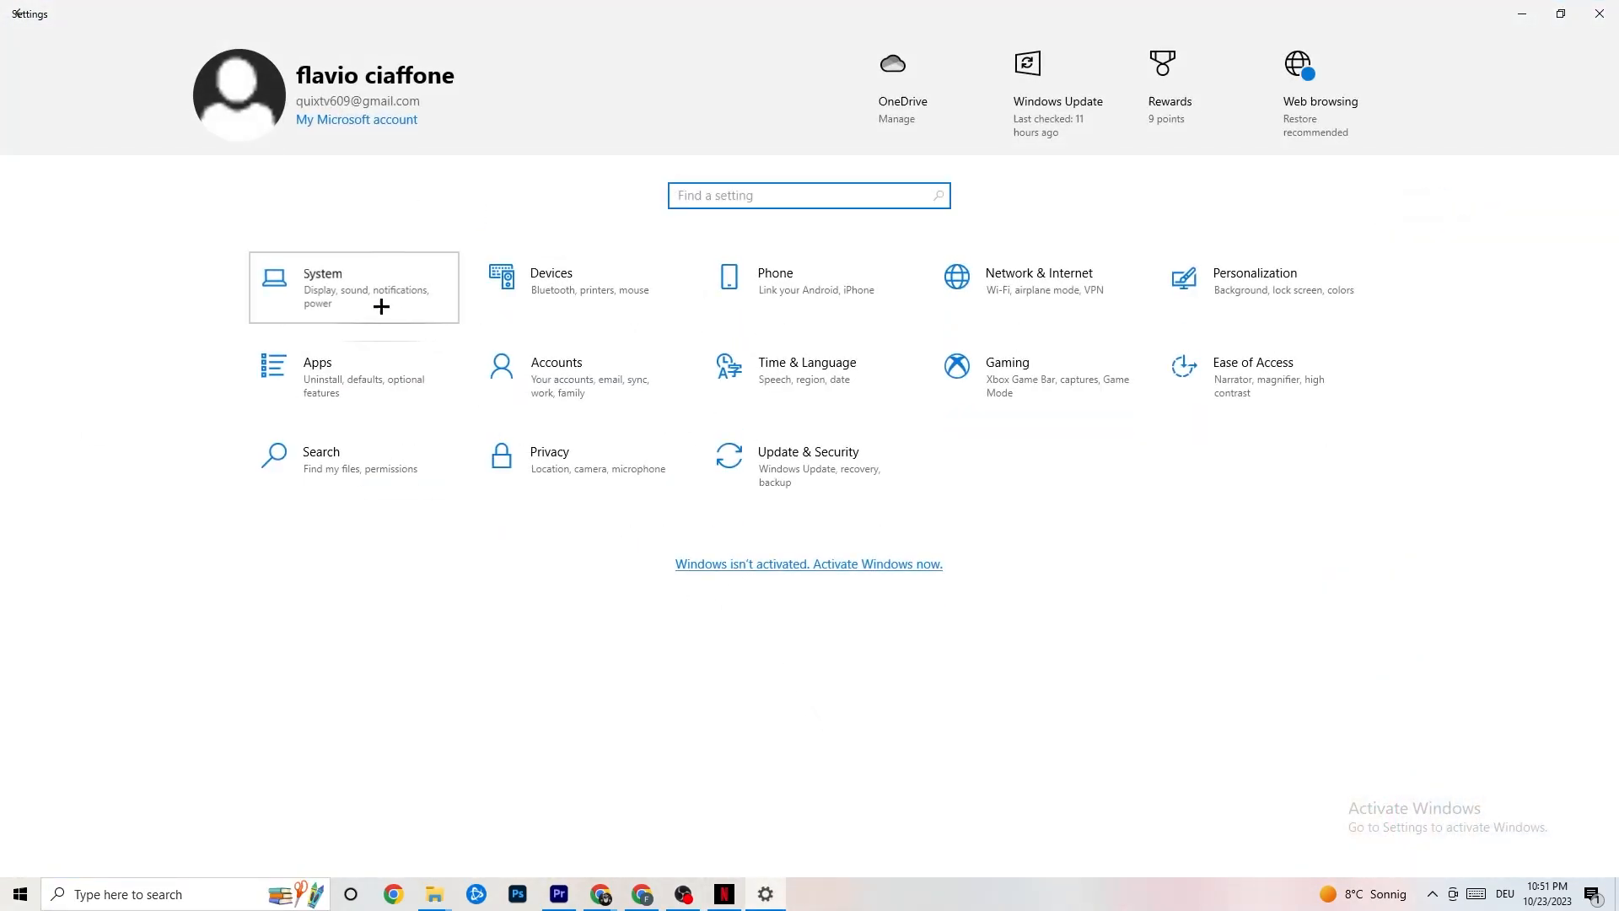
click(353, 287)
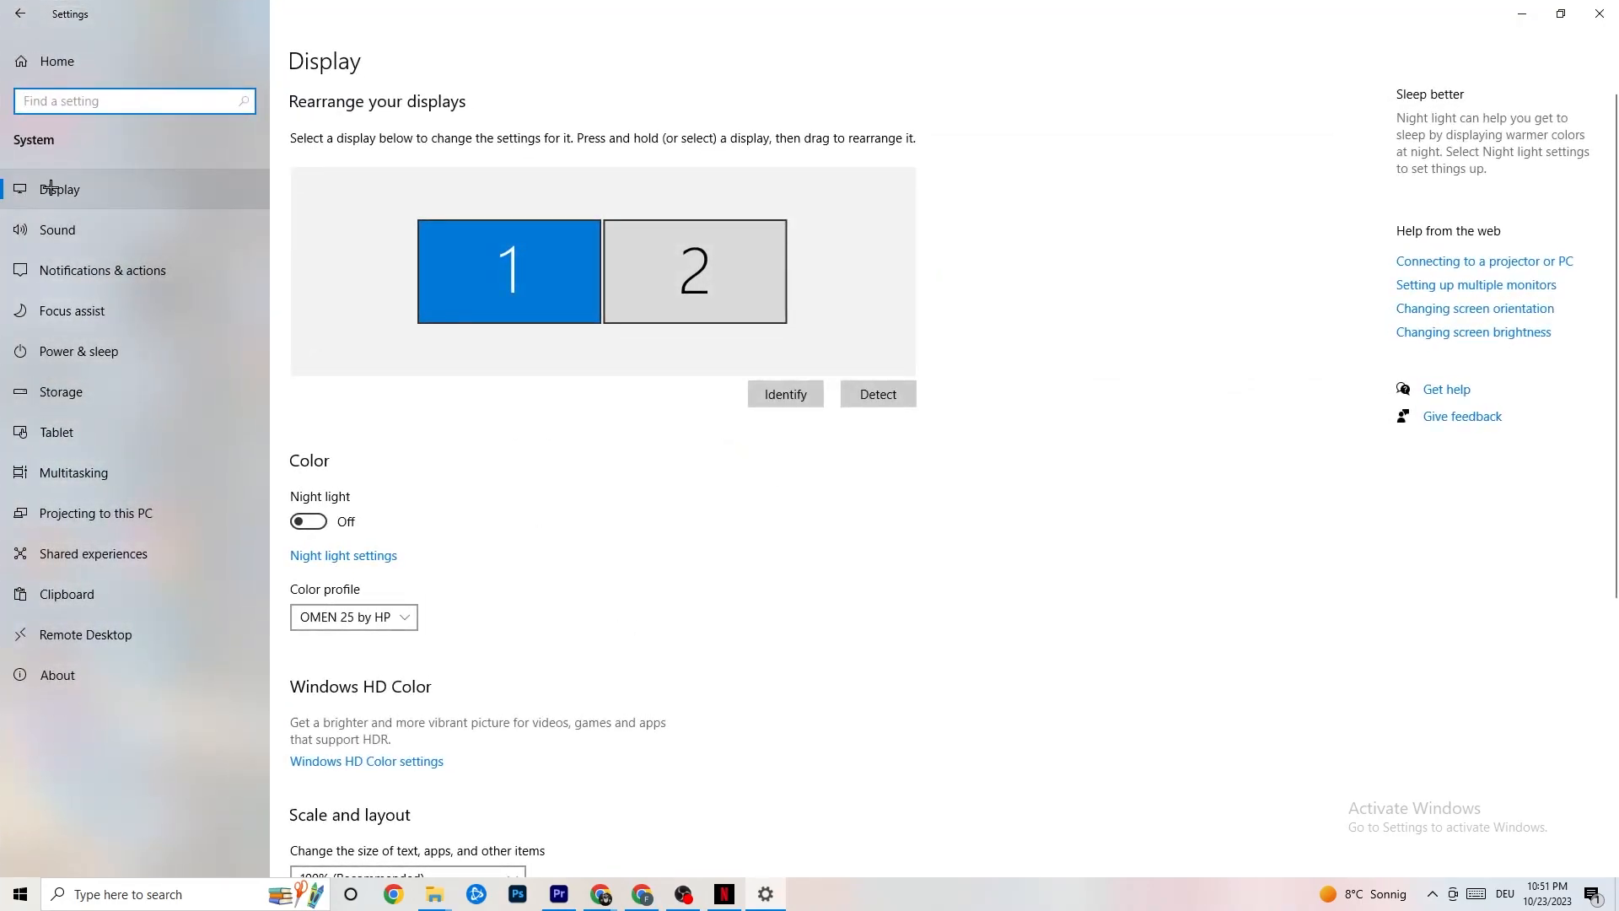
mouse_move(595, 400)
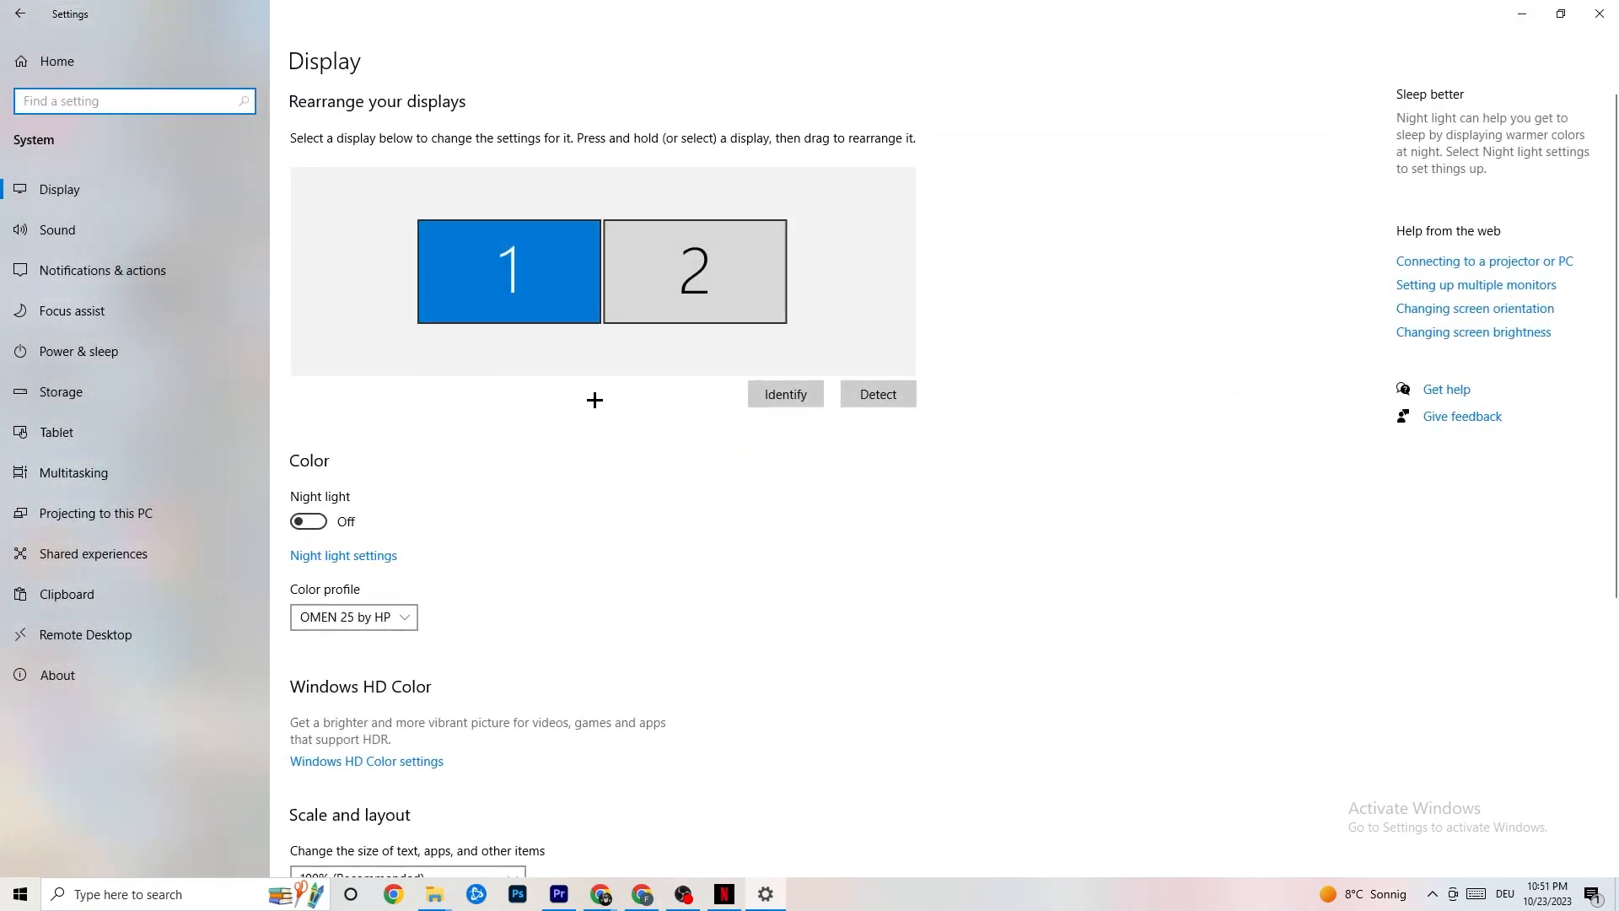
mouse_move(763, 148)
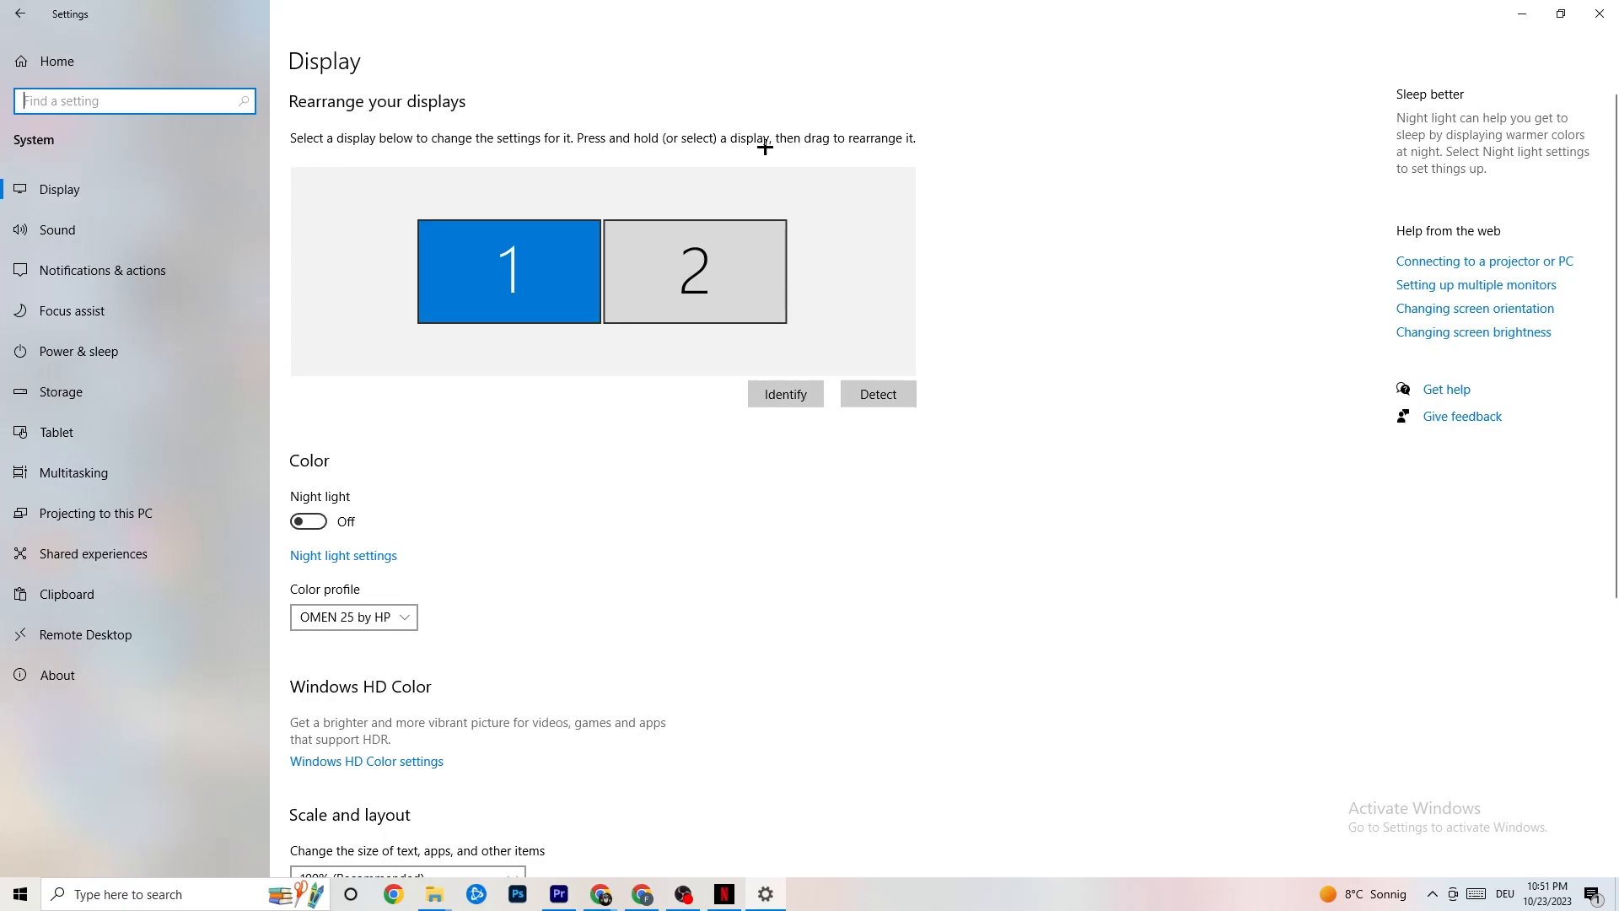
mouse_move(773, 165)
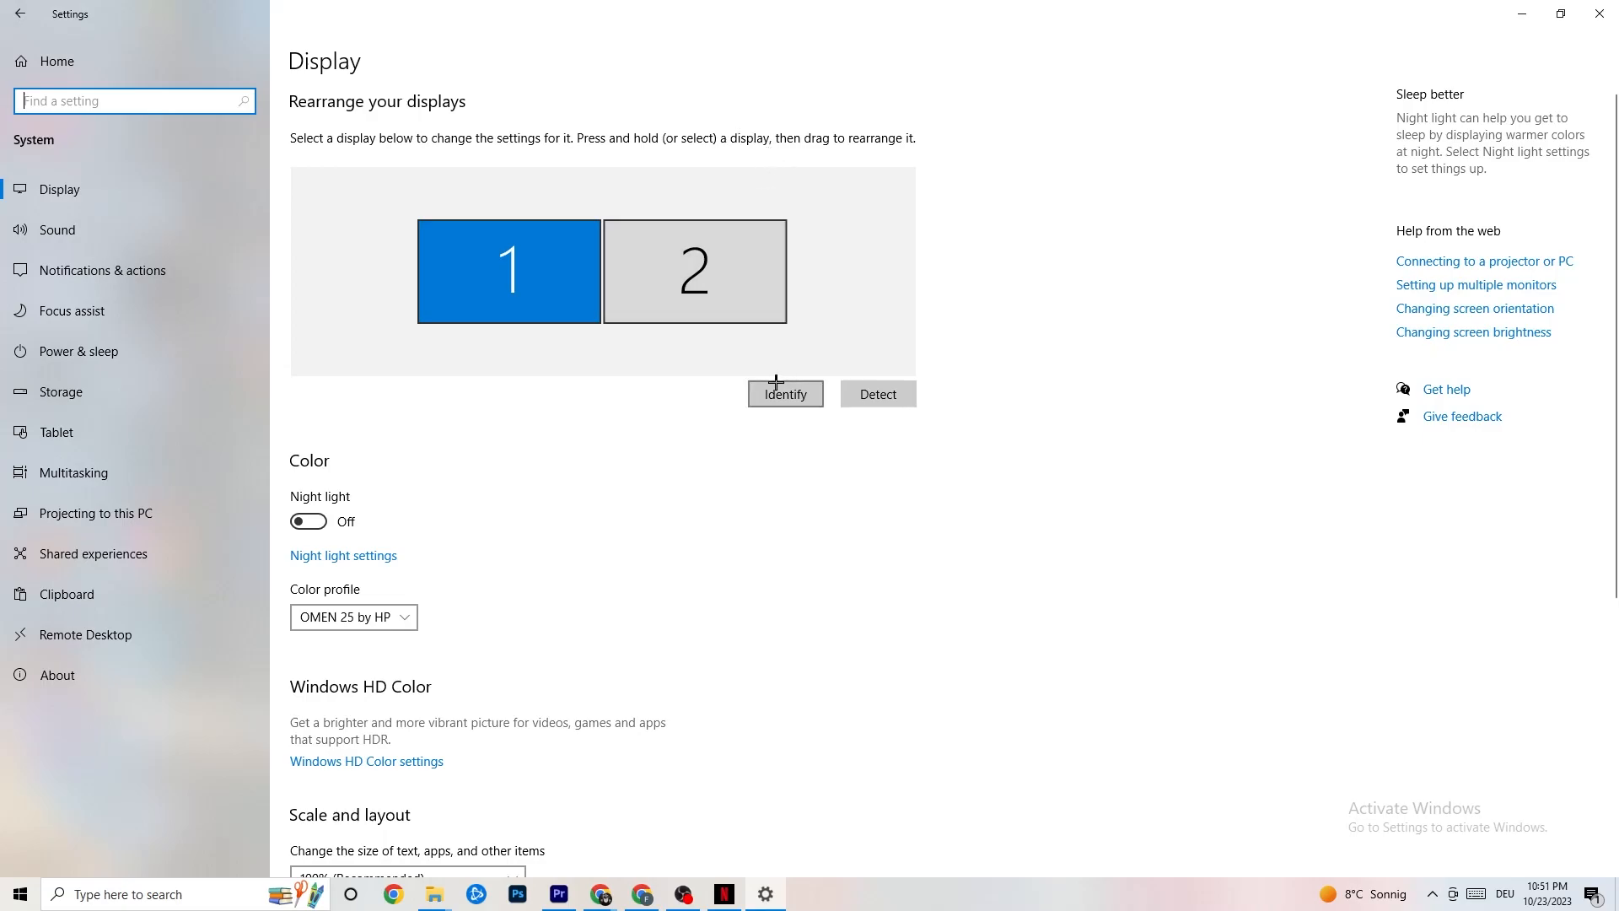
scroll(down, 3)
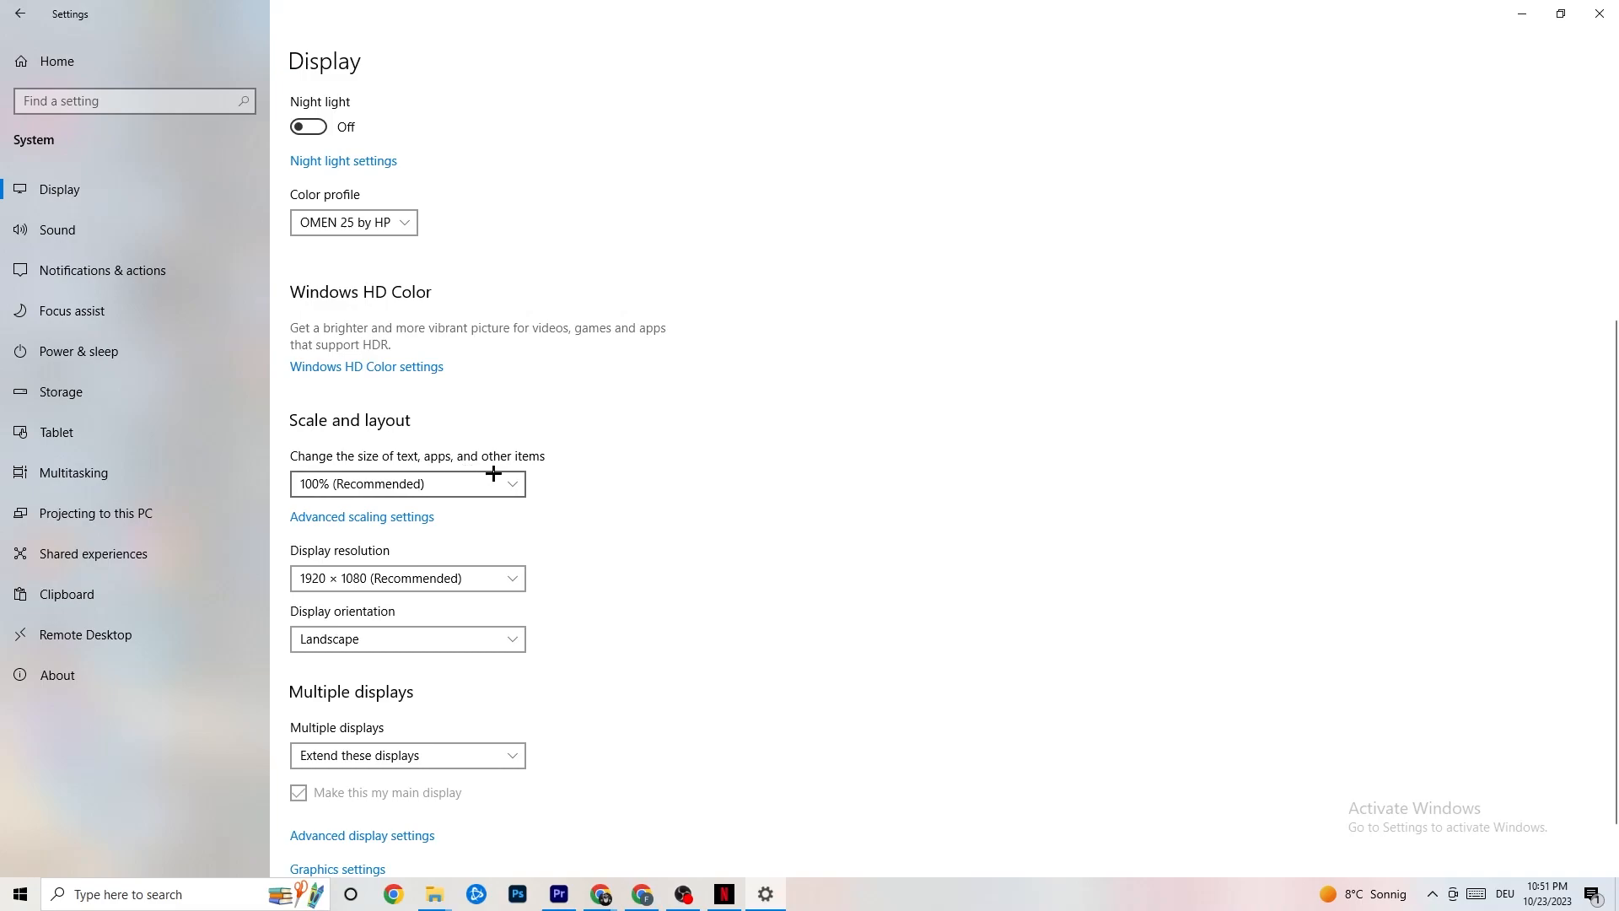
mouse_move(634, 472)
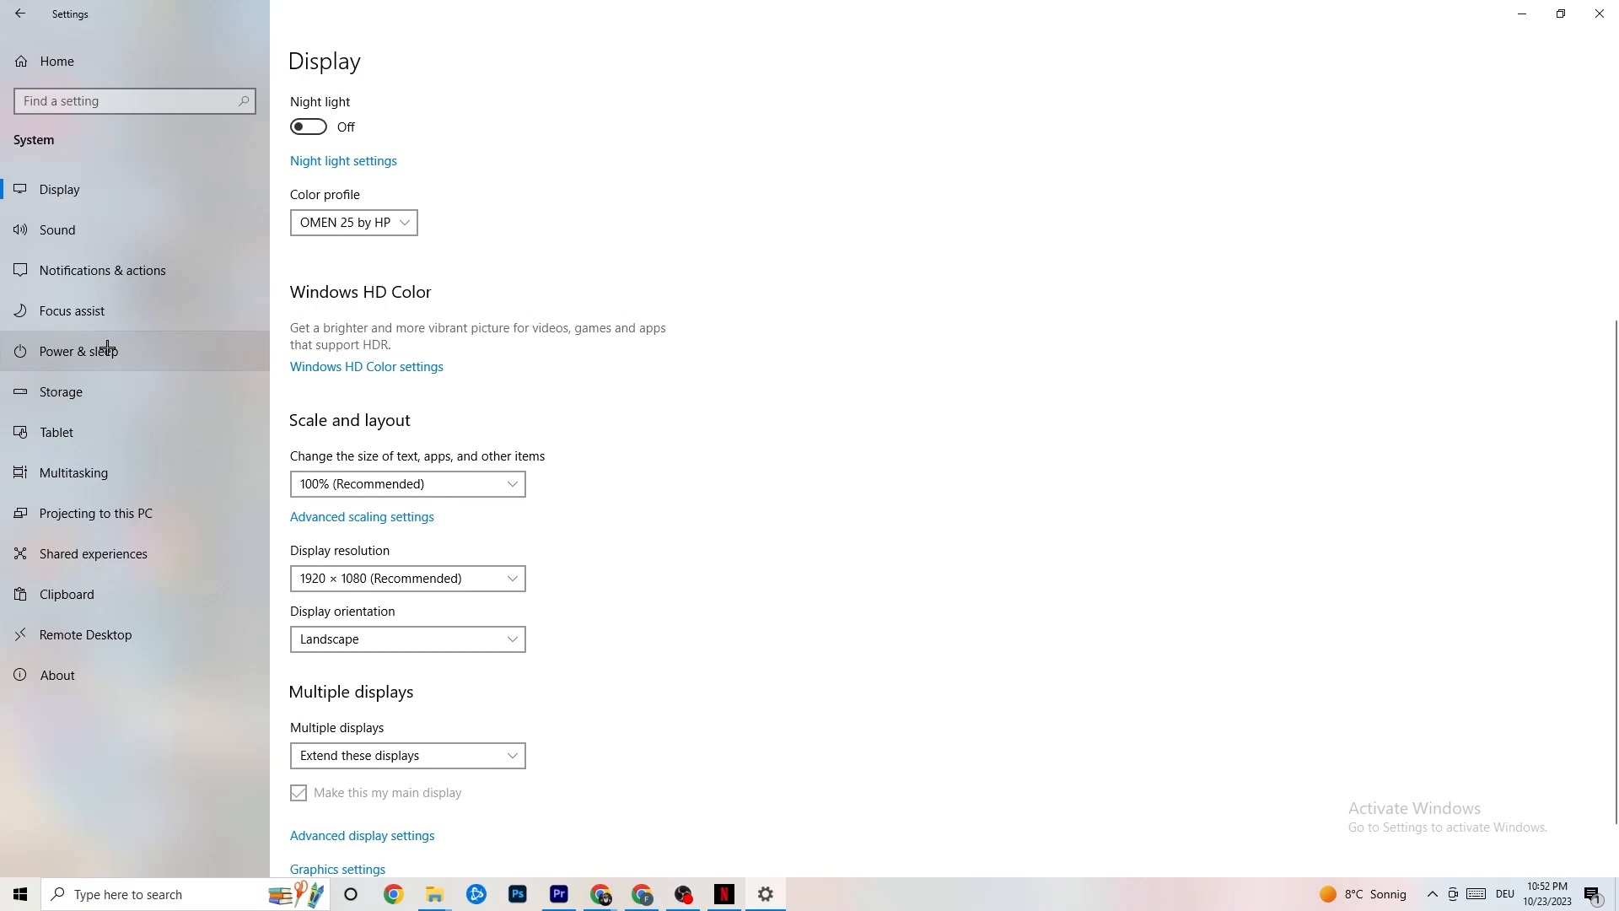
Step: From Power & sleep, view the power plans in Power Options, then close that window
click(78, 350)
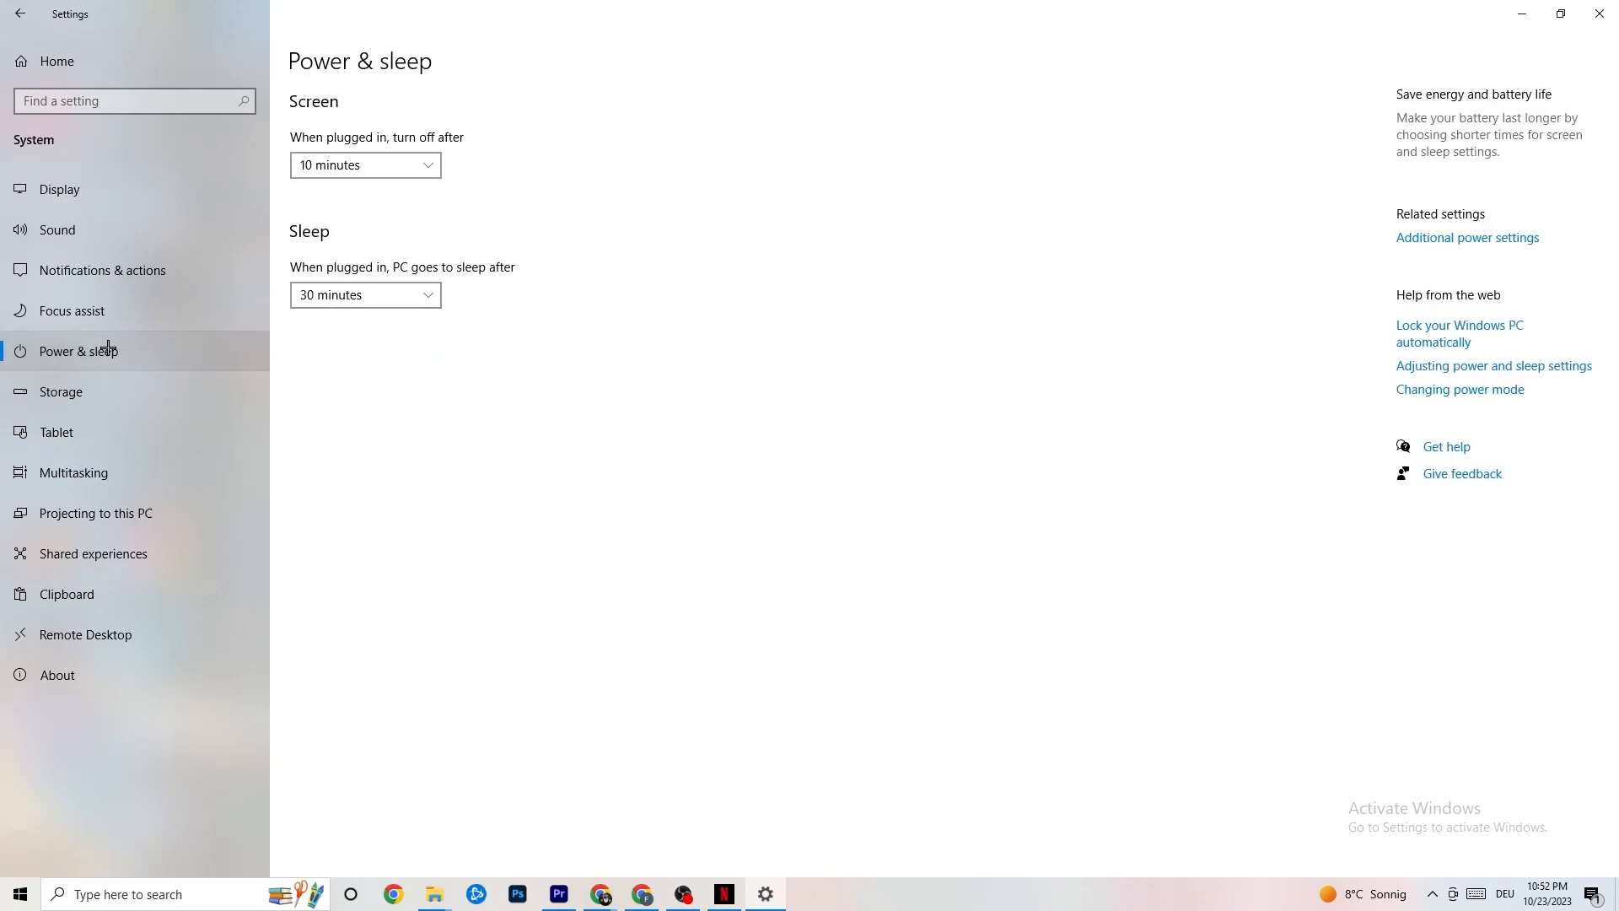
mouse_move(995, 298)
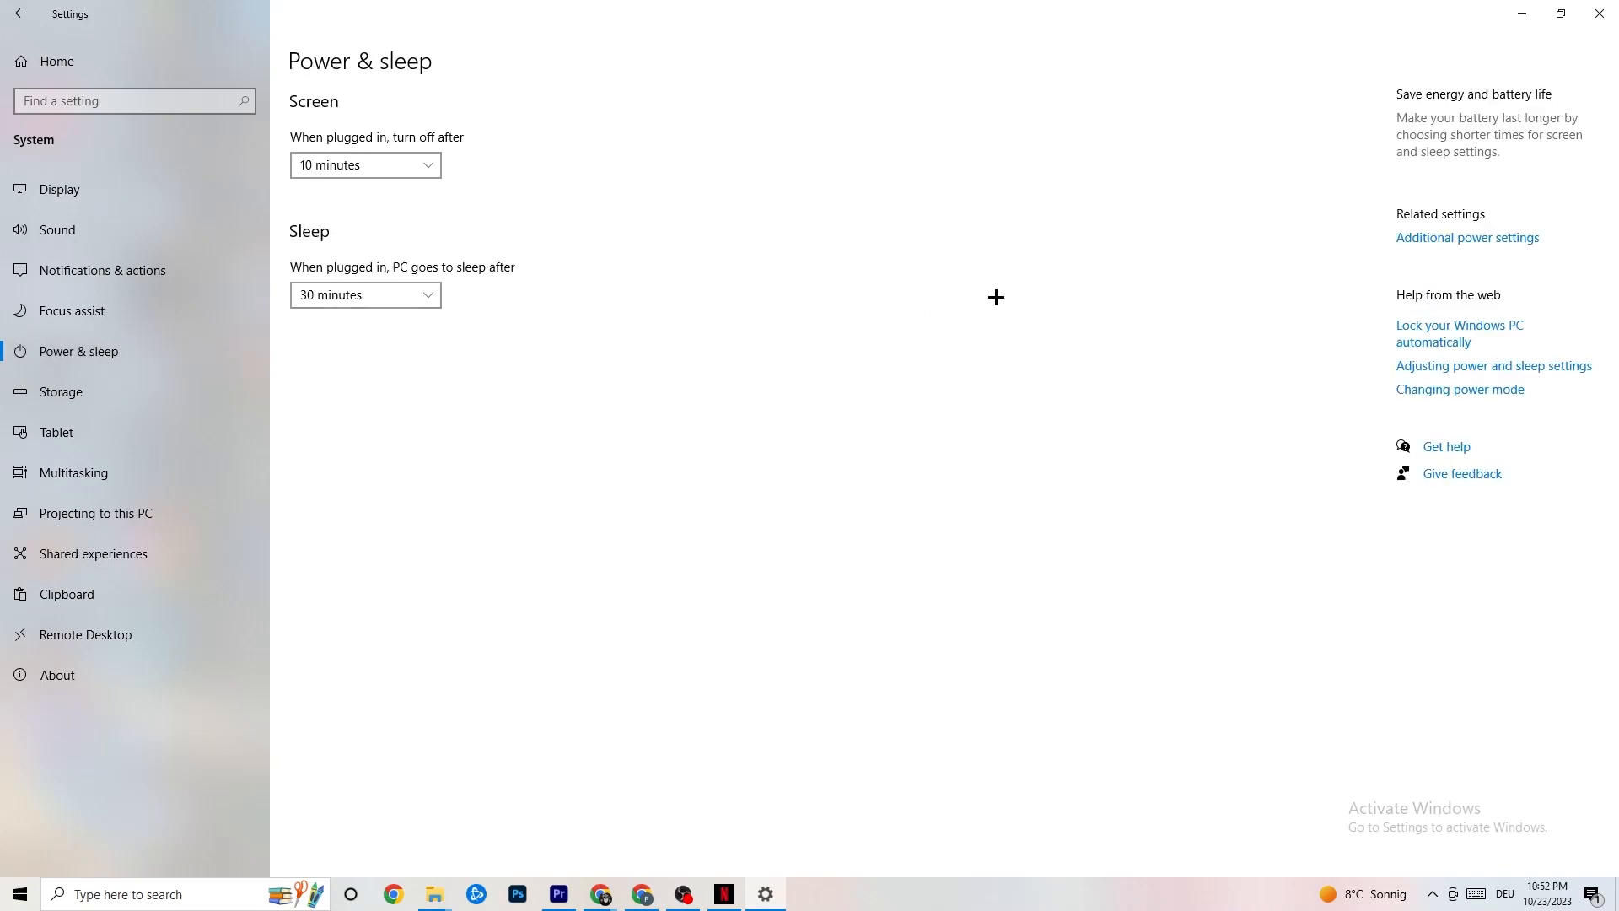
mouse_move(1467, 238)
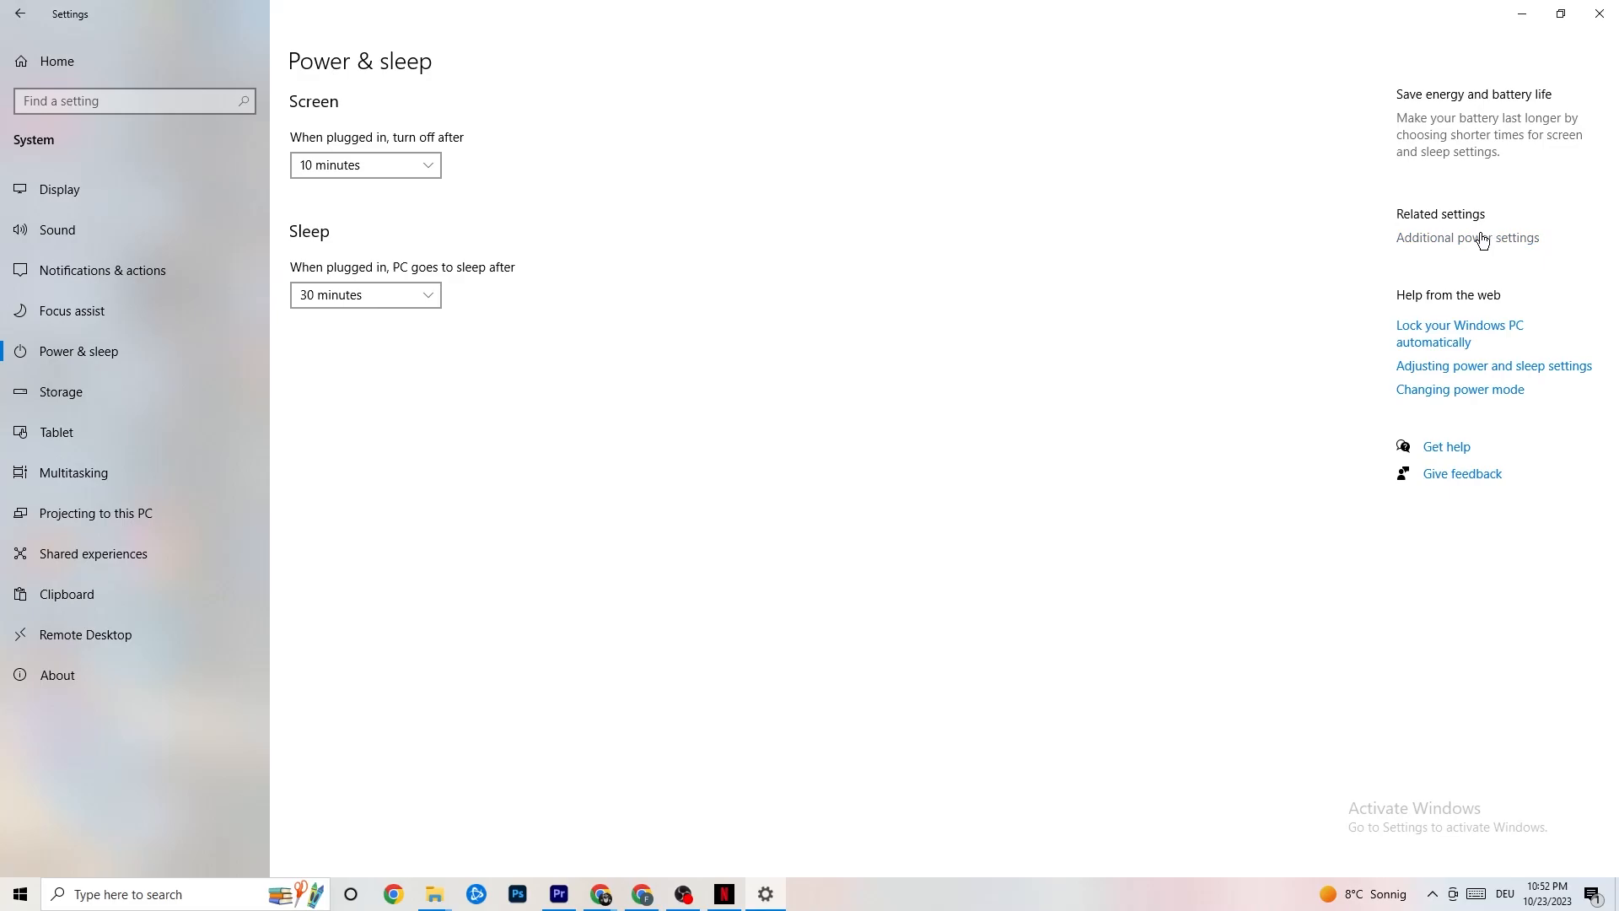
click(1468, 237)
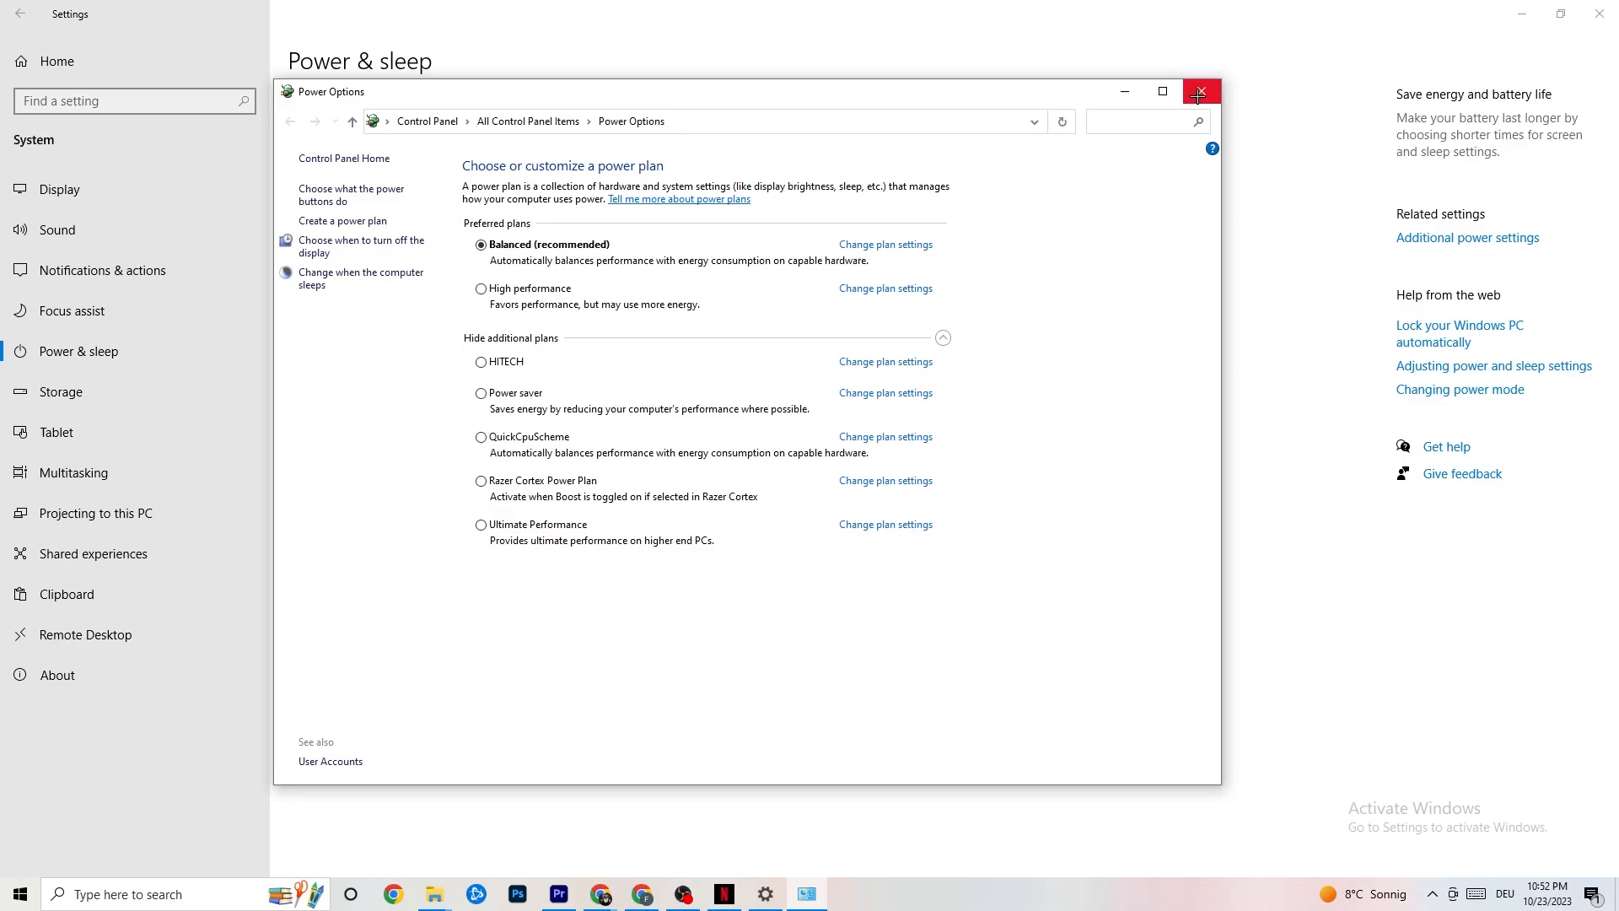
click(1199, 91)
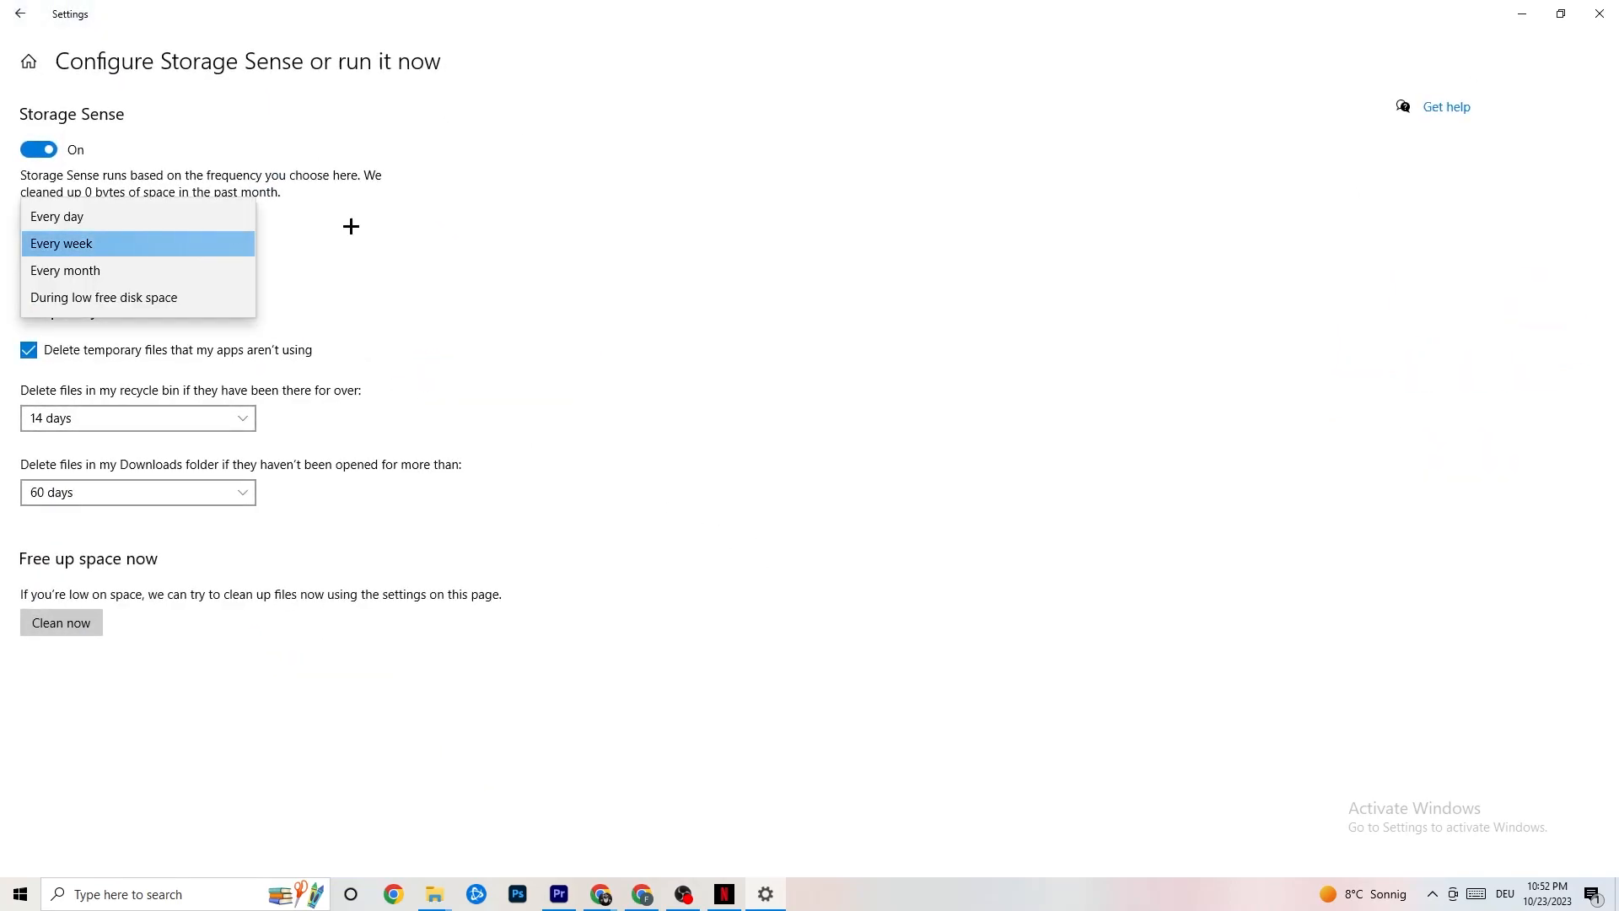
mouse_move(105, 446)
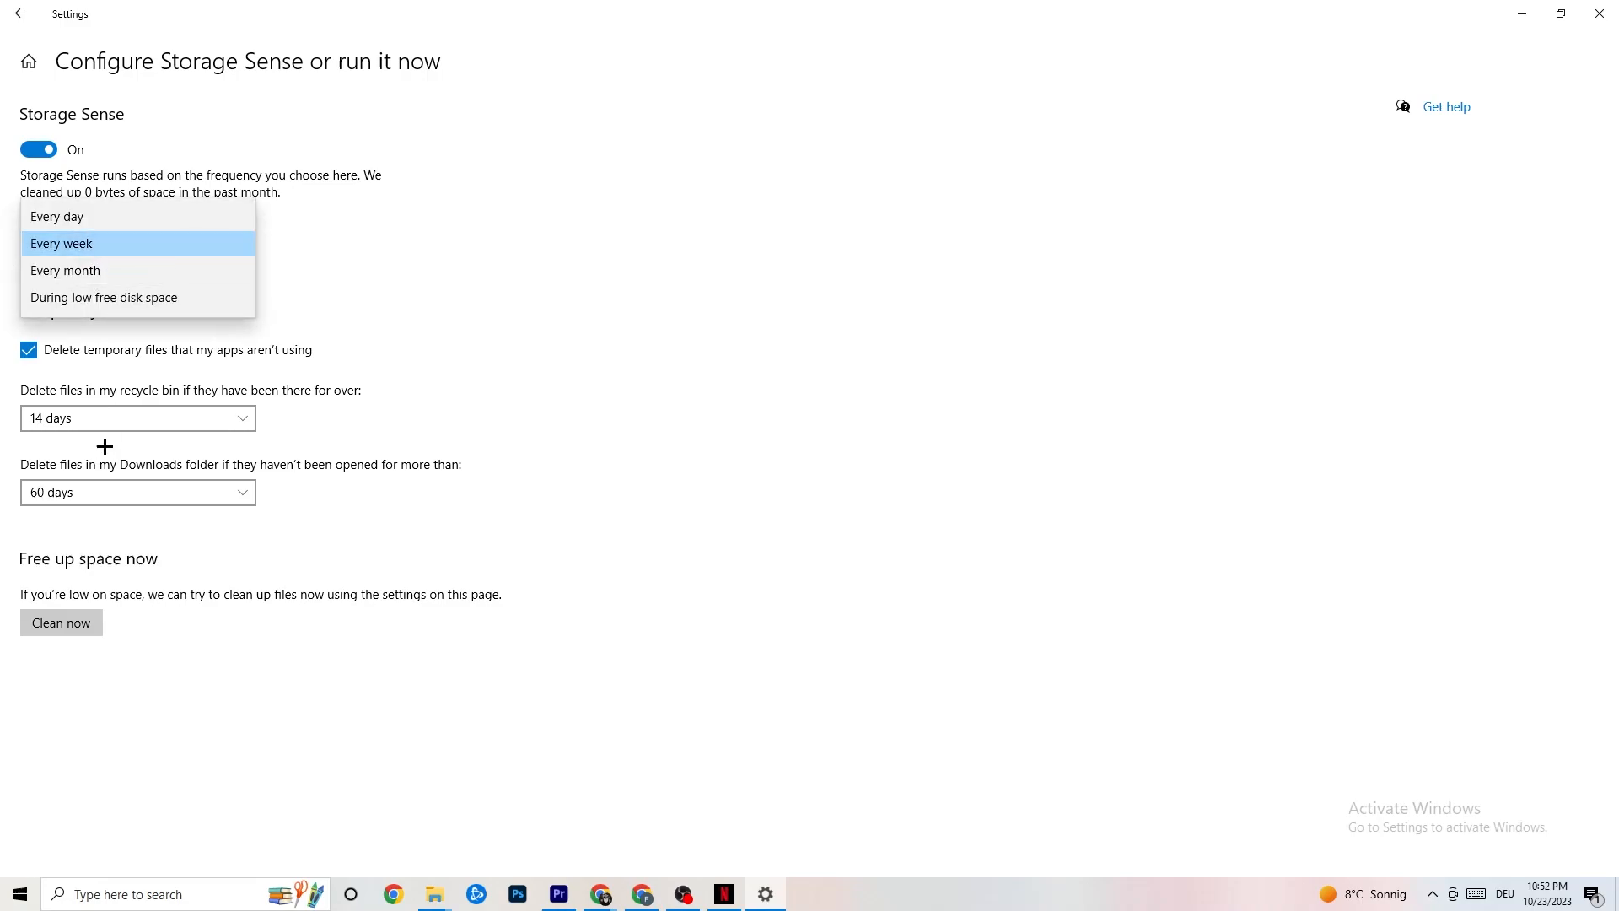
Step: Set Storage Sense to run every week and go back to Settings Home
click(138, 244)
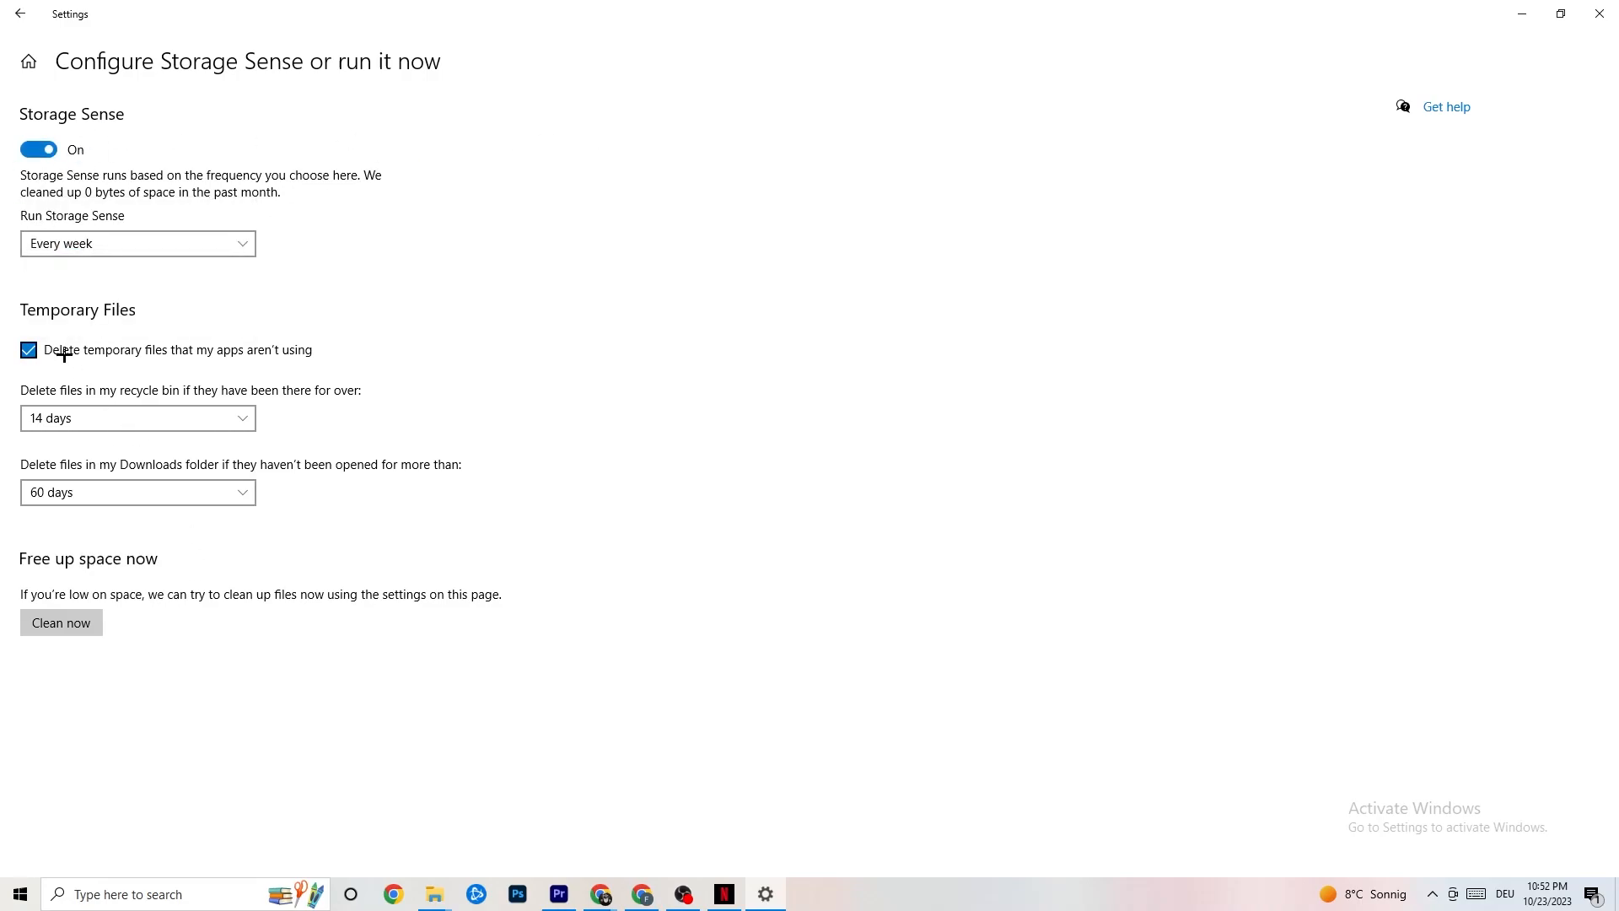
mouse_move(307, 372)
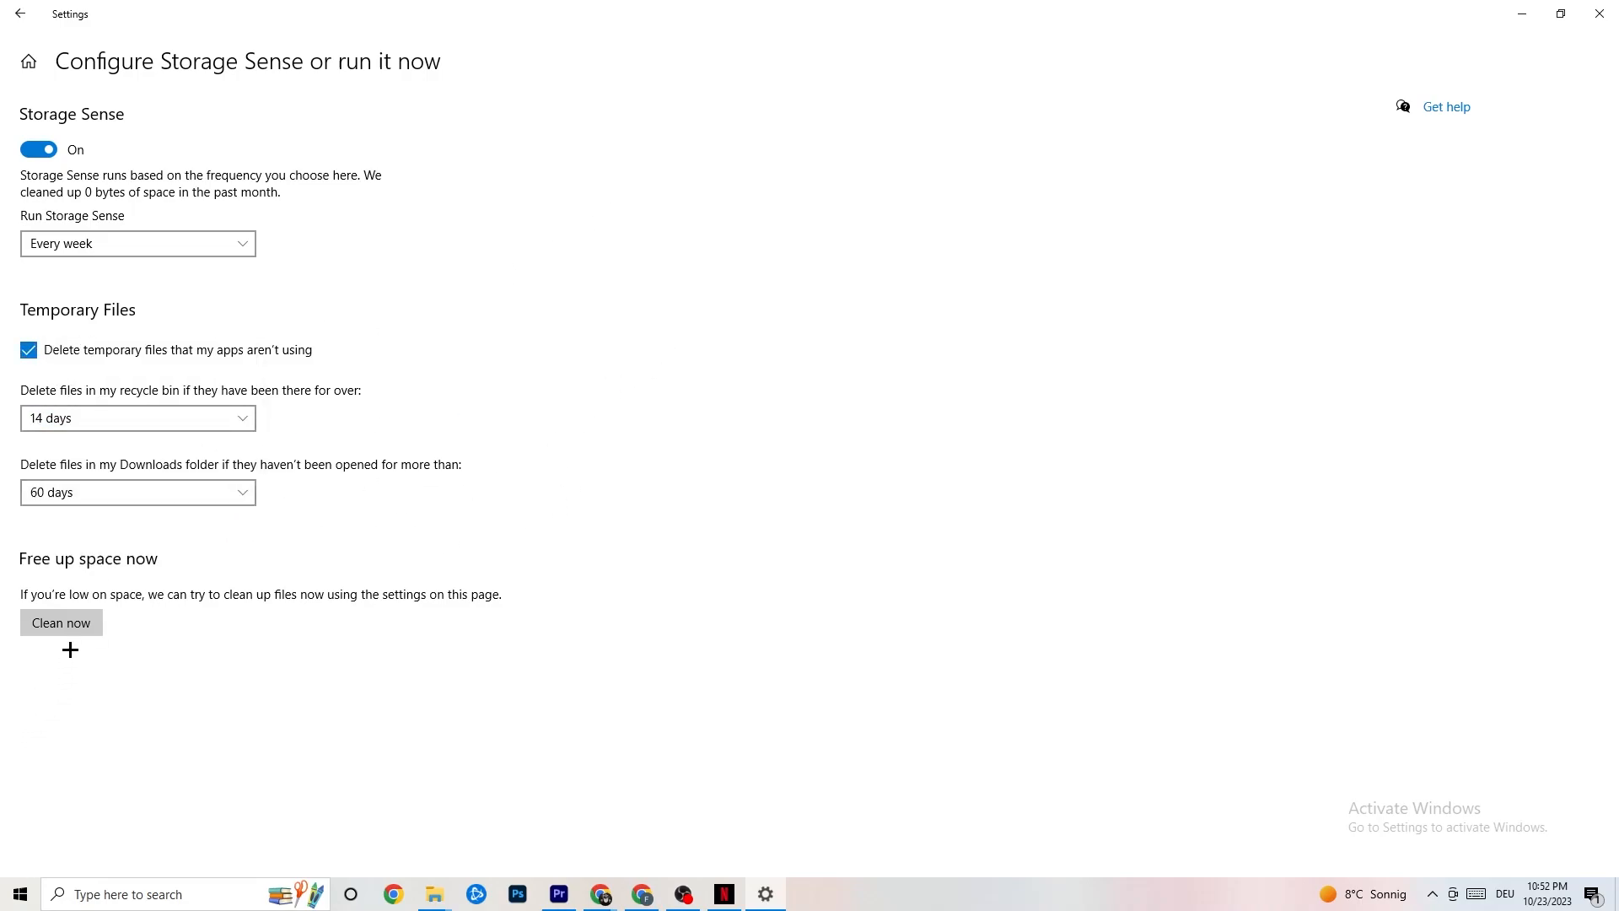
mouse_move(677, 202)
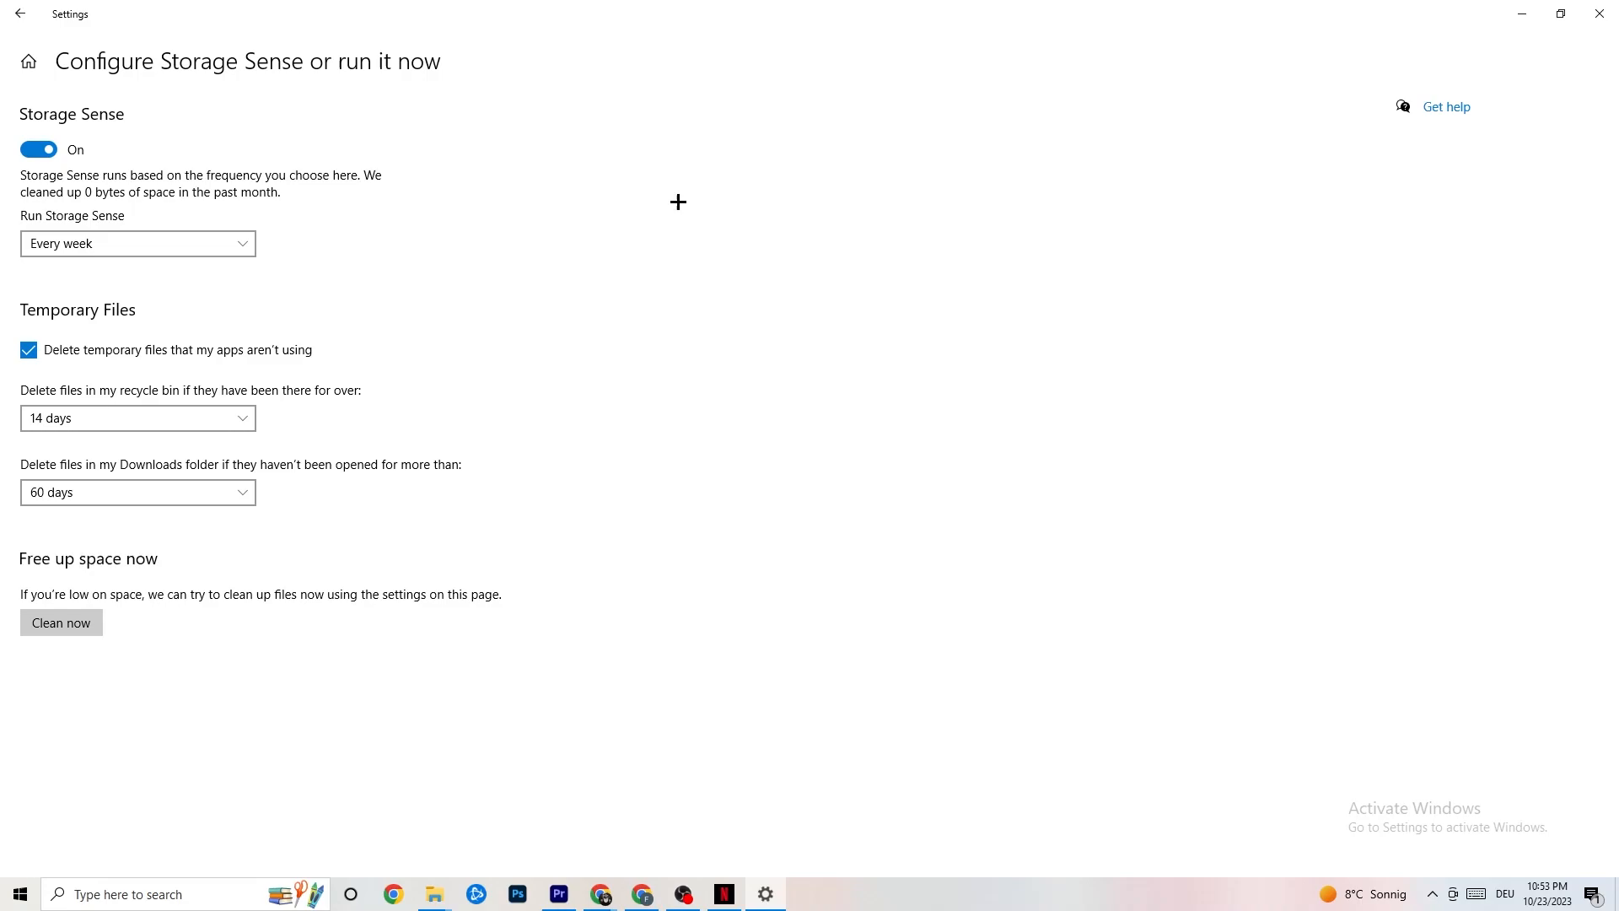
mouse_move(479, 128)
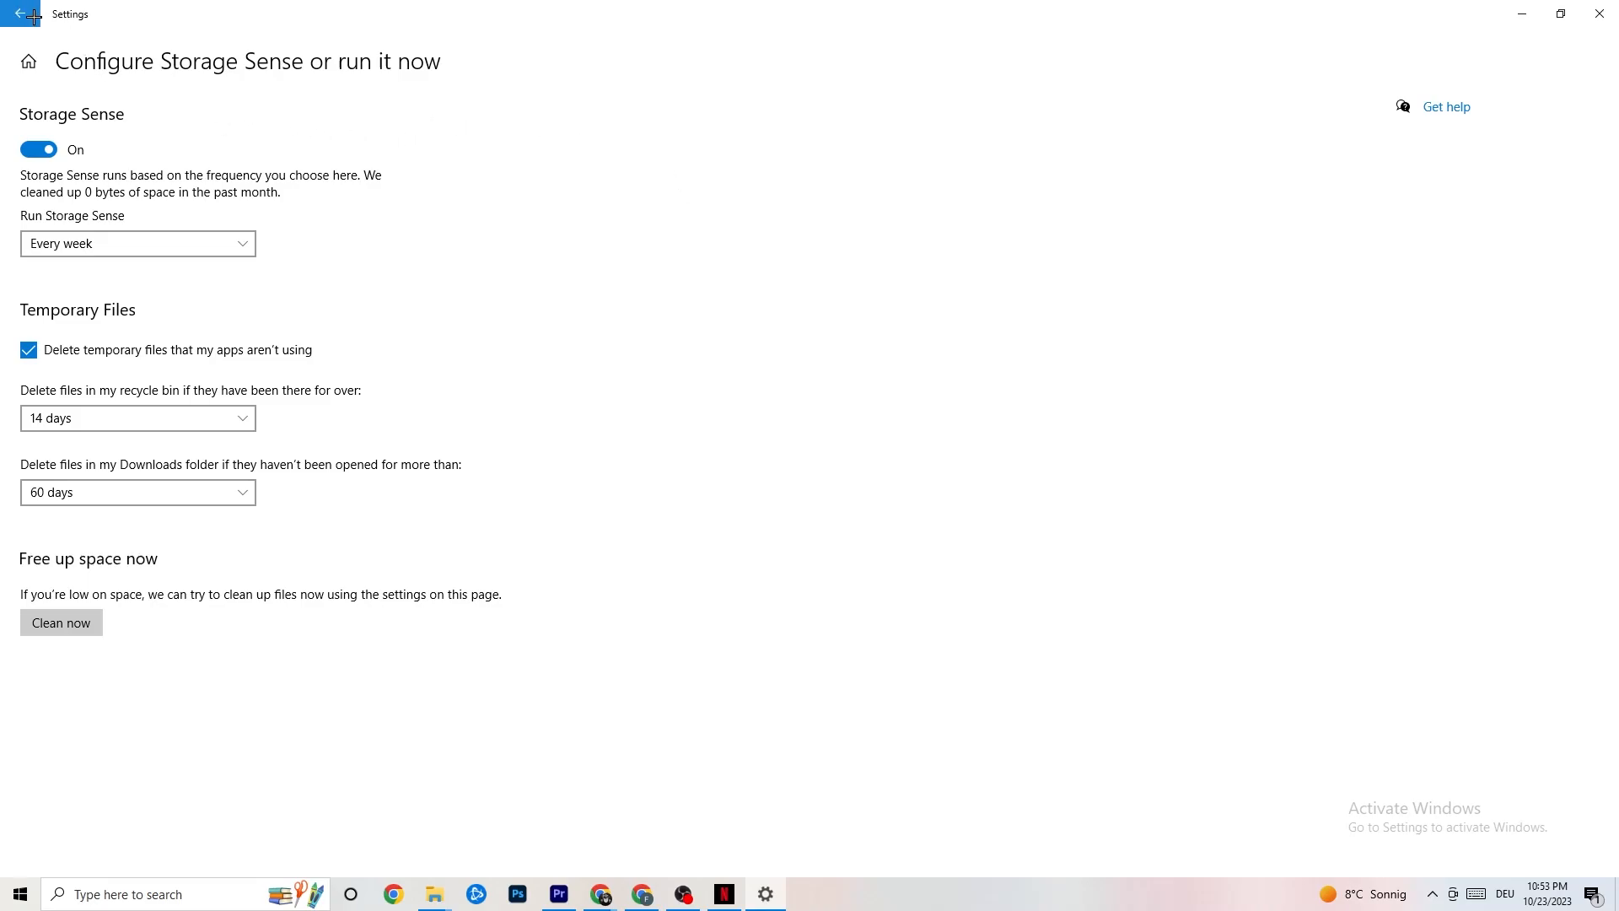
click(19, 13)
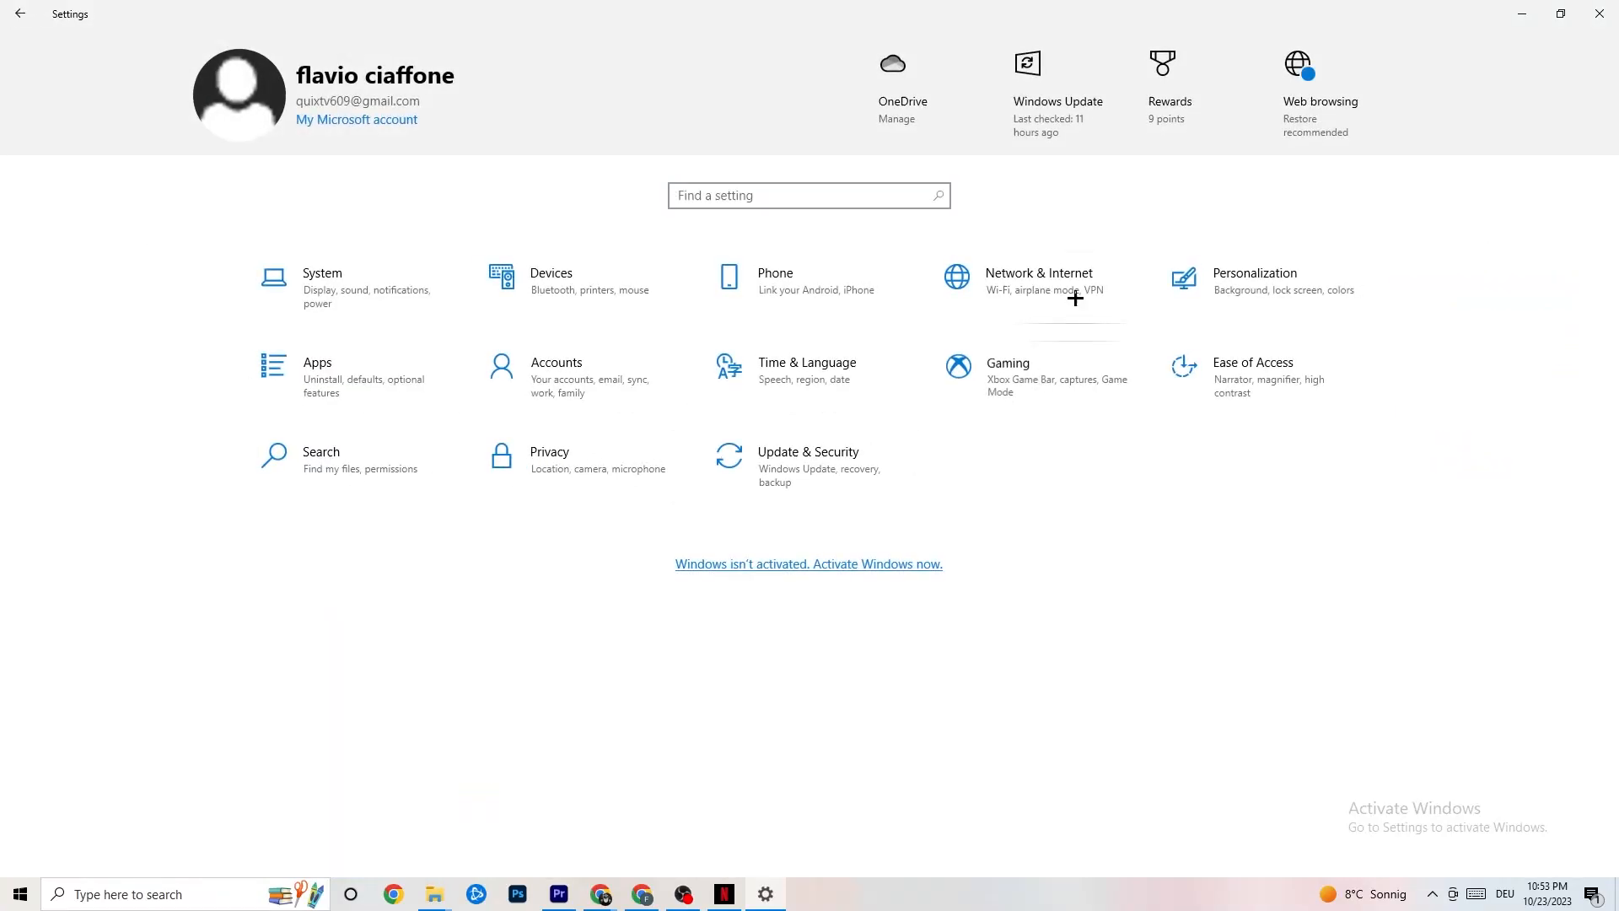
Step: Check in Gaming settings that Xbox Game Bar is Off, then open Captures
click(1006, 362)
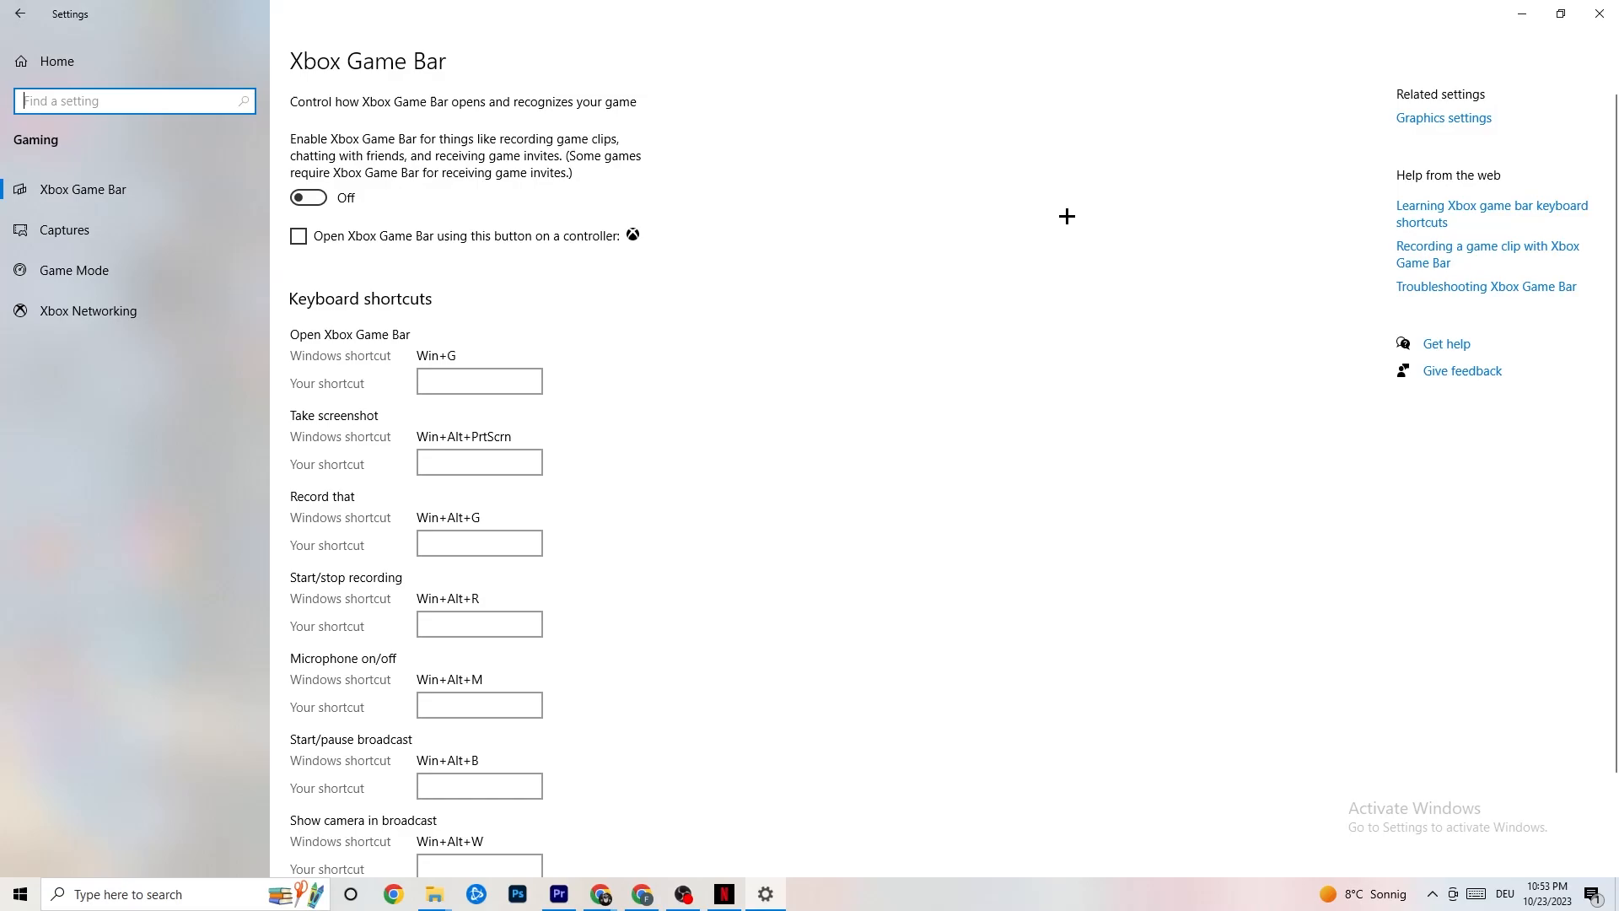
mouse_move(452, 230)
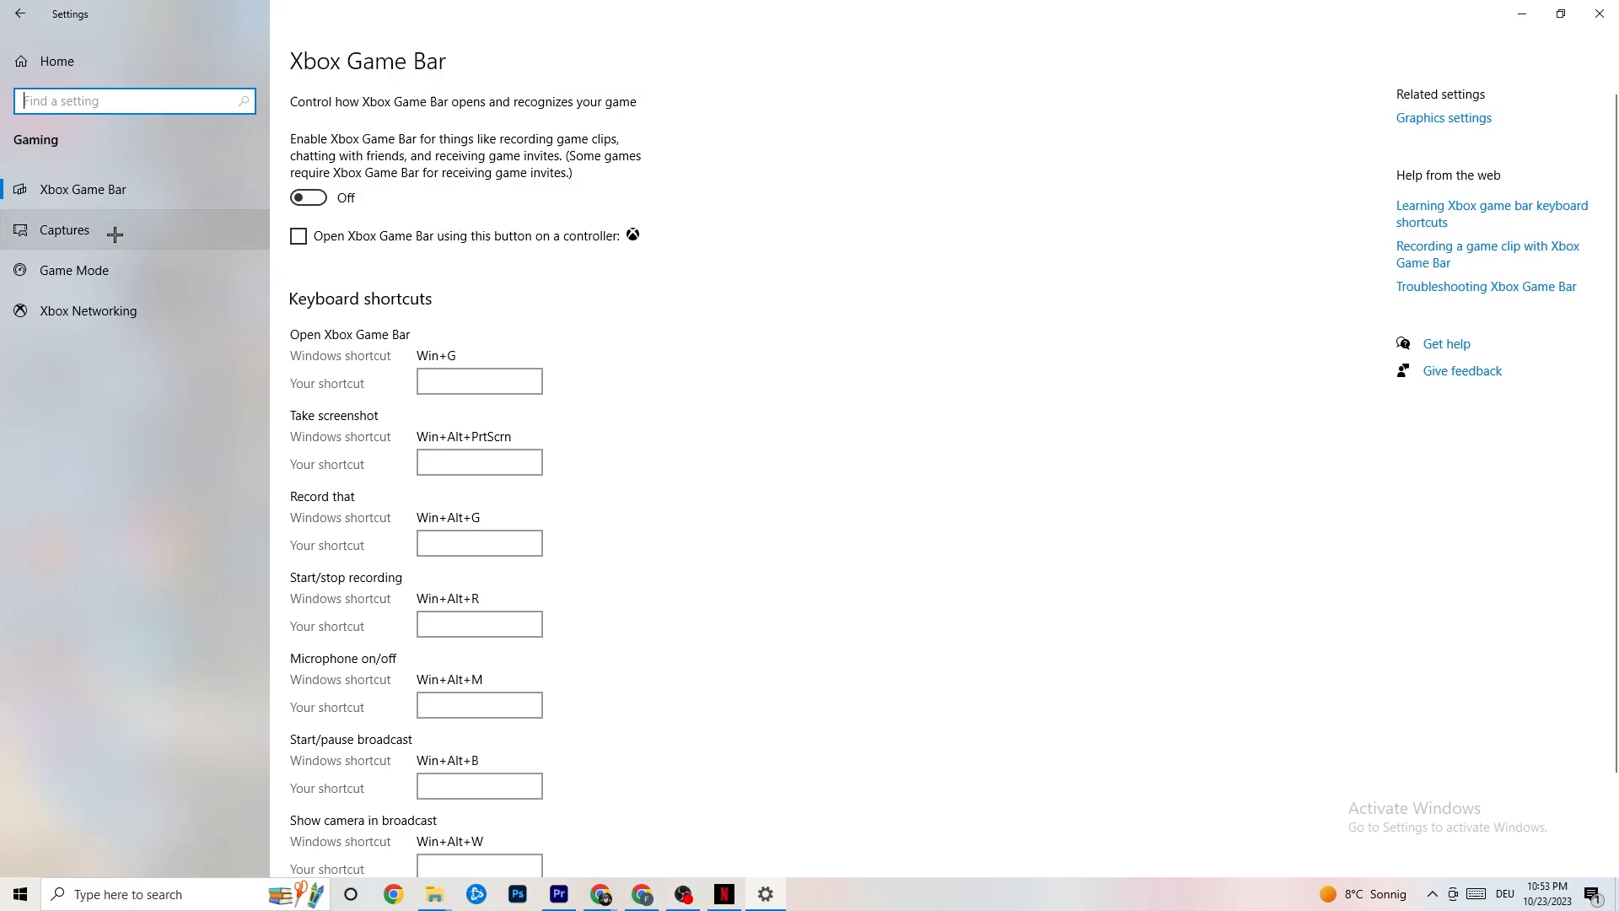
click(64, 230)
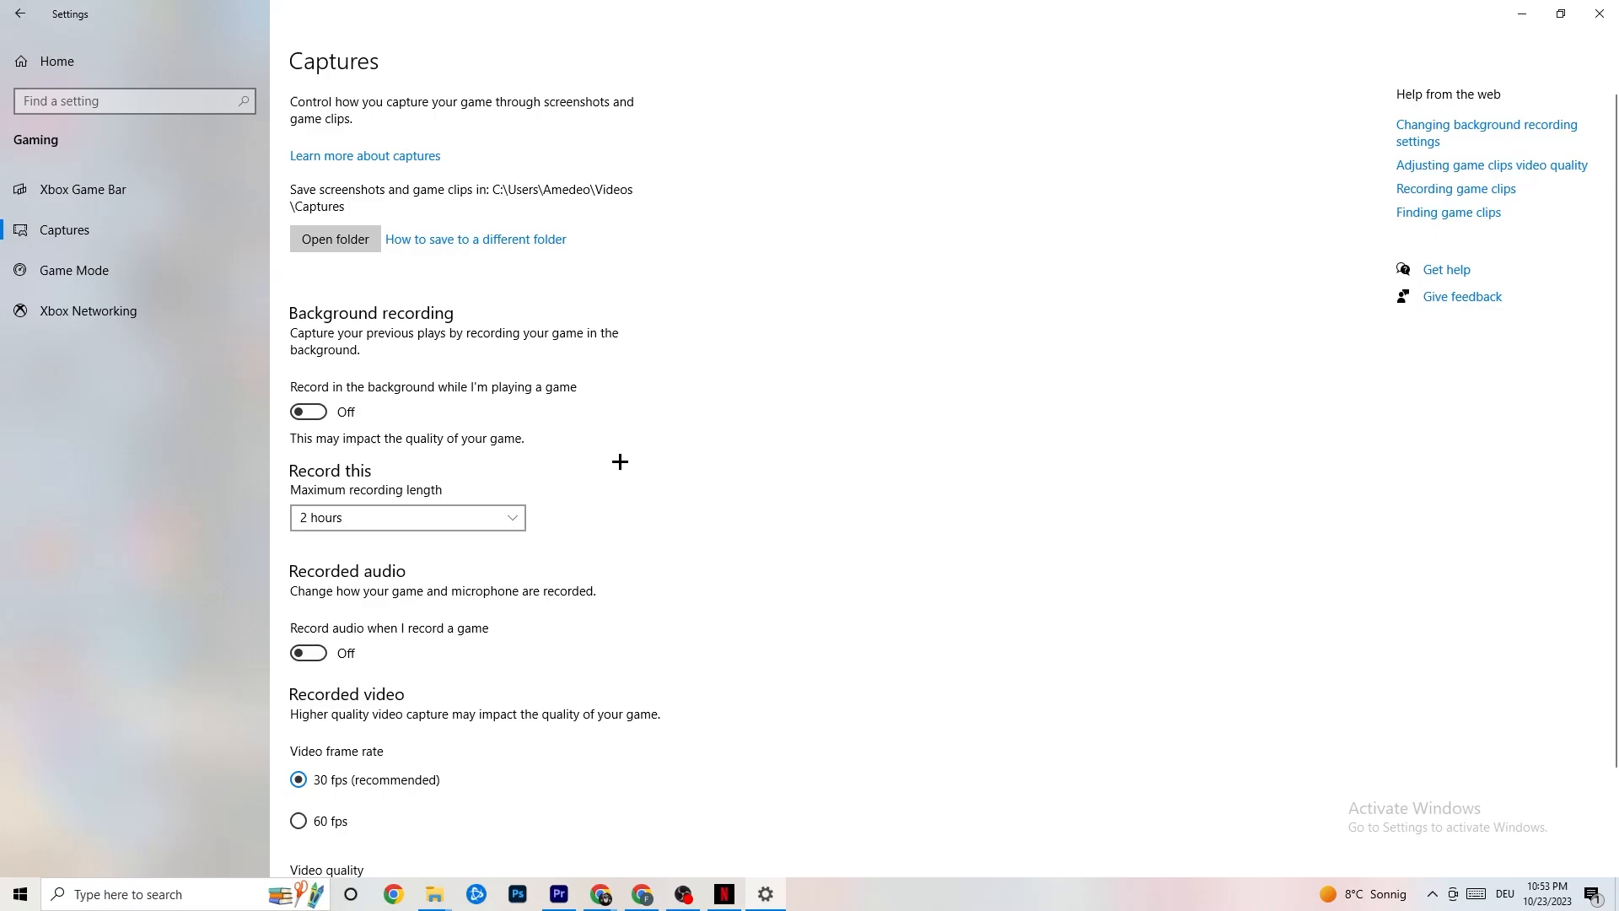
mouse_move(291, 321)
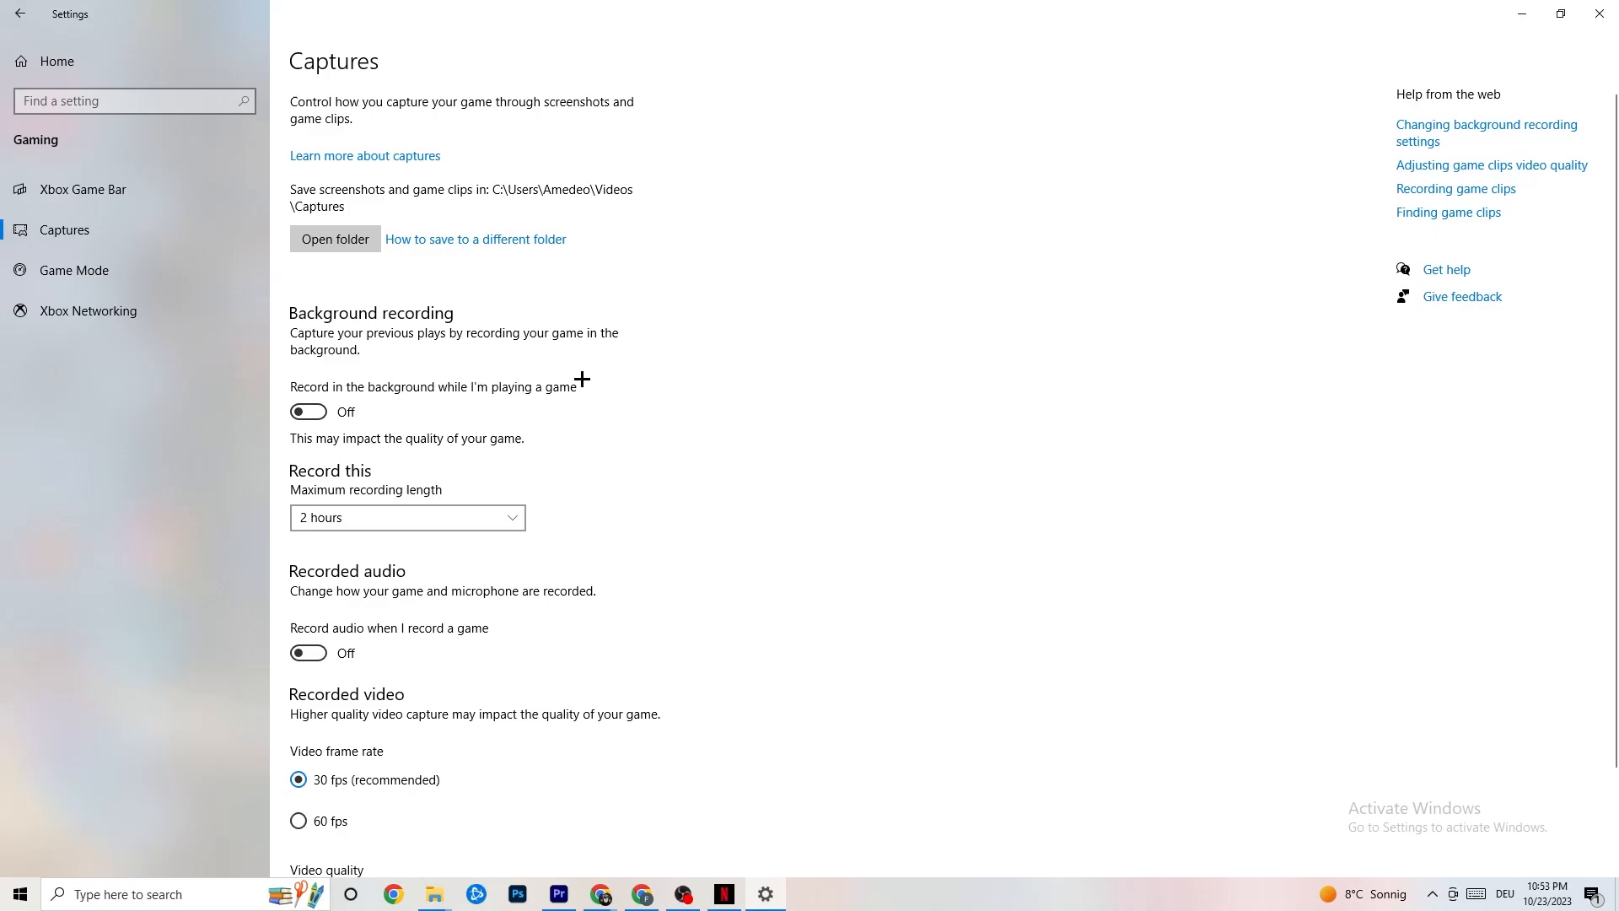
mouse_move(596, 372)
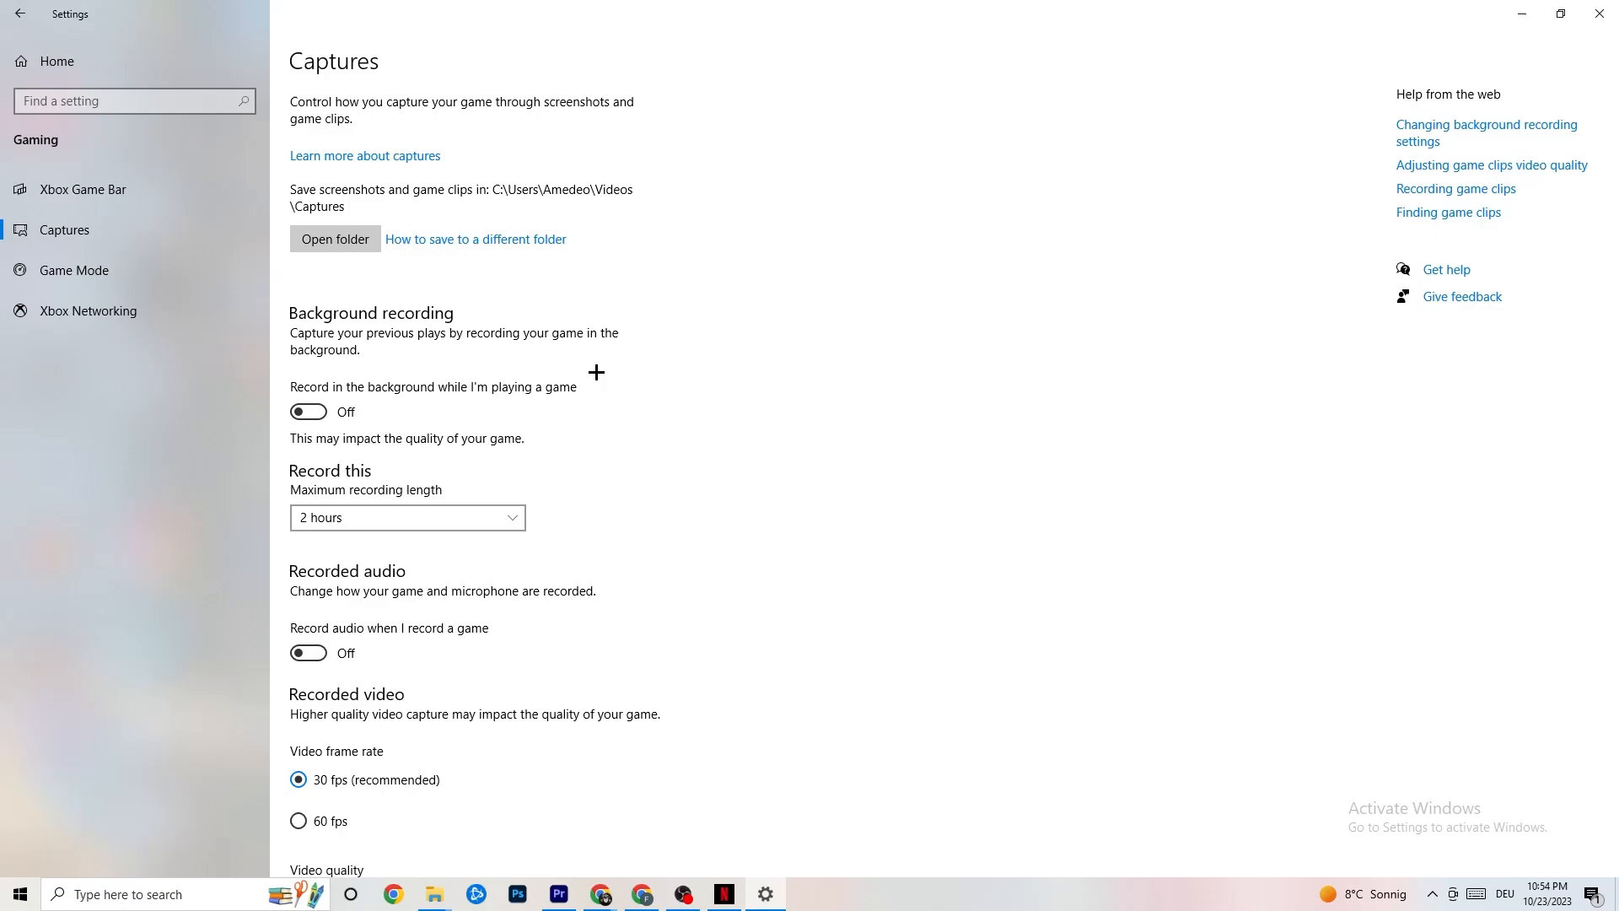
mouse_move(335, 594)
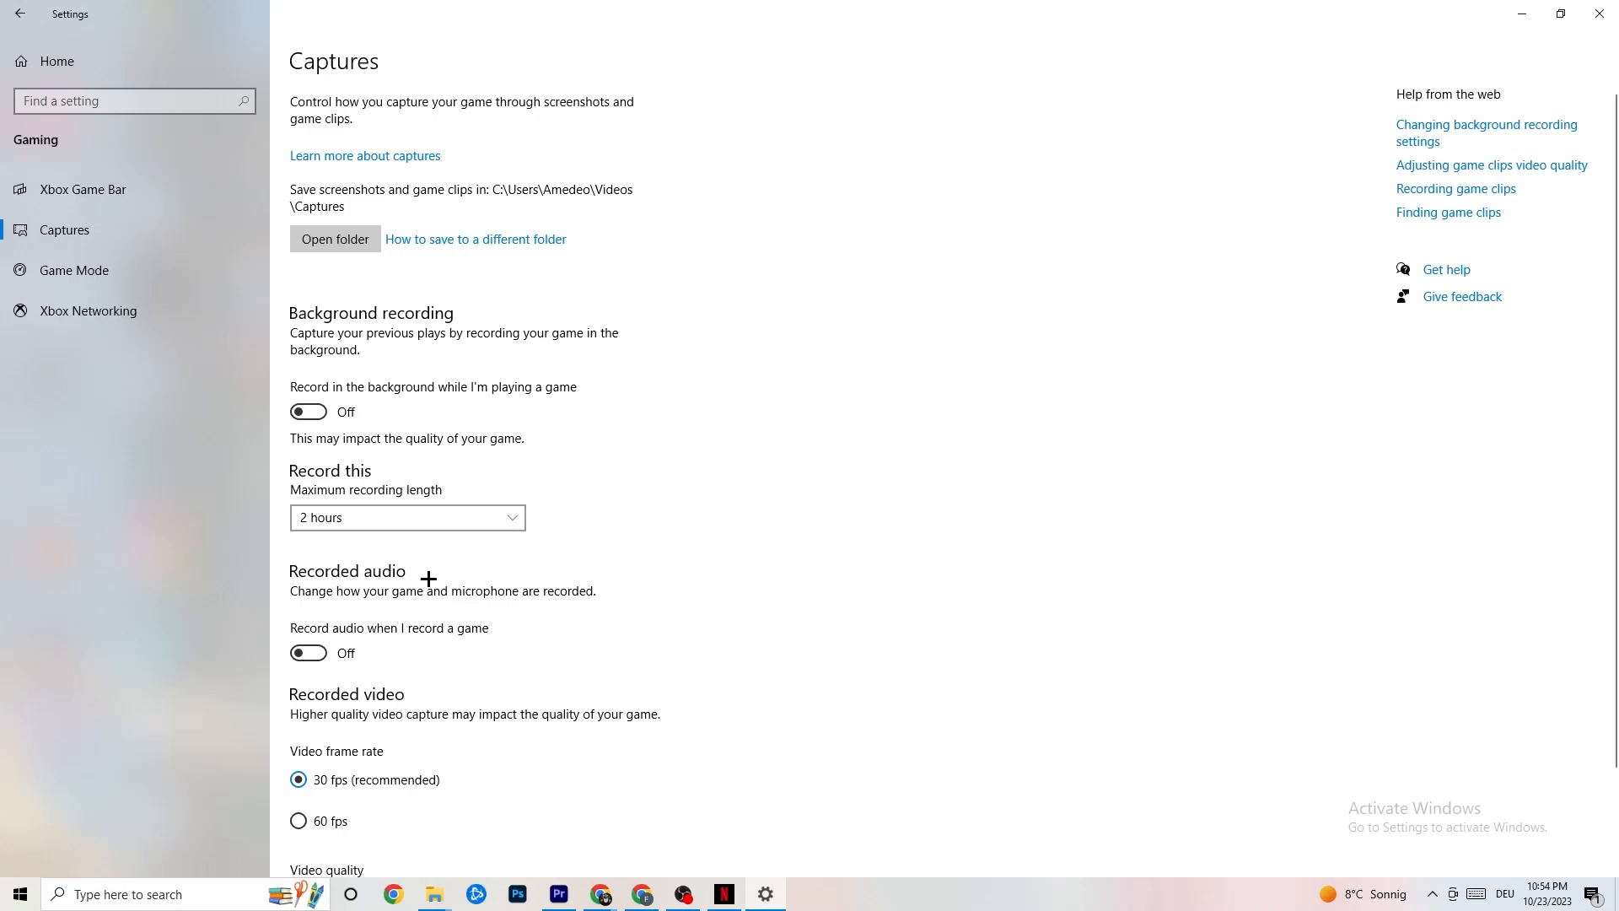
mouse_move(423, 576)
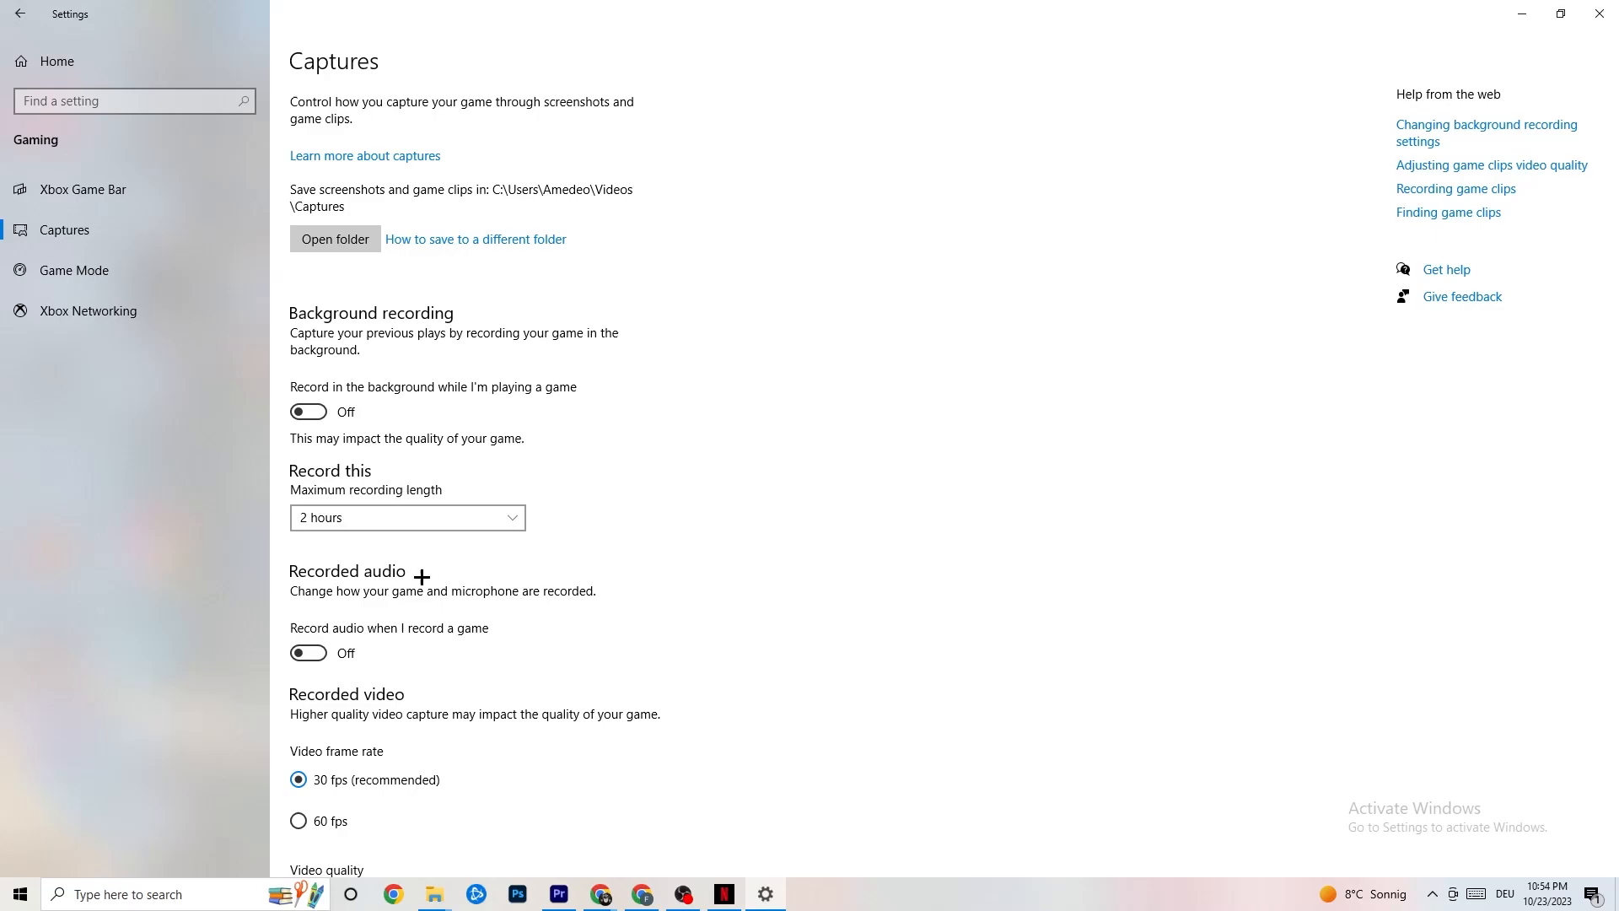
mouse_move(394, 562)
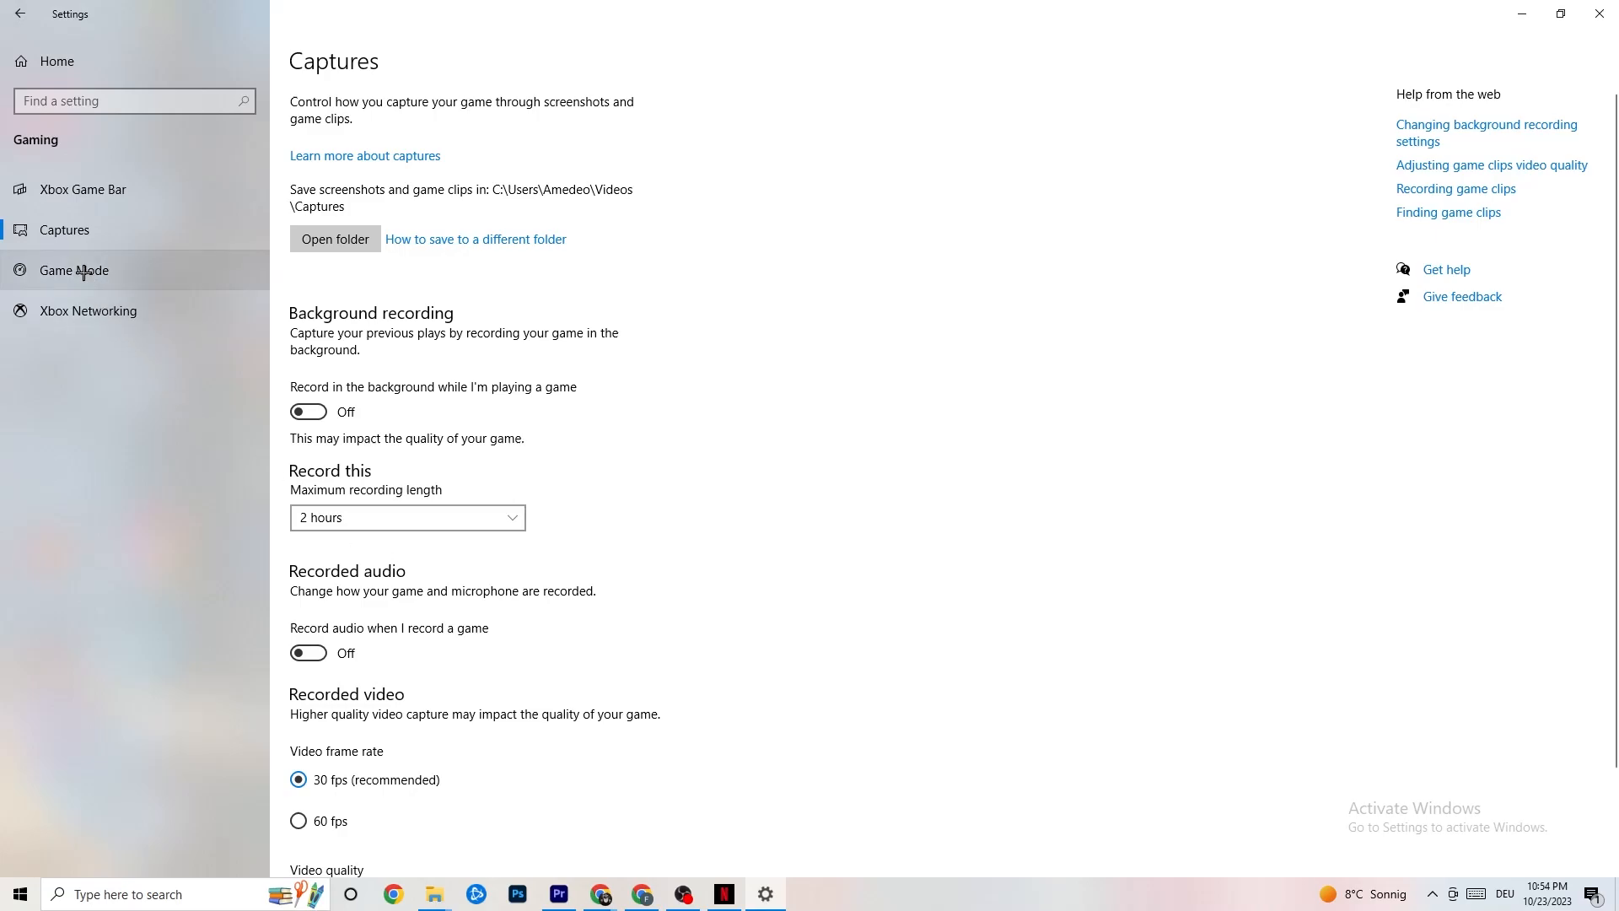
Step: Open the Game Mode page, where Game Mode is switched on
click(73, 269)
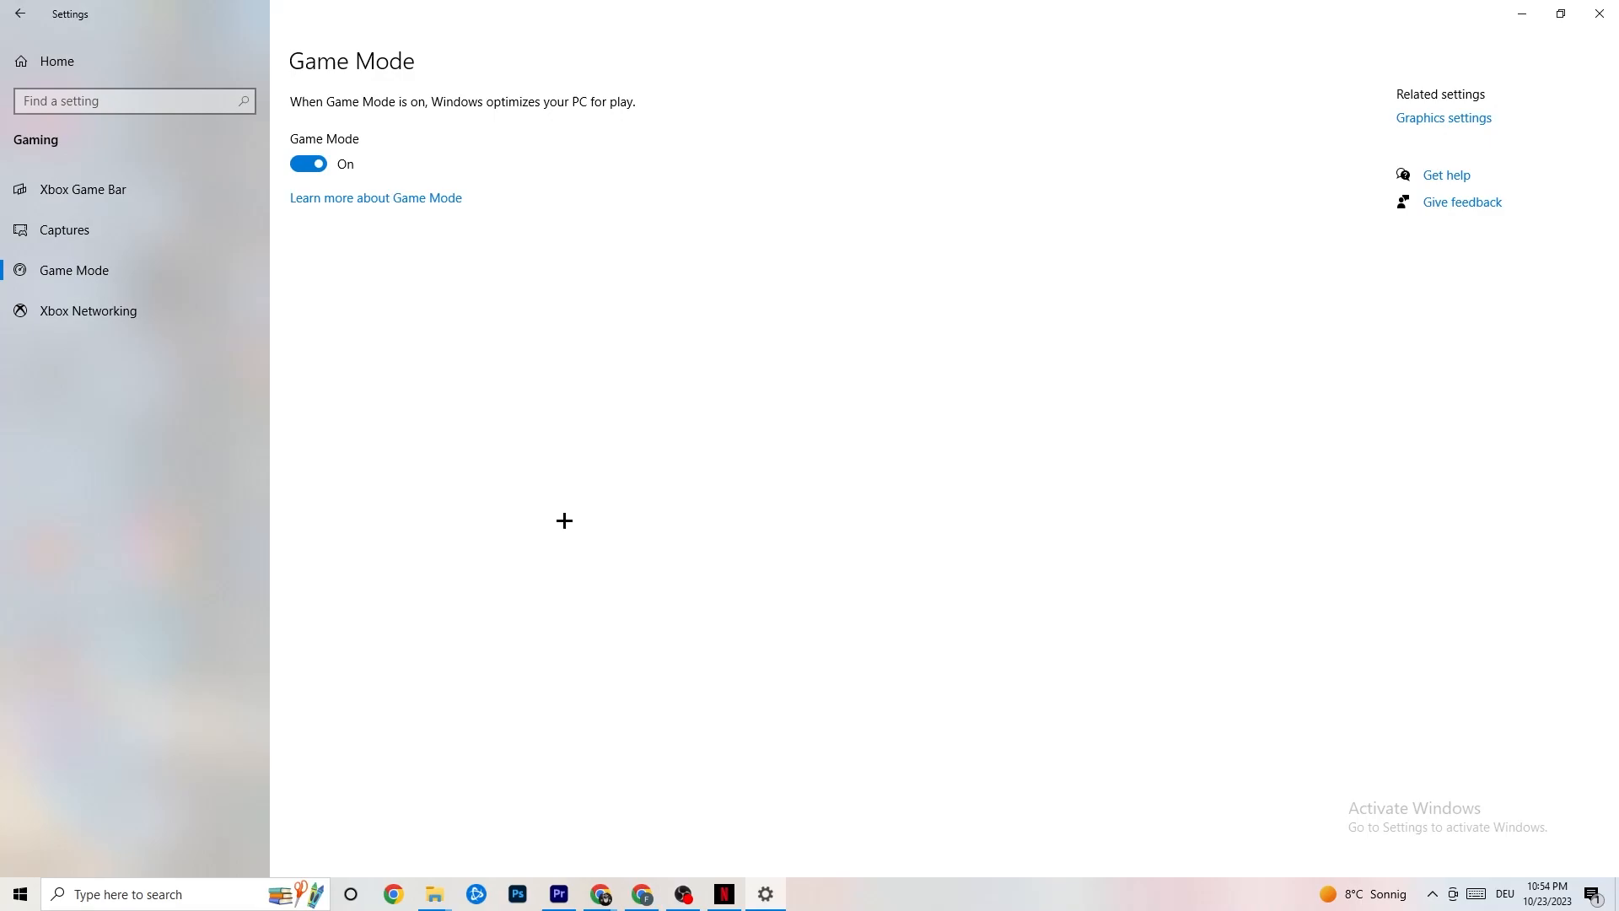
mouse_move(215, 268)
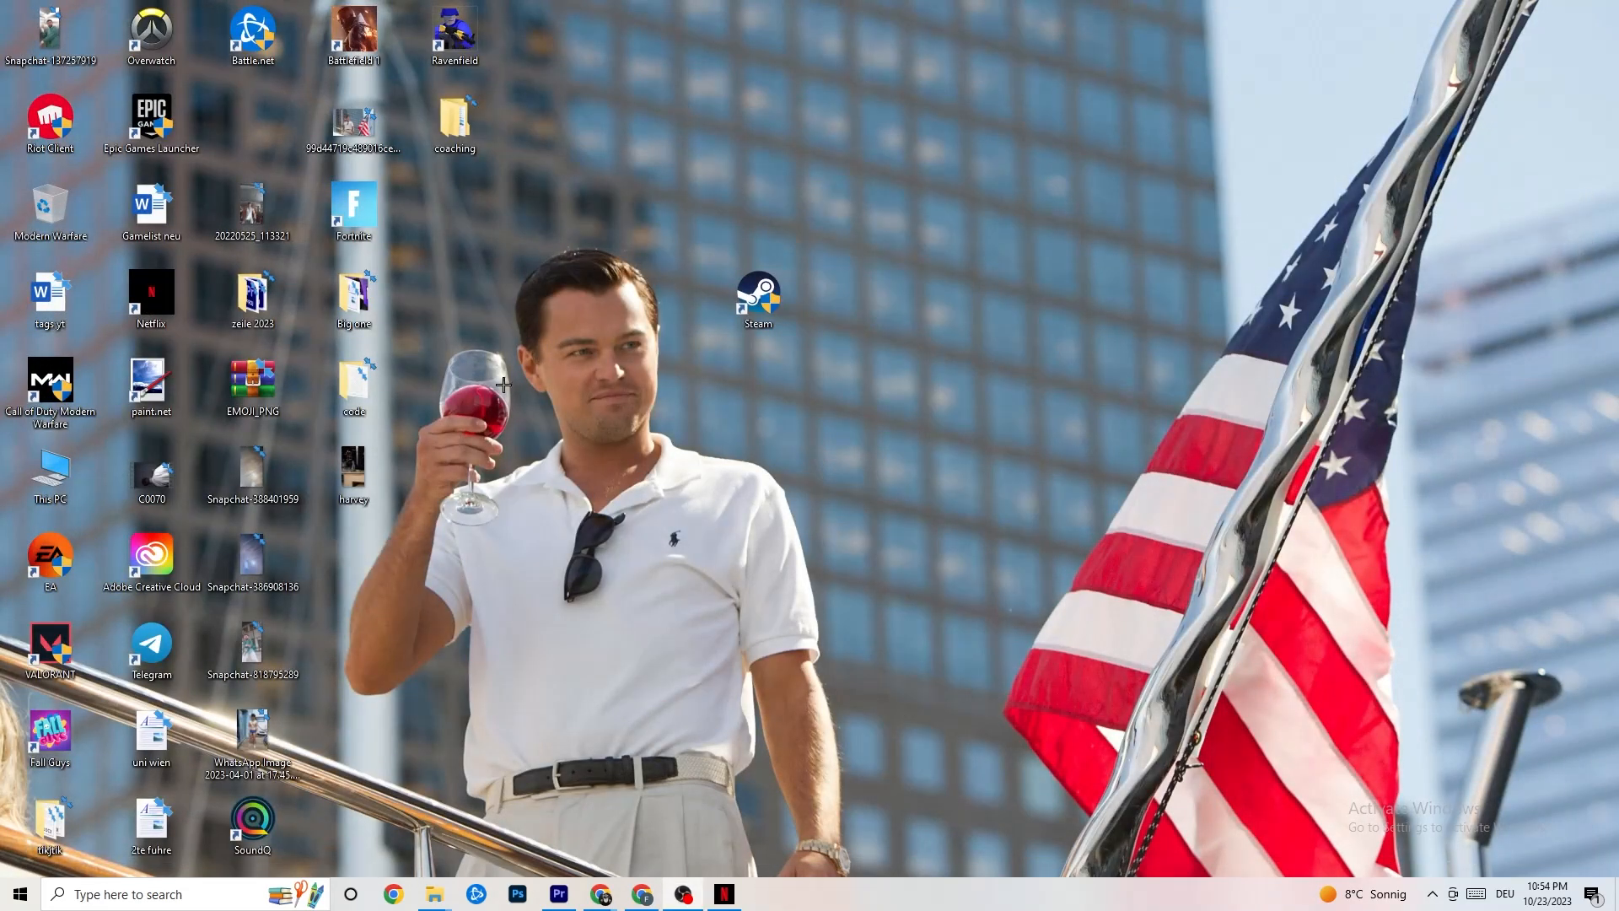
mouse_move(564, 424)
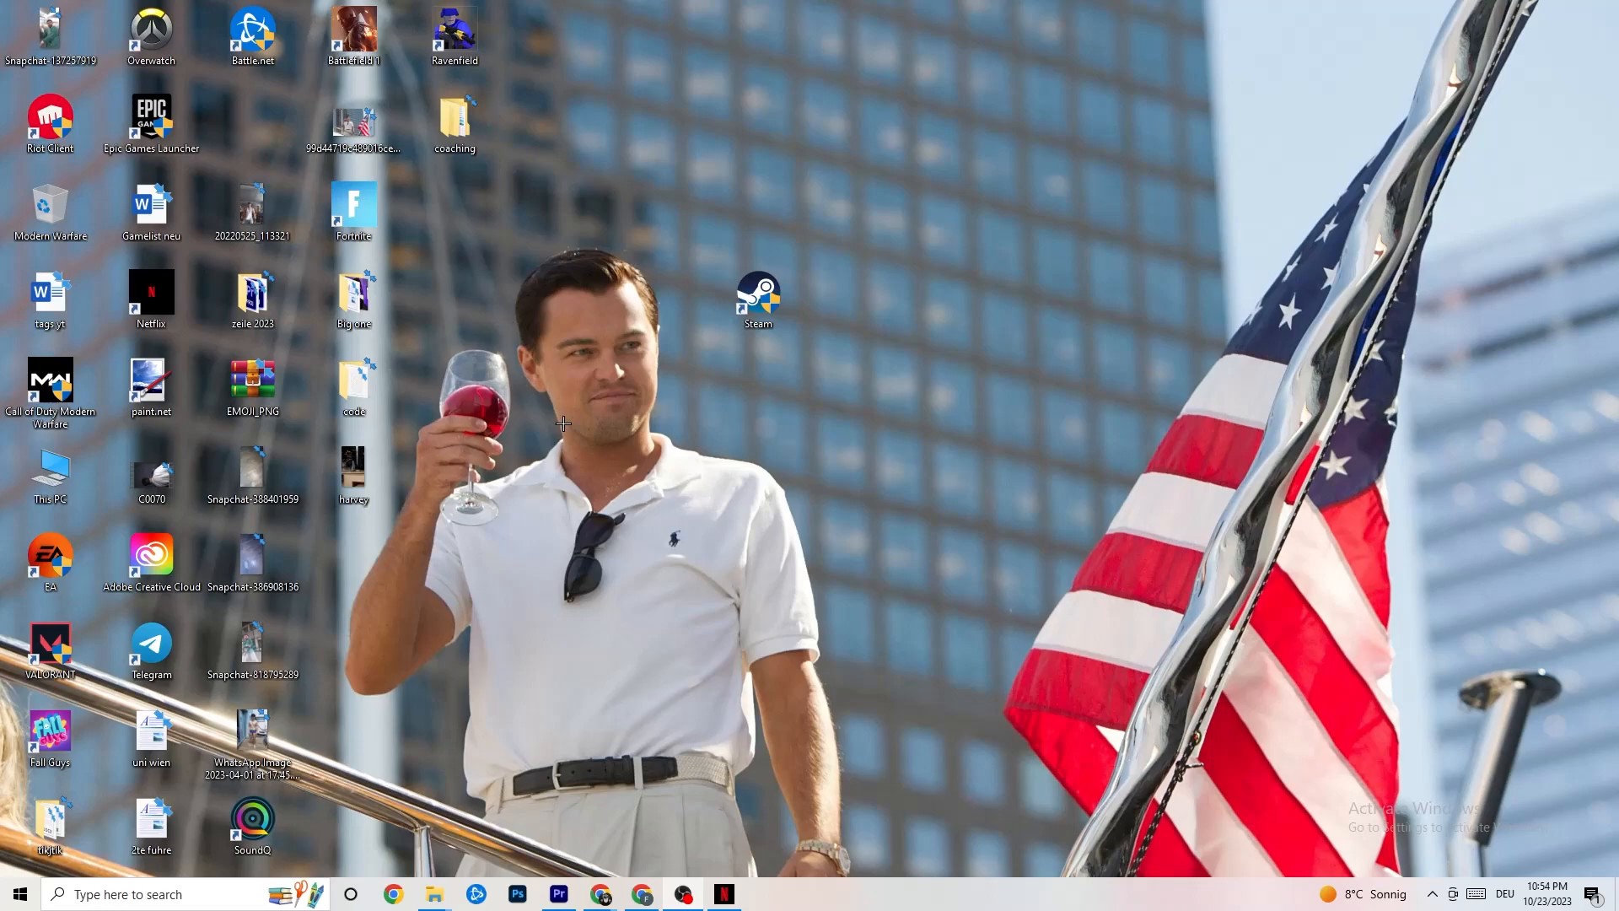
mouse_move(776, 673)
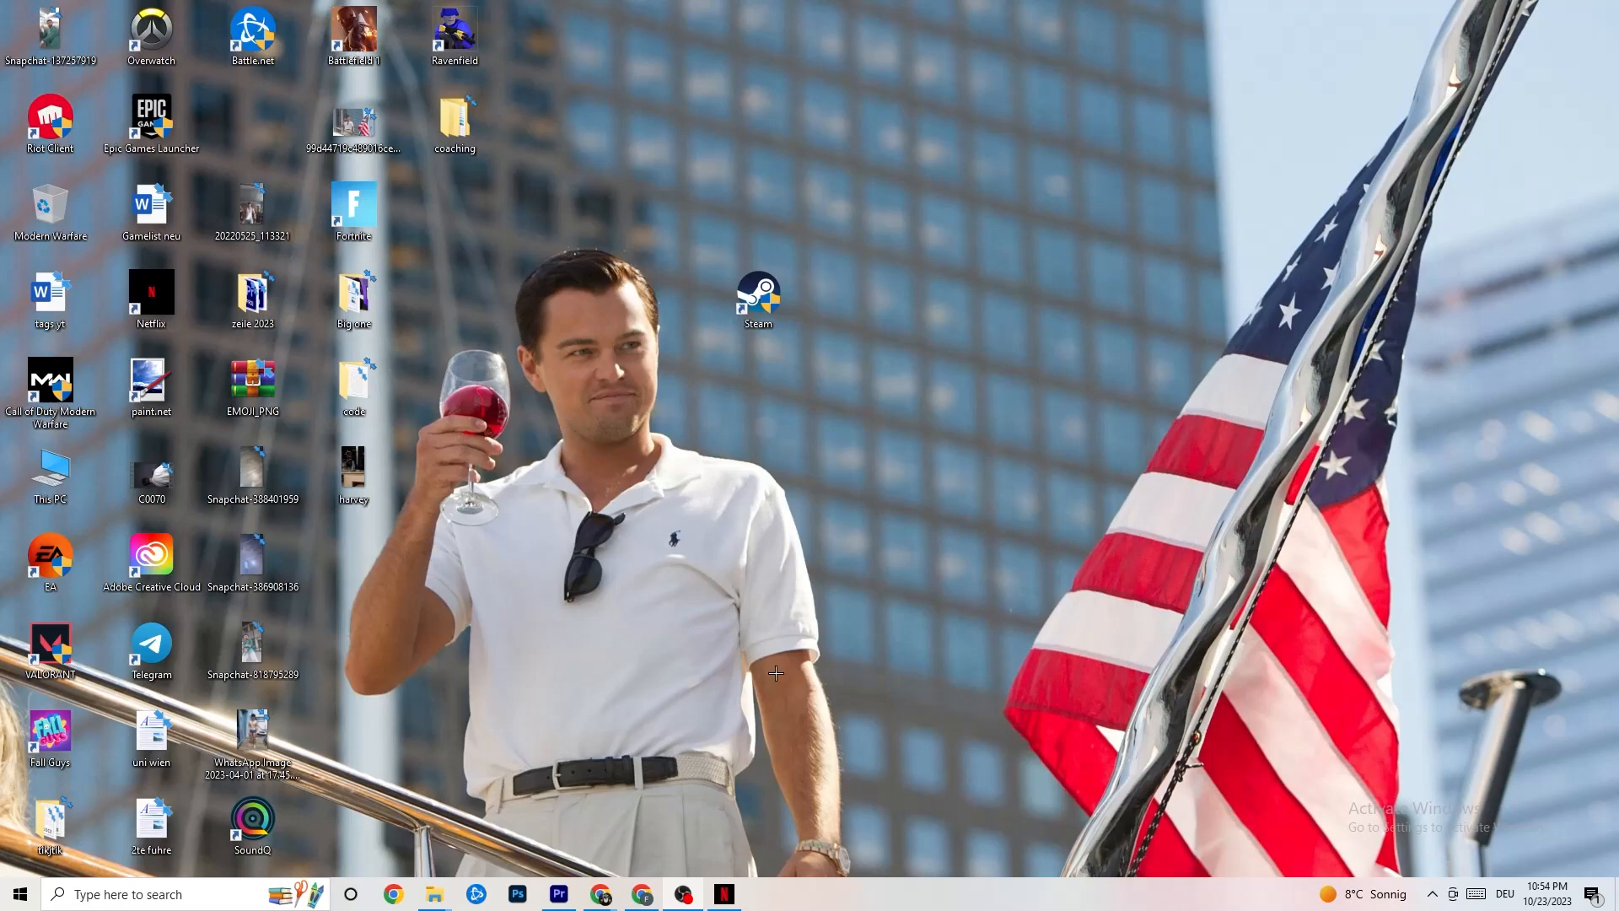
Step: Start Task Manager from the taskbar menu and view its Processes list
right_click(826, 893)
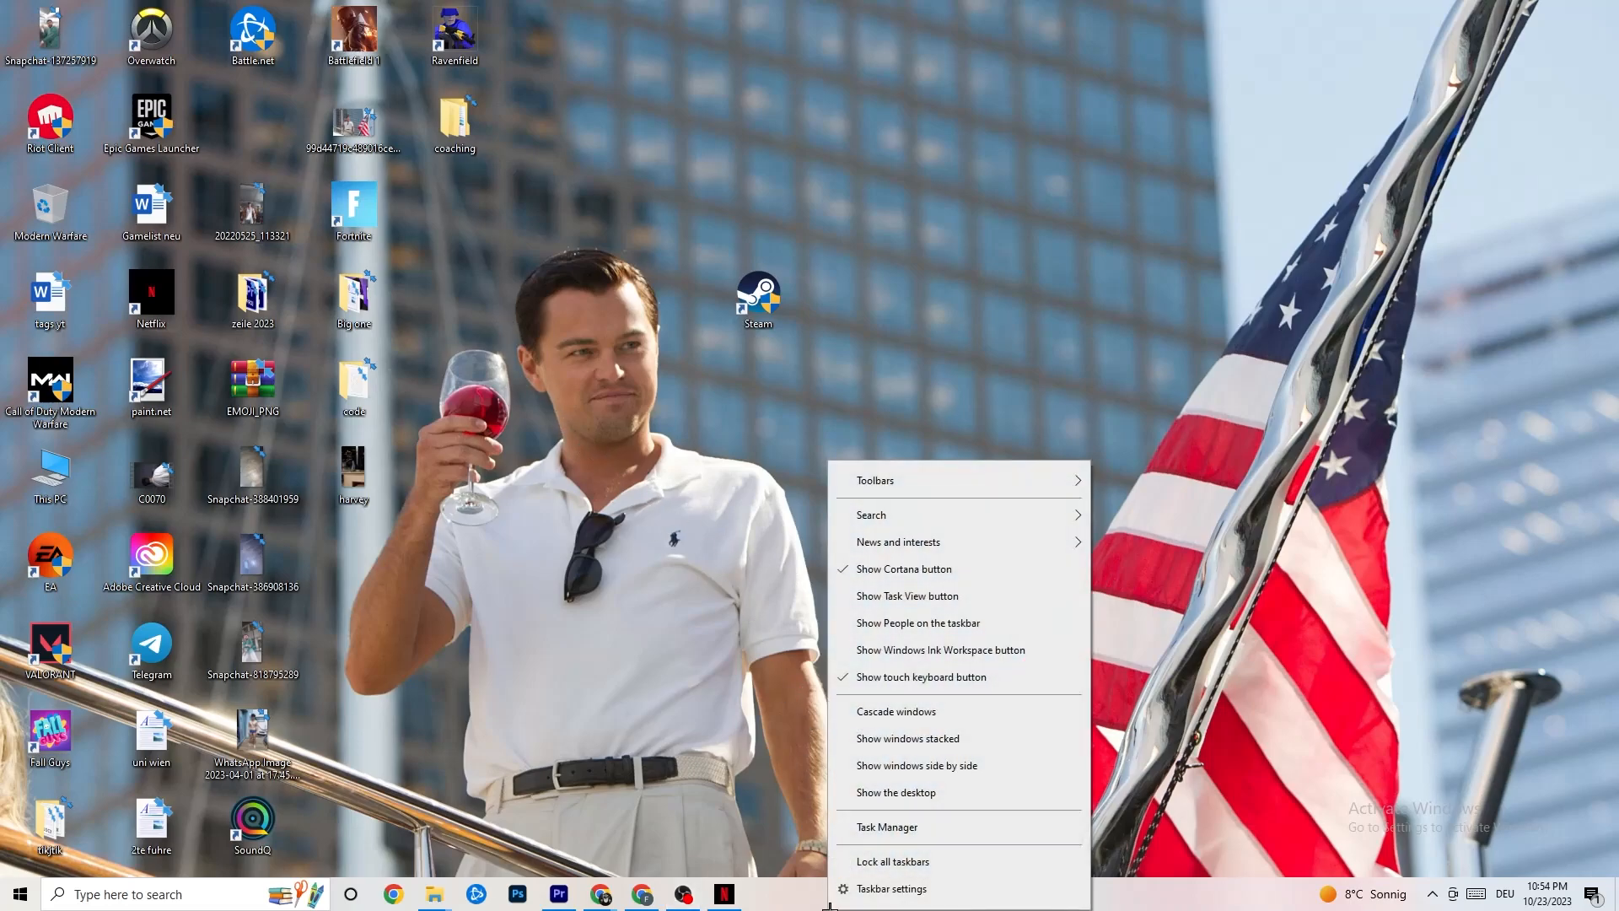
click(921, 239)
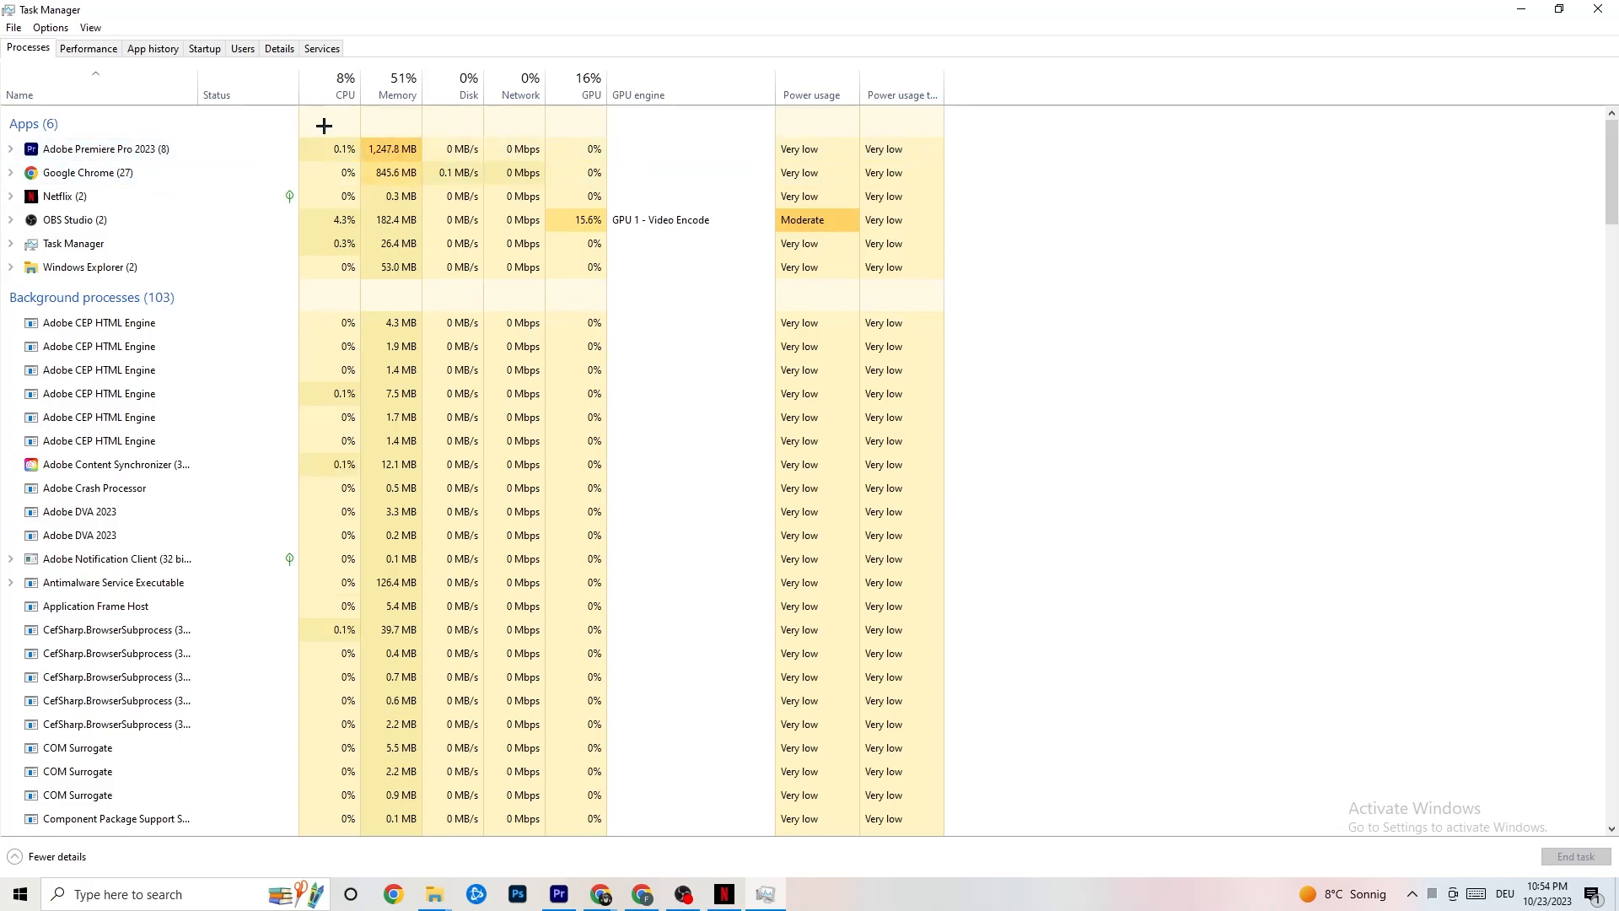
mouse_move(588, 91)
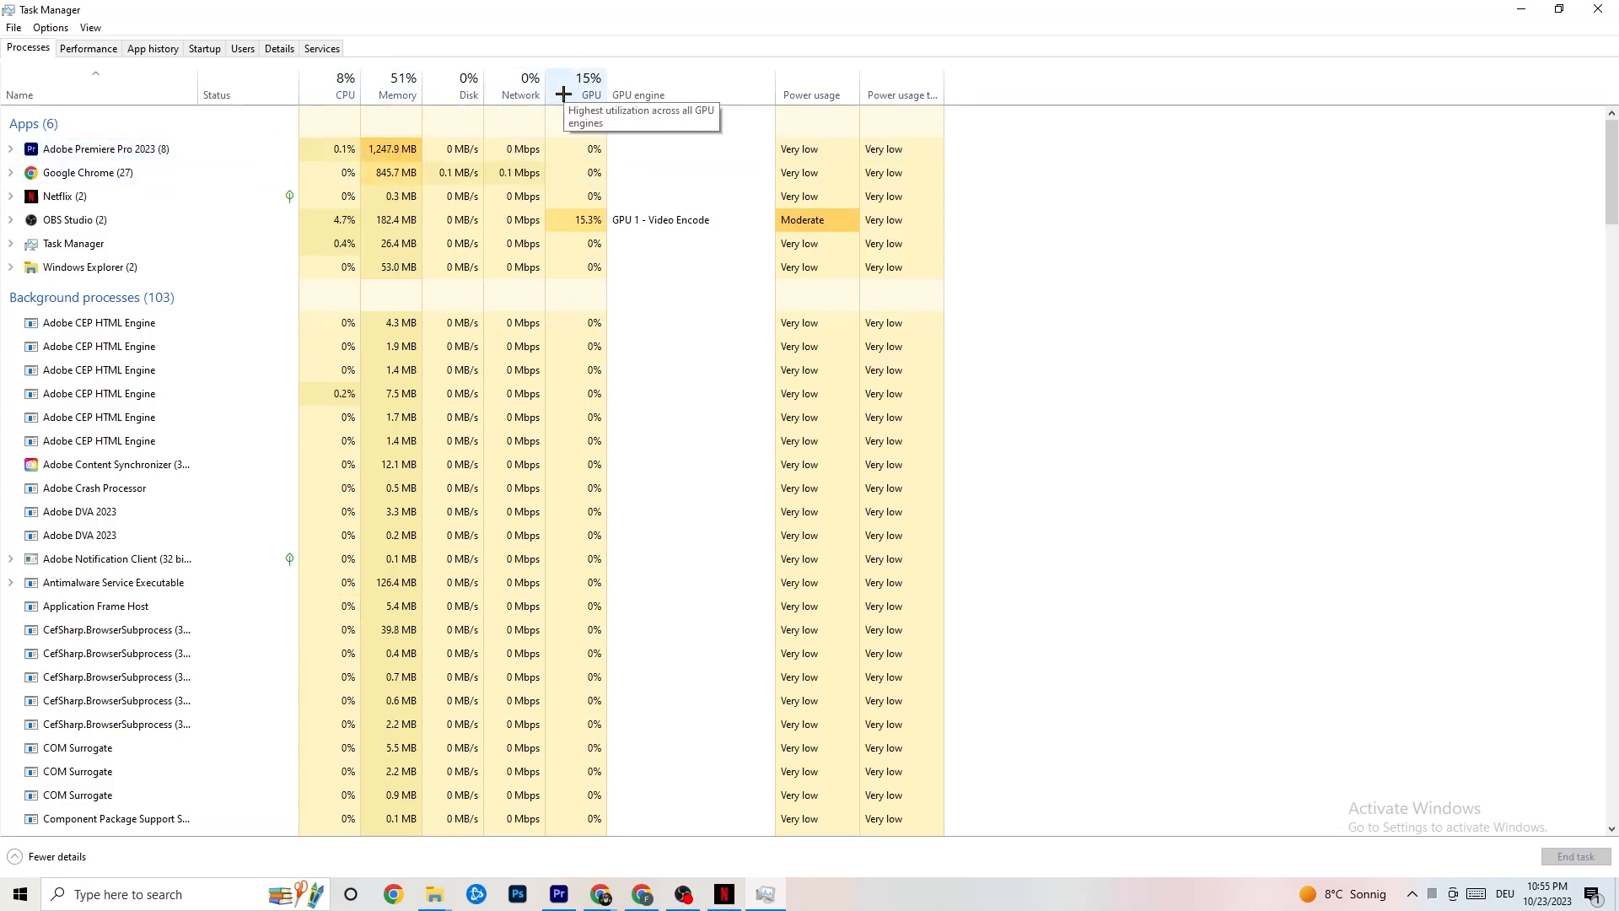
mouse_move(106, 101)
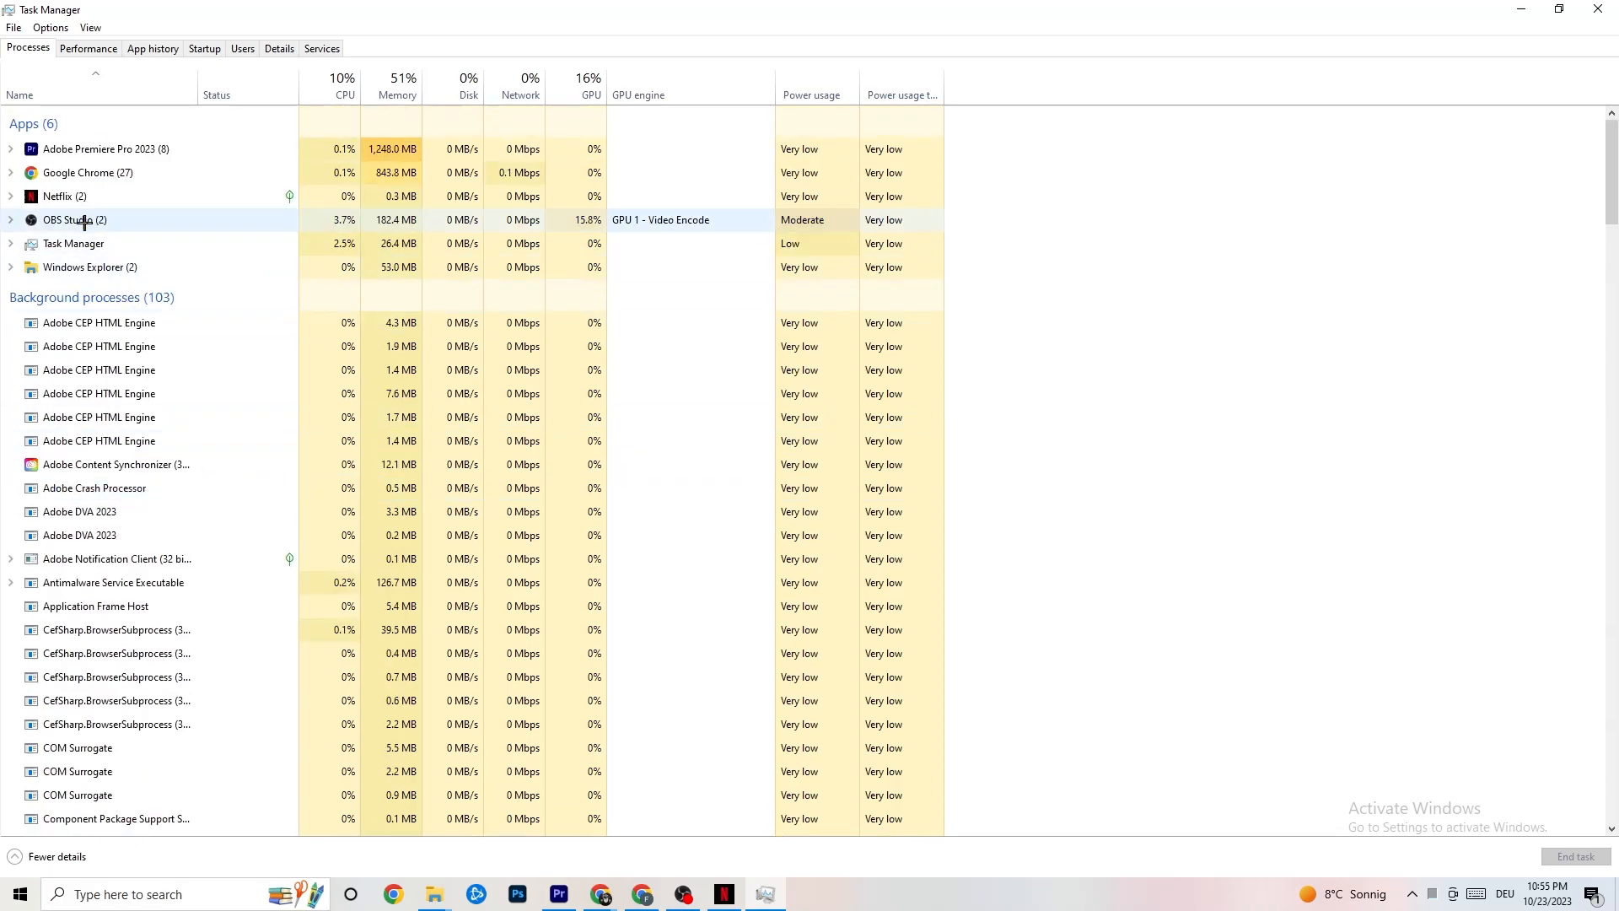
right_click(64, 196)
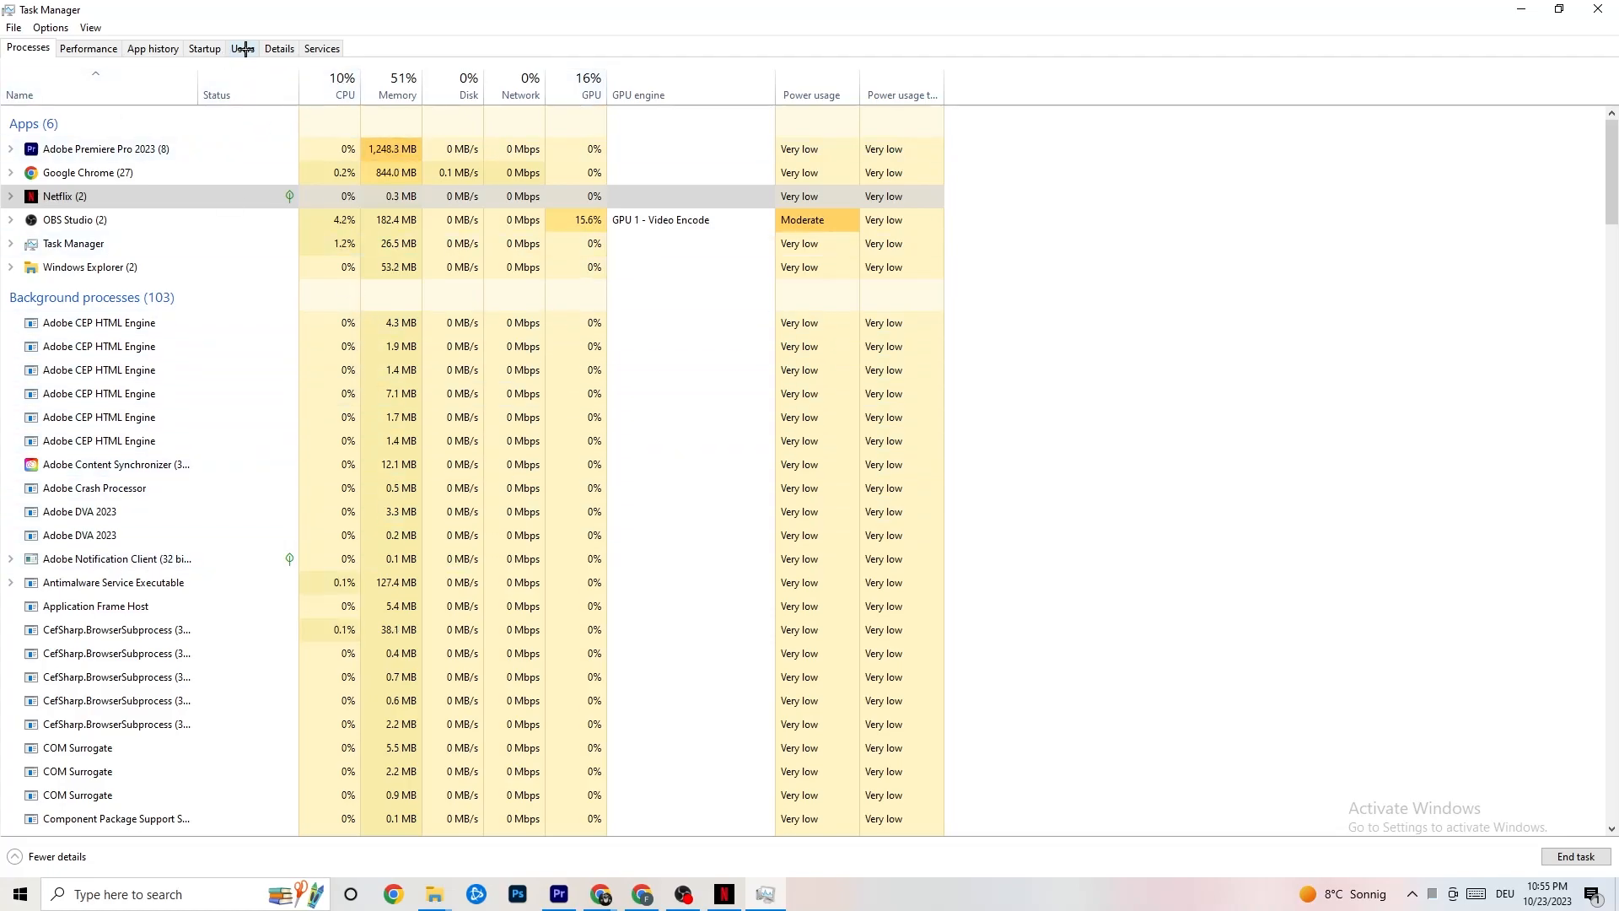
Step: Show the Details list and open Adobe Premiere Pro's action menu to view priority levels
click(278, 47)
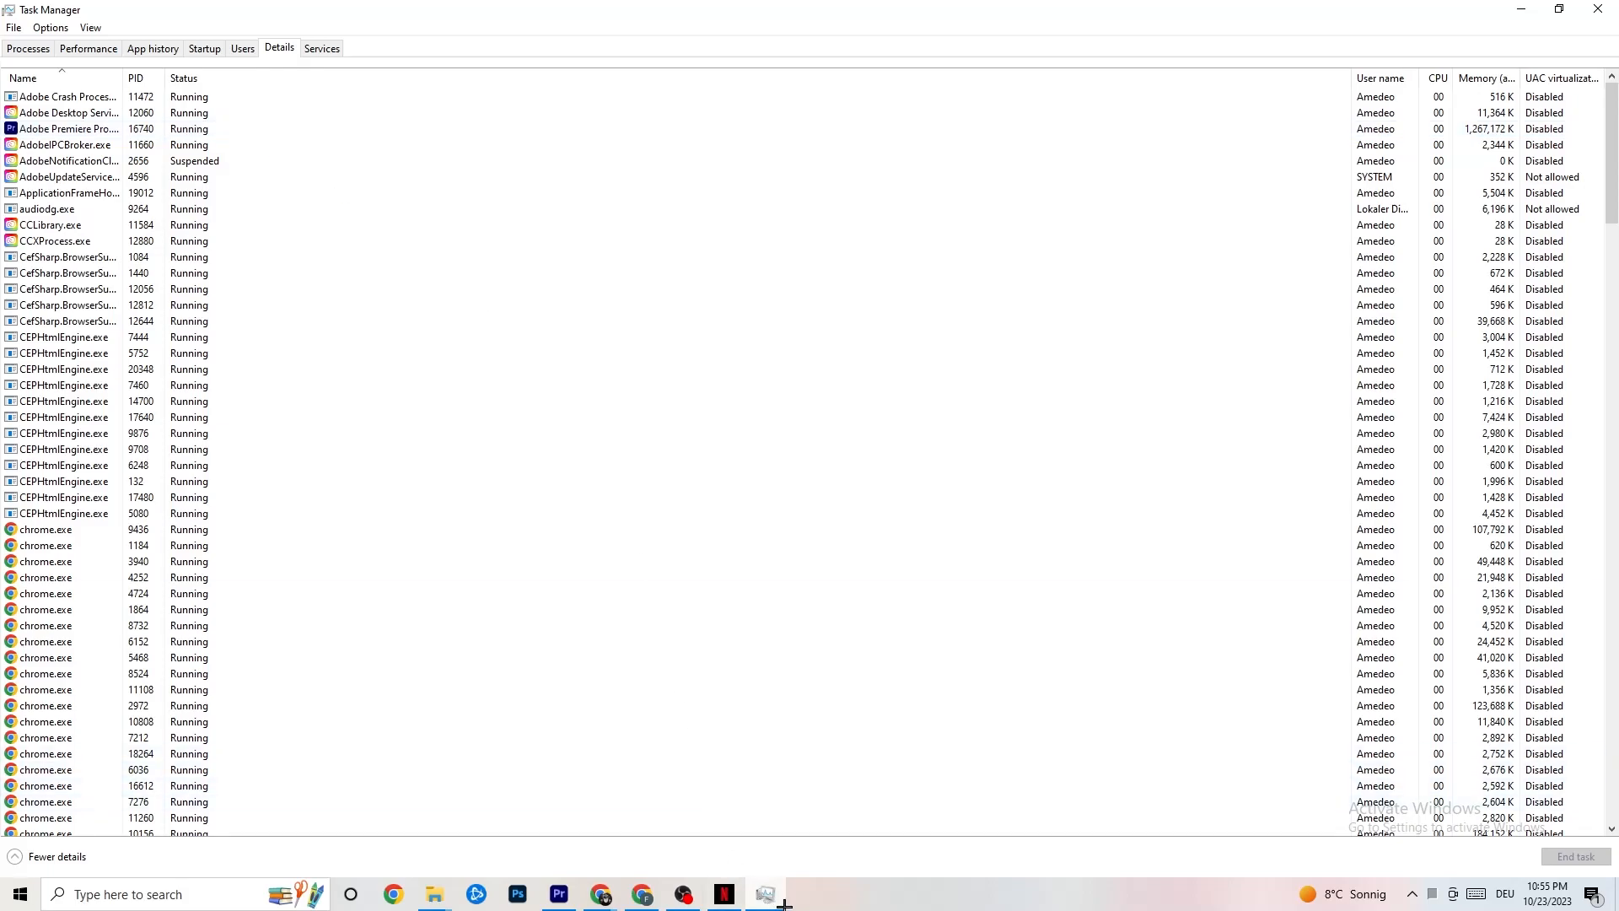
click(66, 128)
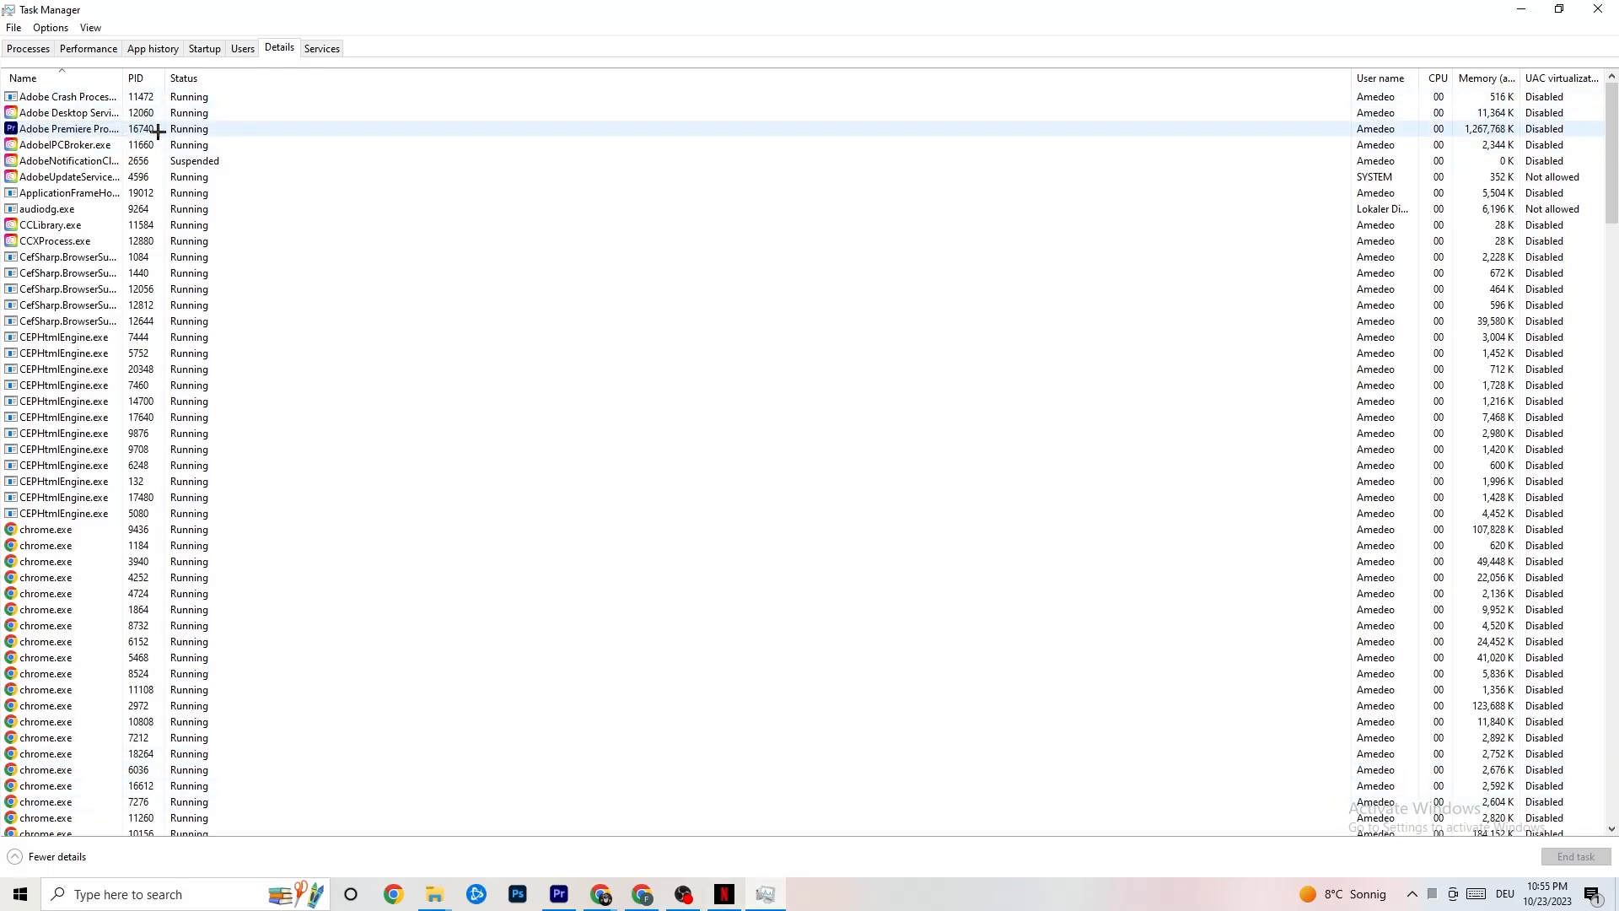
right_click(68, 128)
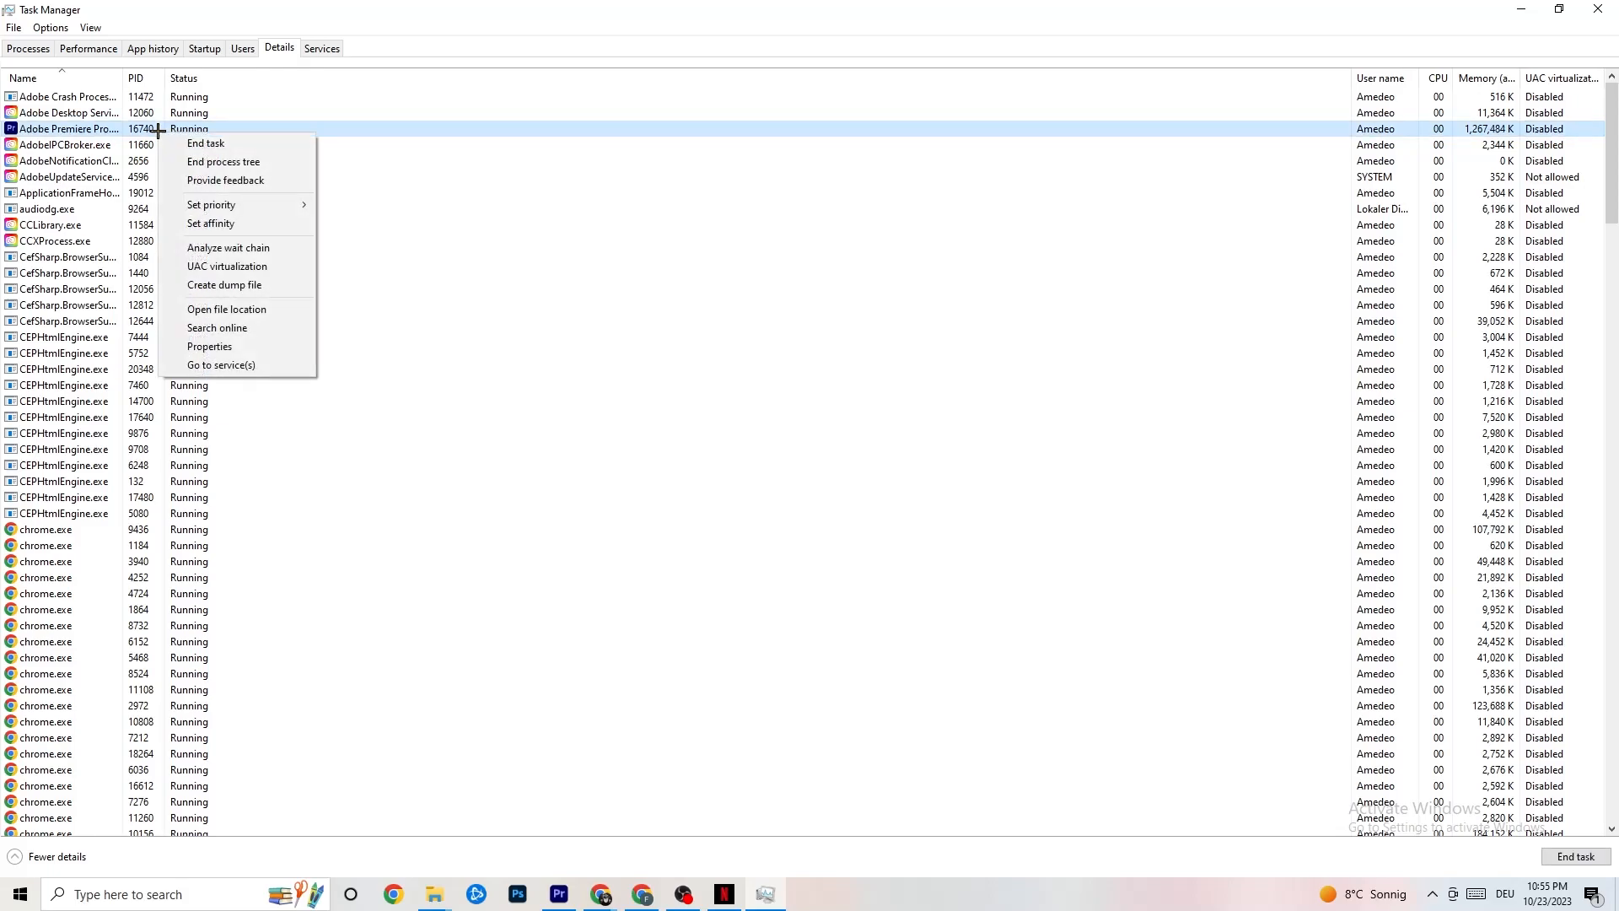
mouse_move(212, 203)
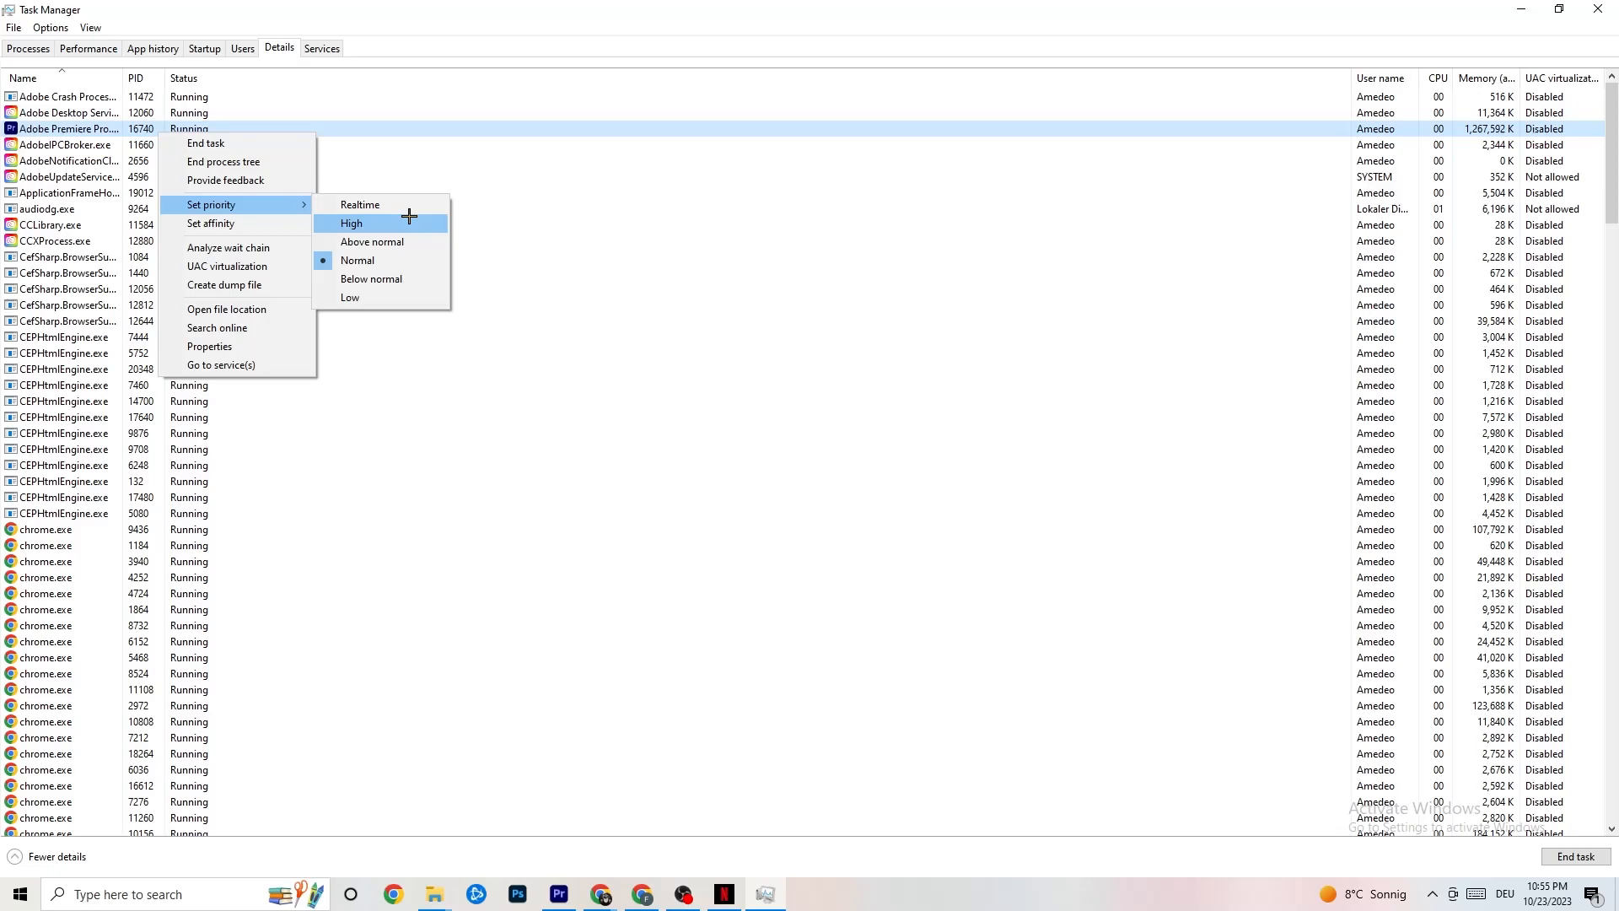
mouse_move(672, 192)
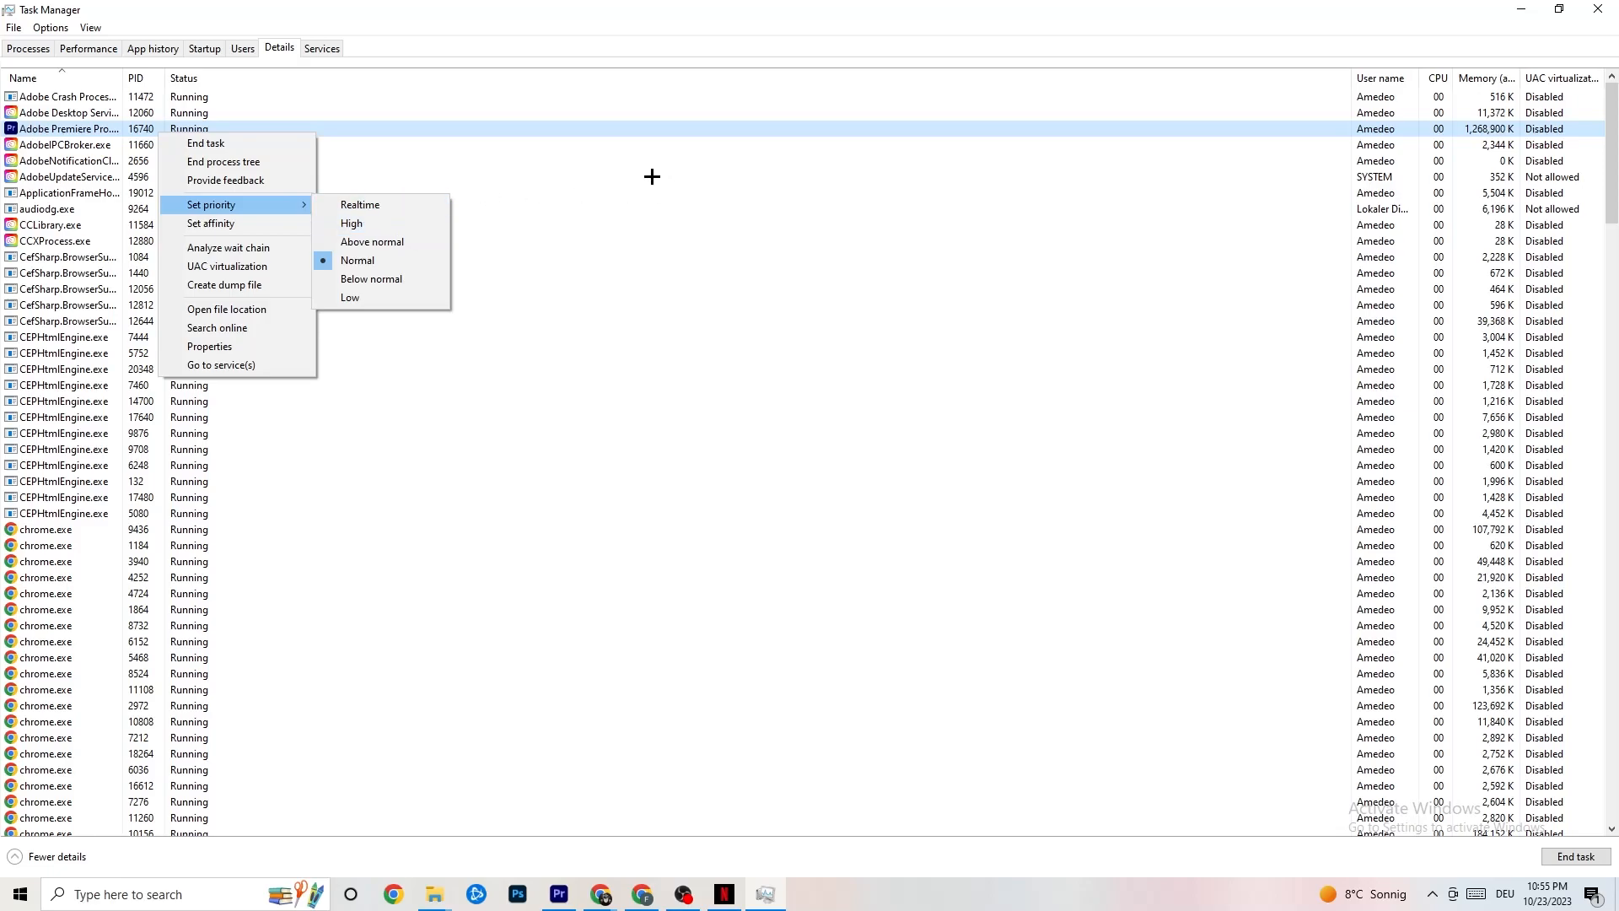
mouse_move(877, 197)
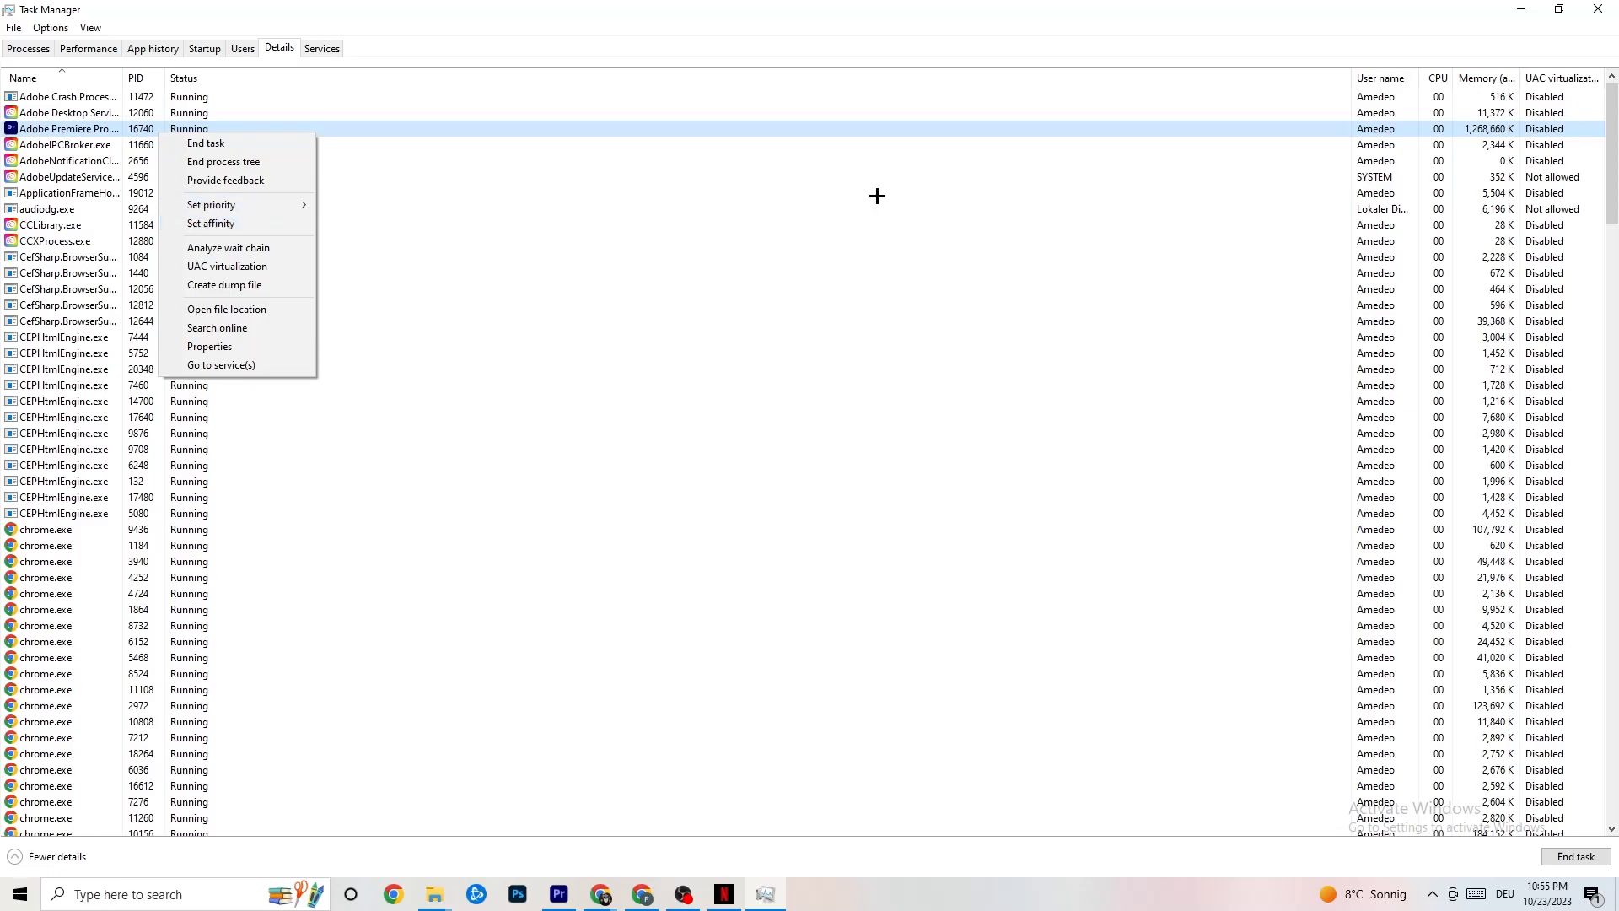
mouse_move(354, 185)
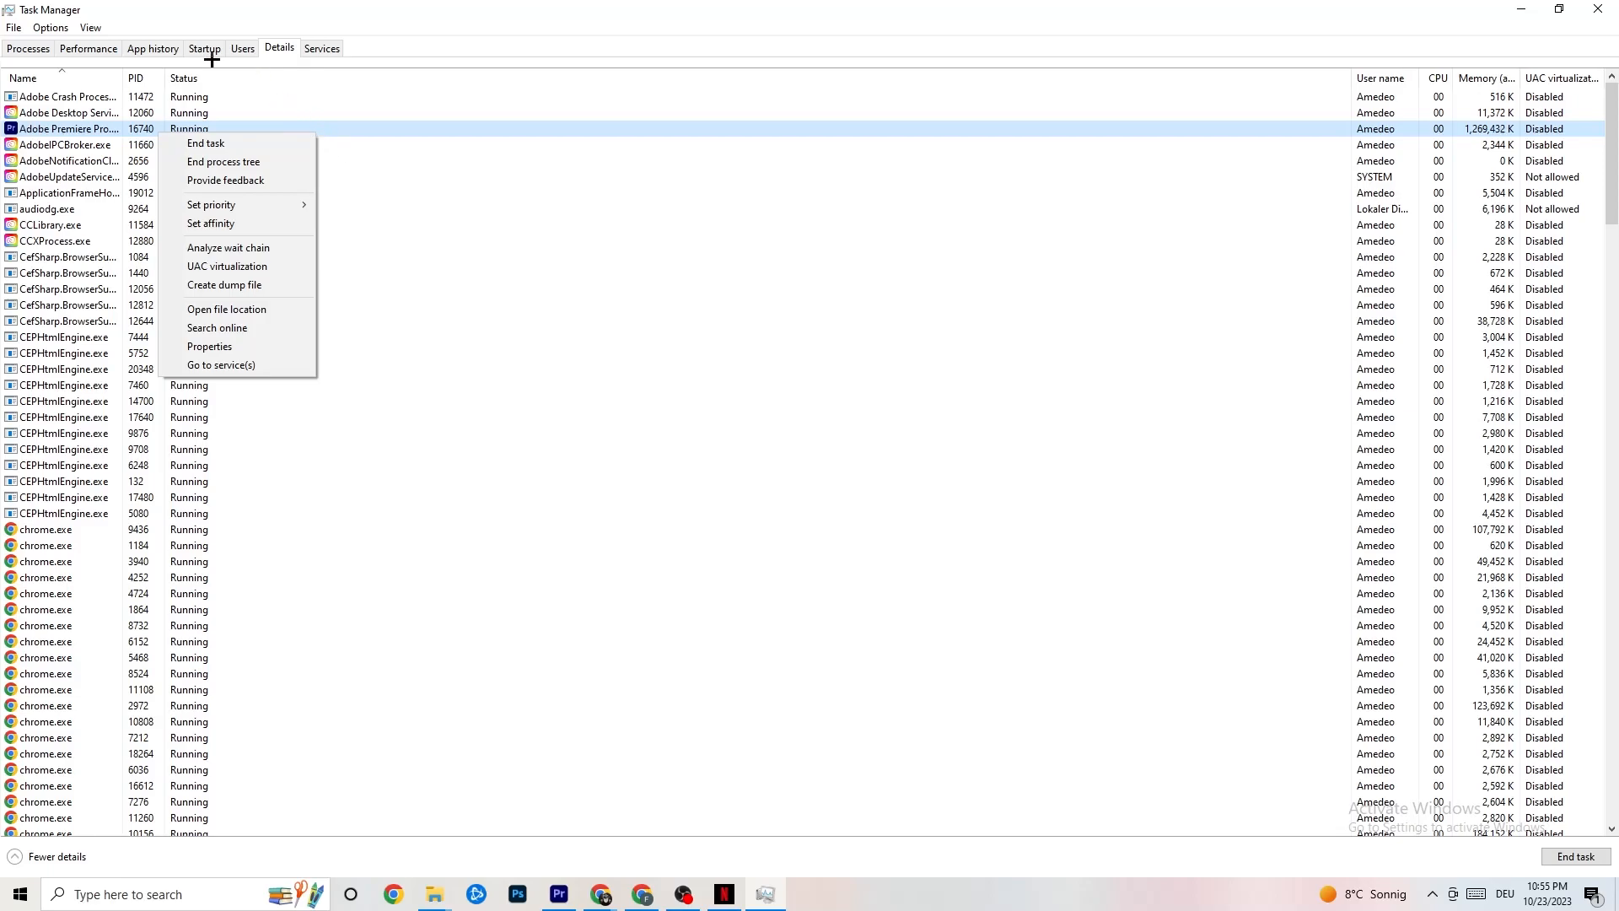
Step: Review the Startup apps, view Google Drive's Enable option, then close Task Manager
click(203, 47)
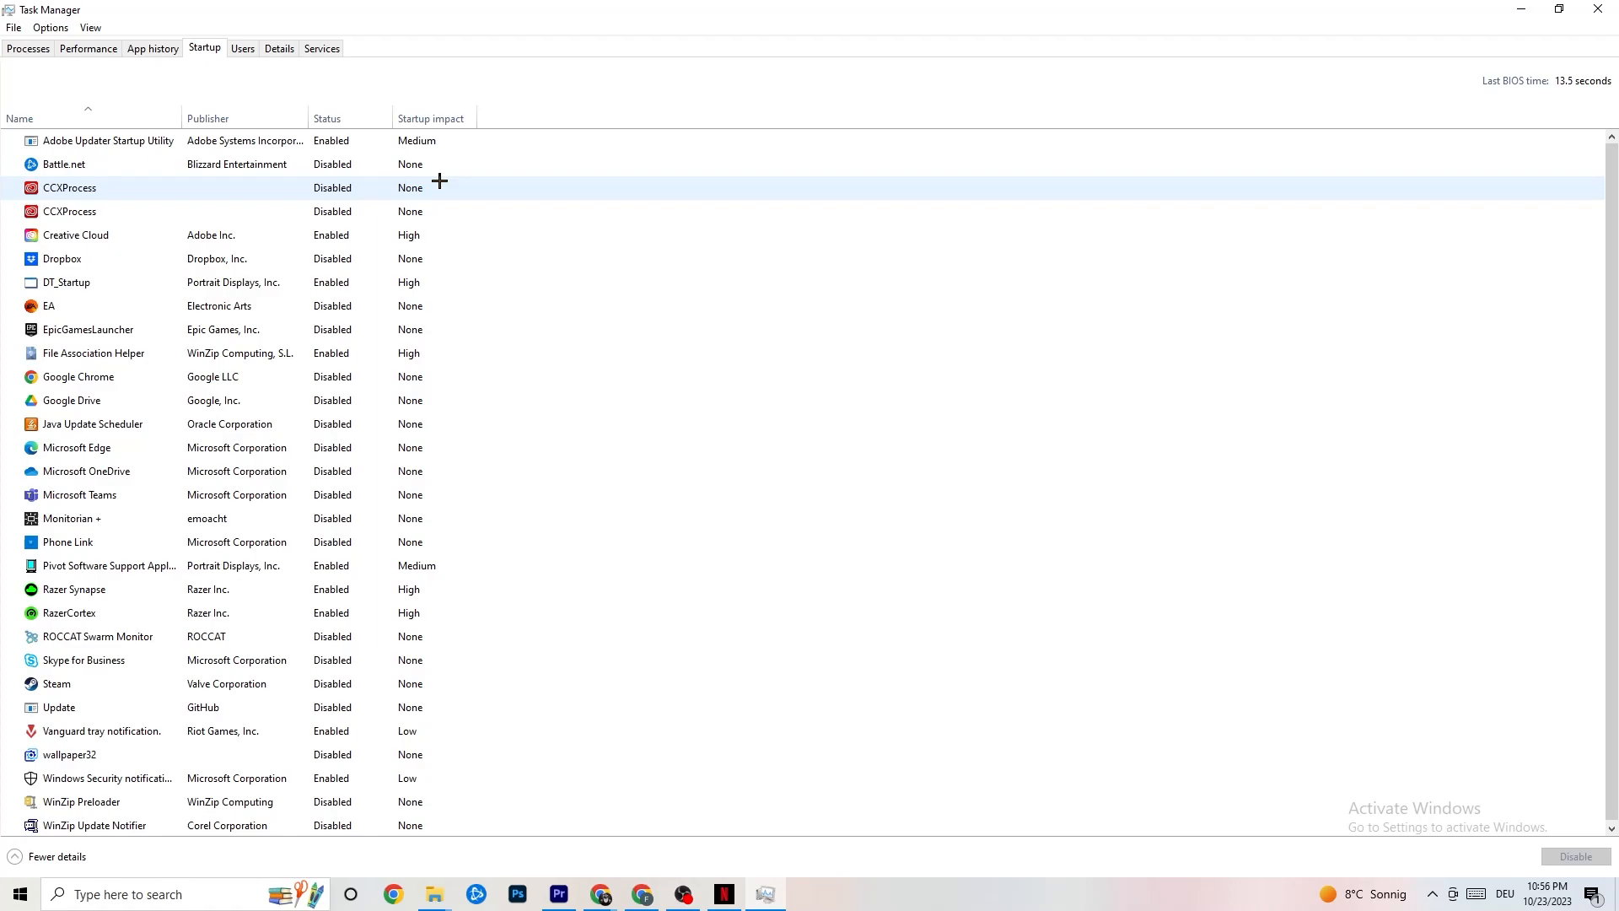
mouse_move(369, 172)
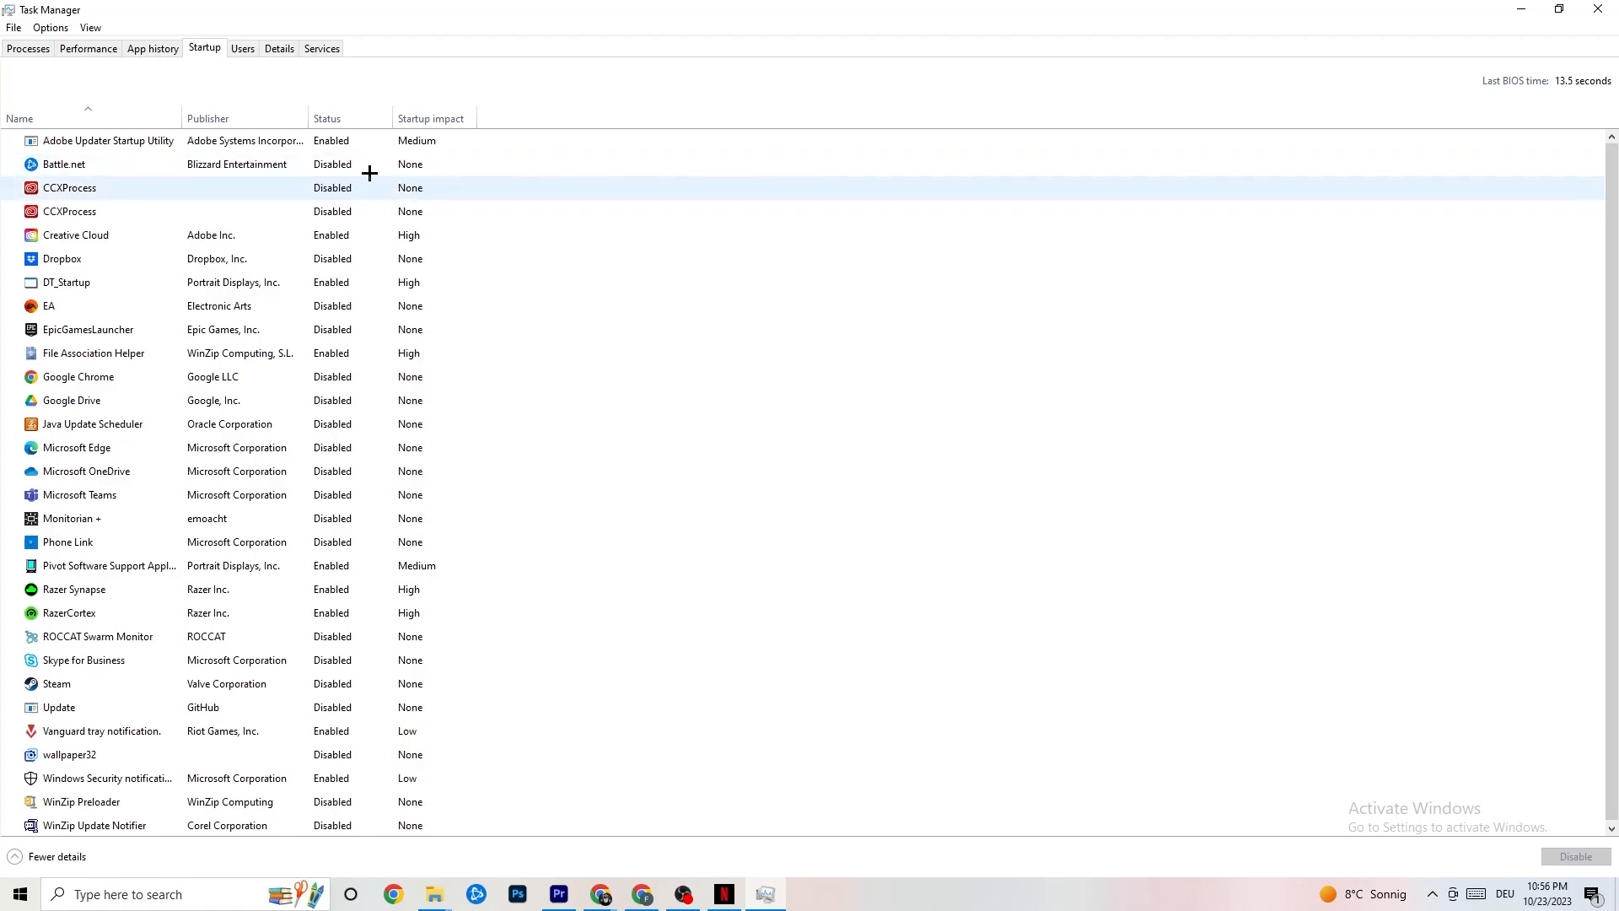
click(63, 164)
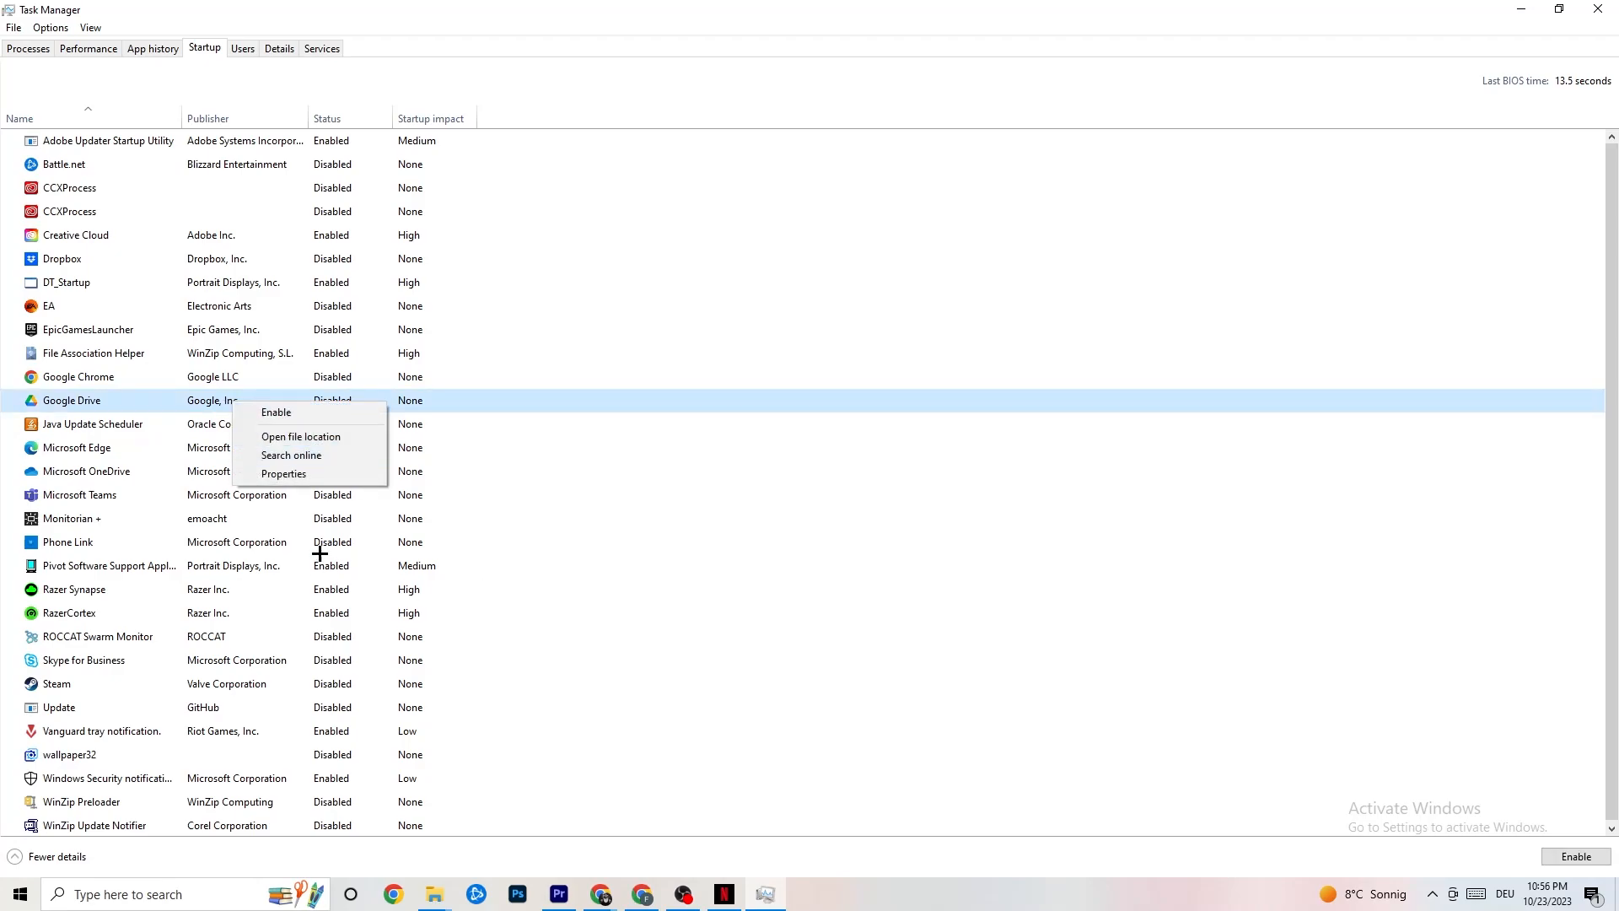
right_click(109, 565)
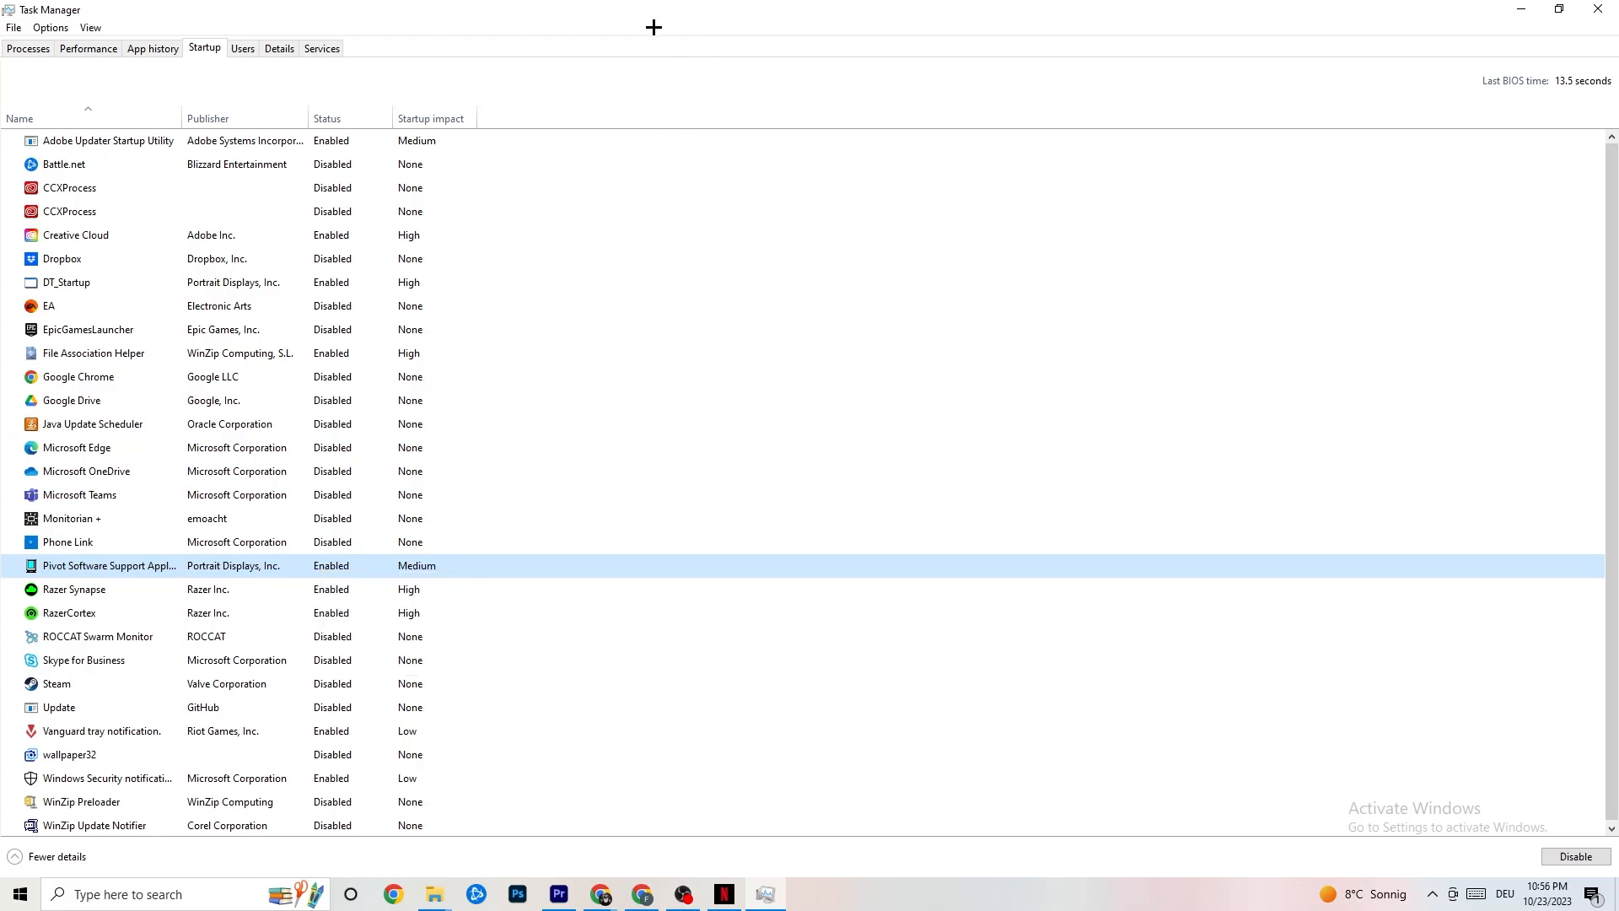
mouse_move(677, 91)
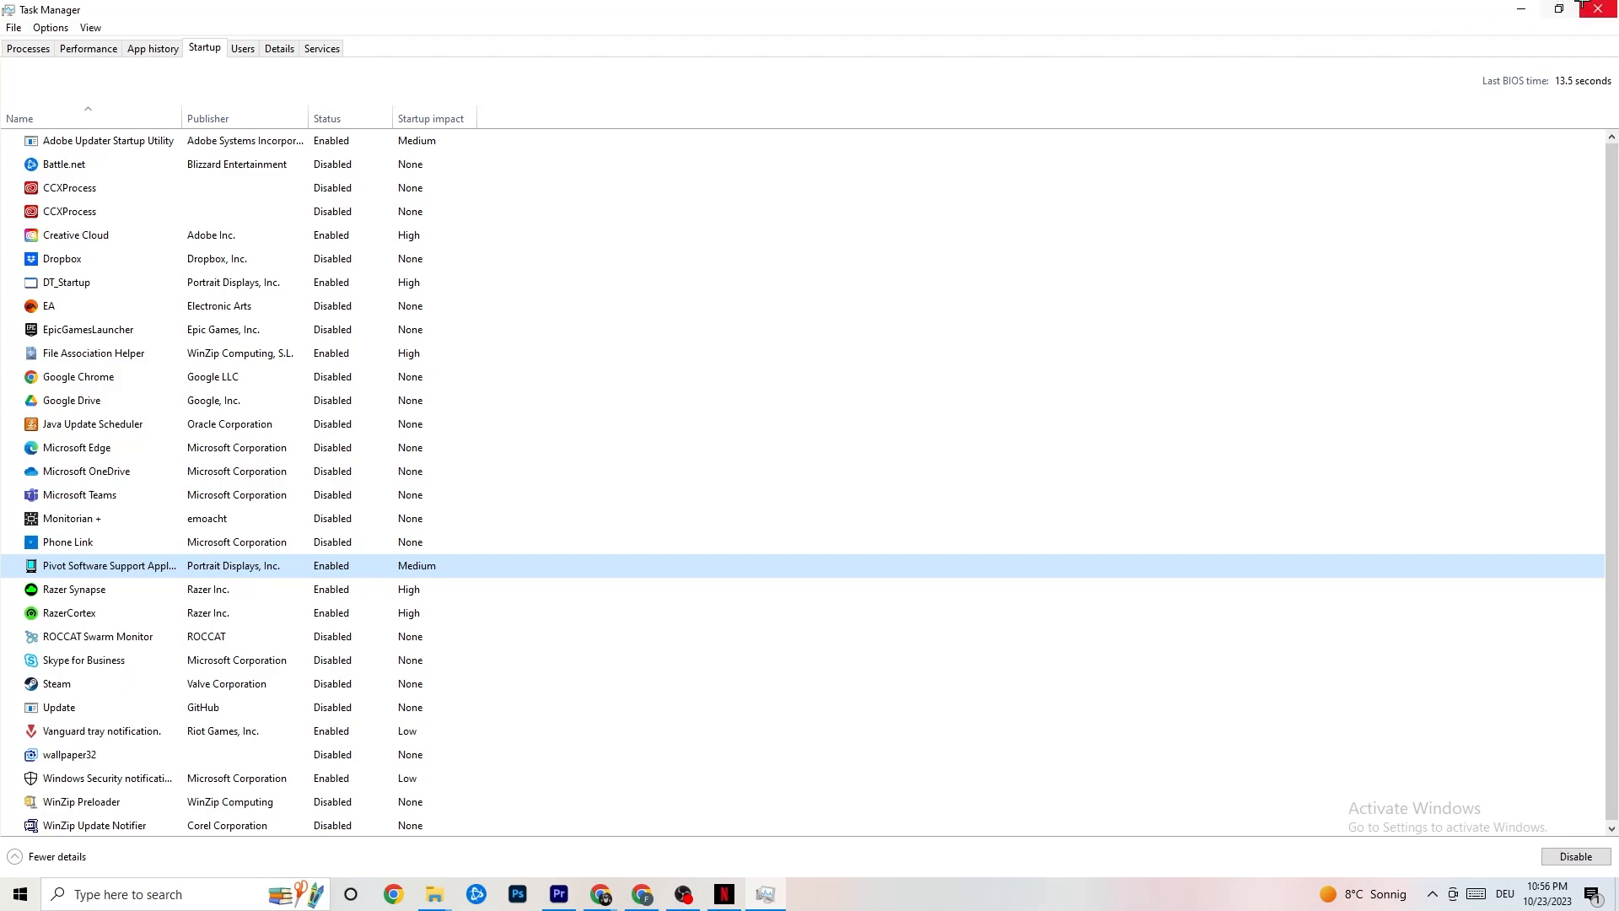
click(1559, 9)
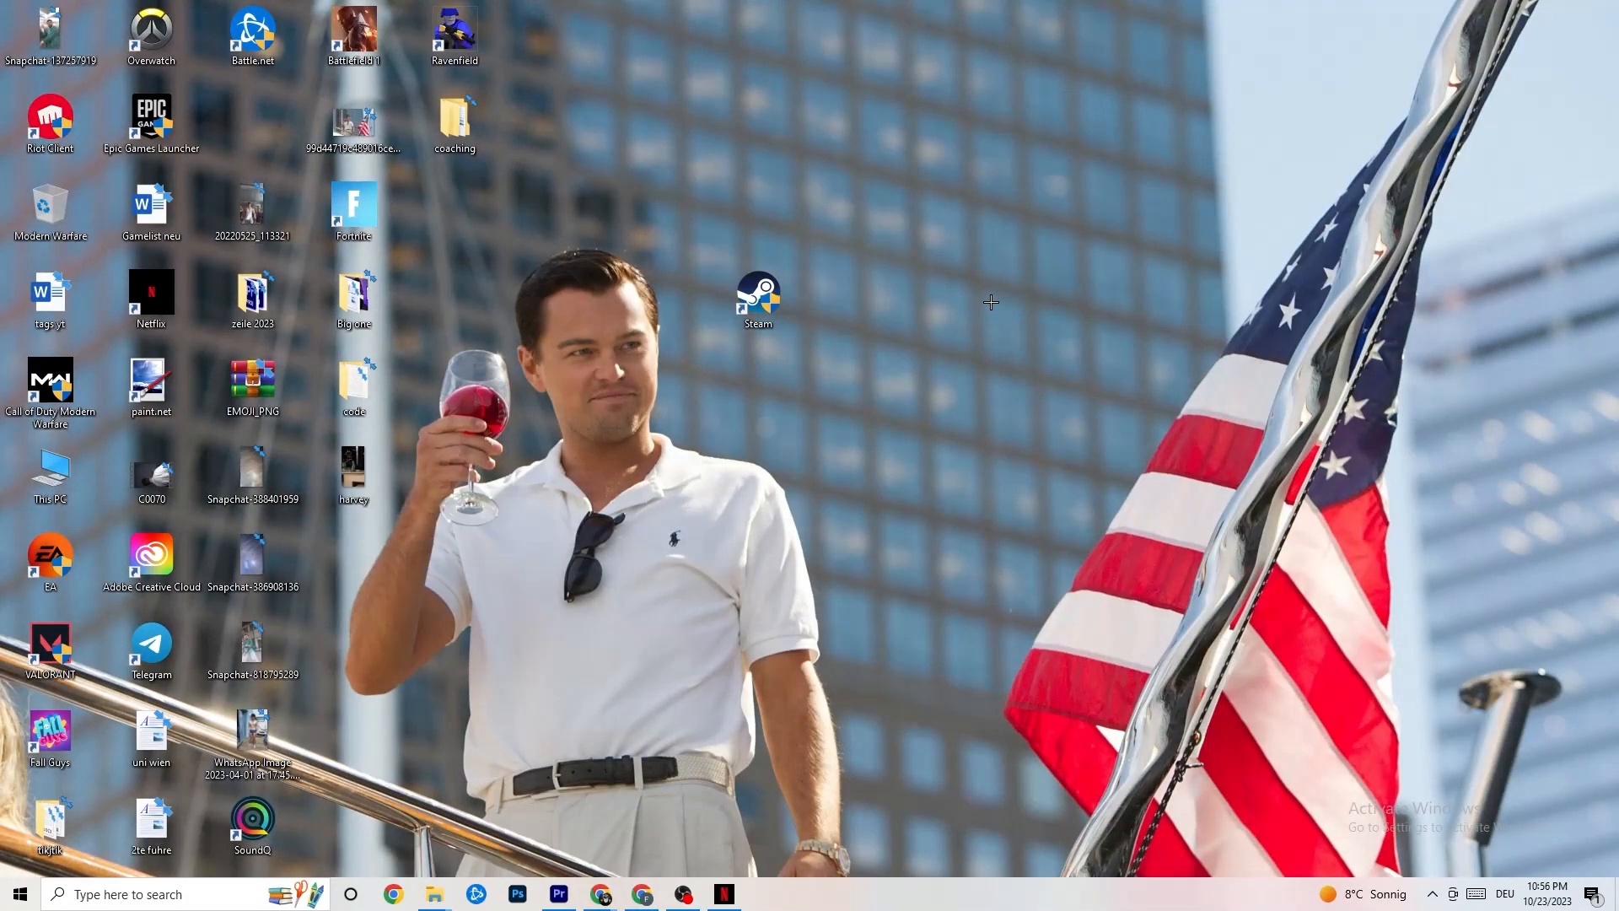